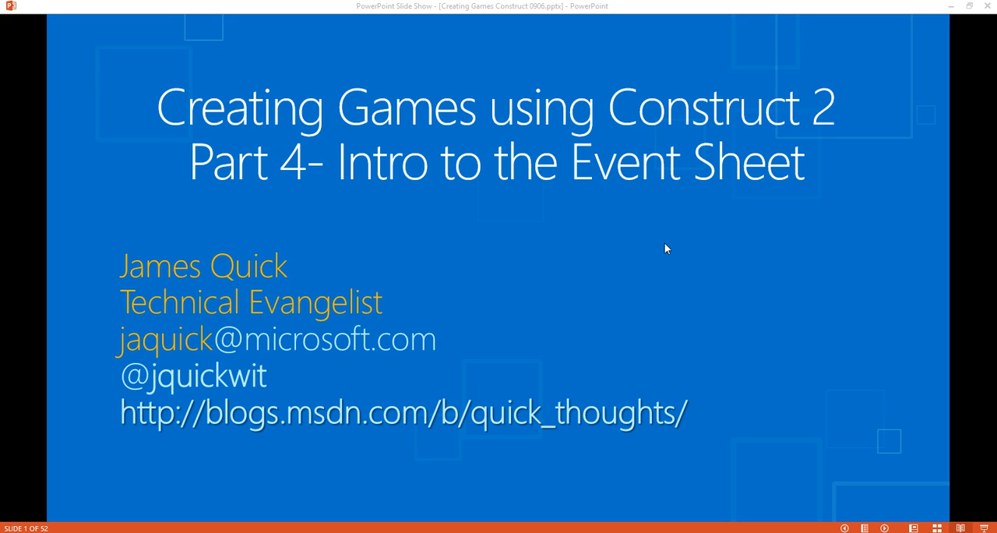
pyautogui.moveTo(667, 195)
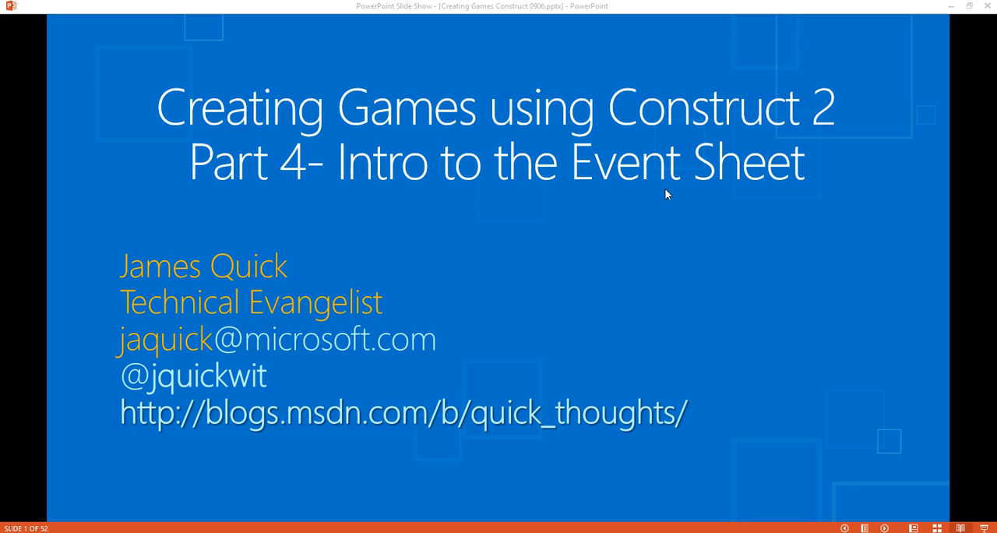
pyautogui.moveTo(442, 359)
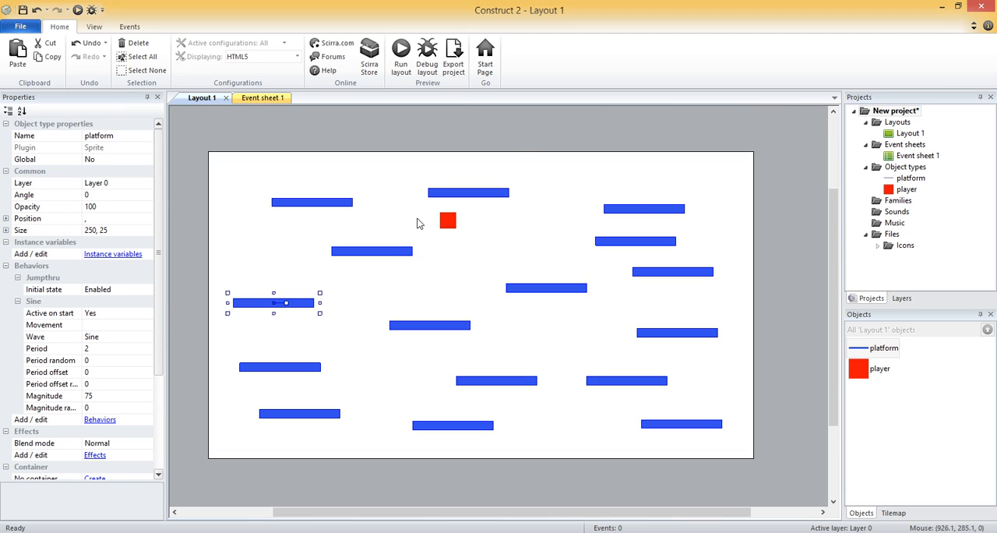
pyautogui.moveTo(894, 352)
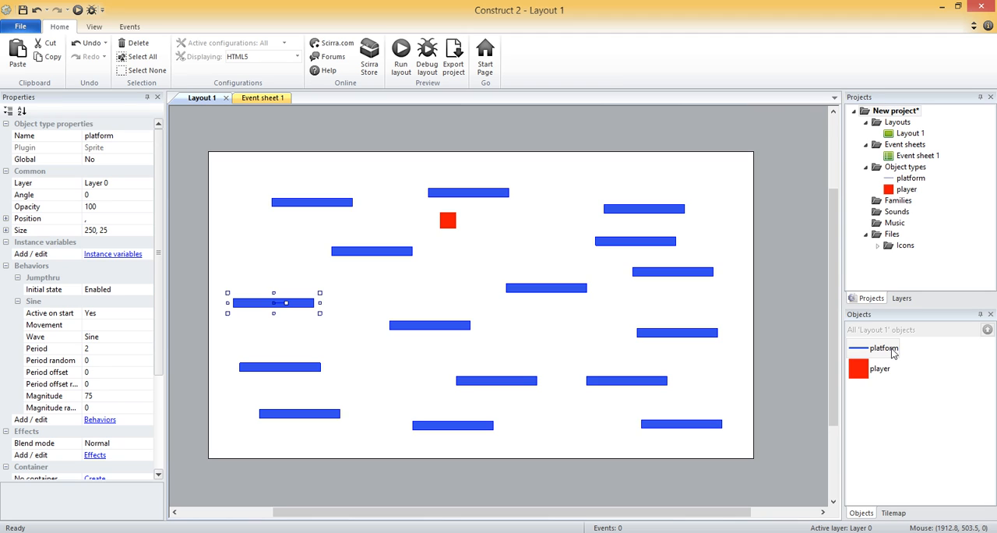
# Step: Add a Wrap behavior, wrapping to the layout, to the player object and preview the layout
pyautogui.click(885, 348)
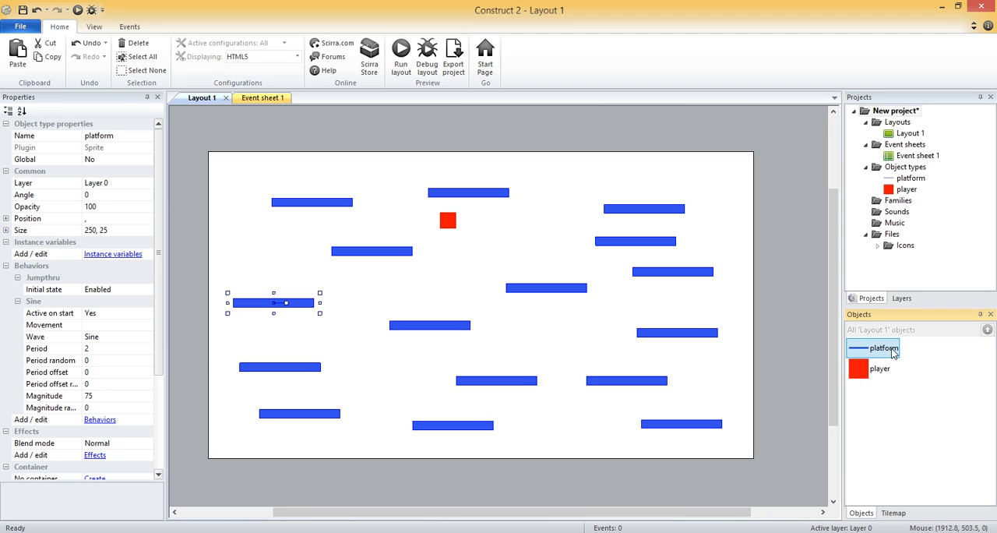
pyautogui.moveTo(879, 353)
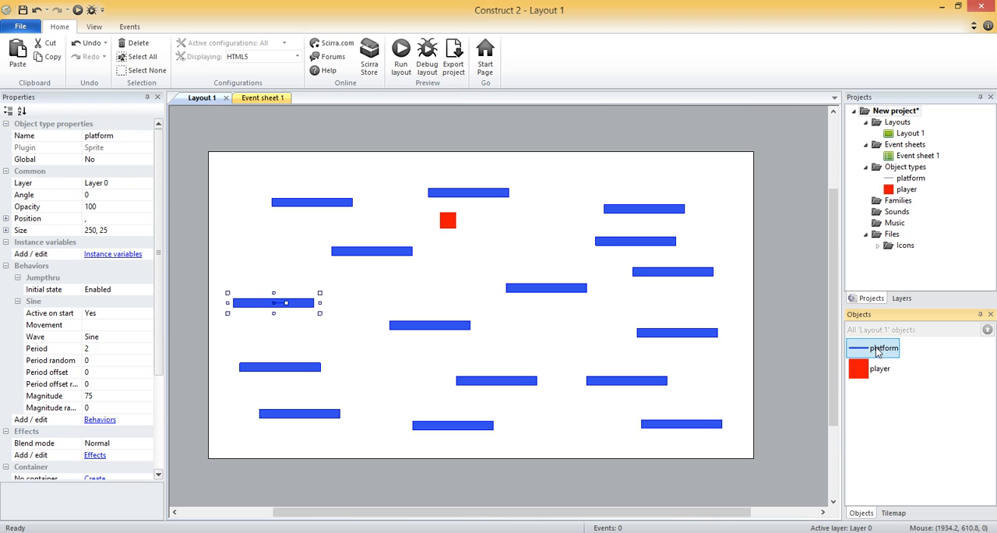
pyautogui.moveTo(106, 315)
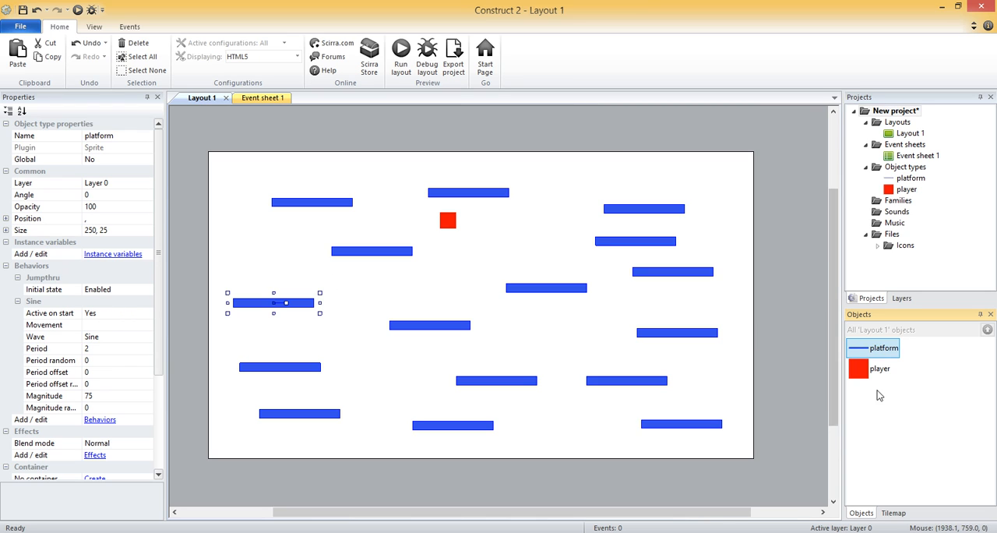
pyautogui.click(449, 221)
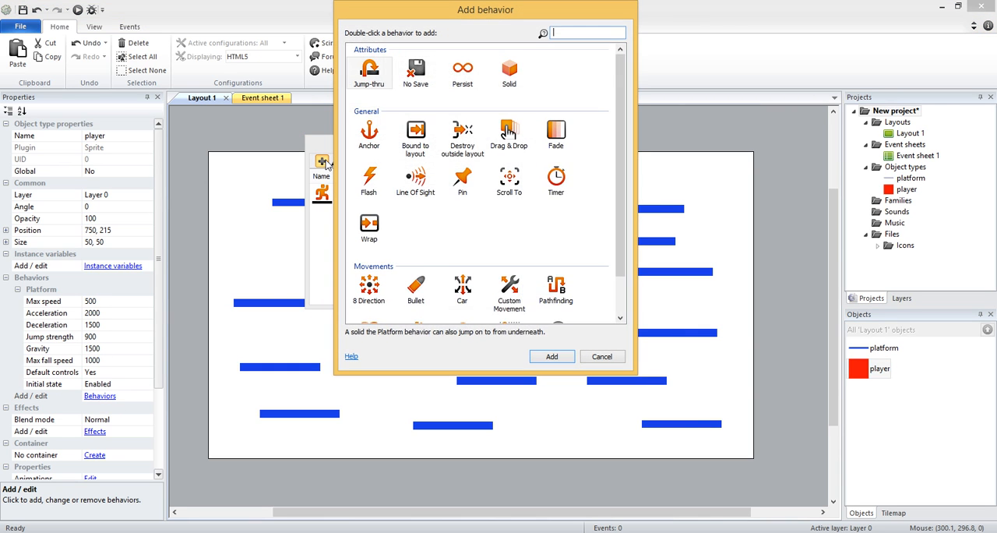
pyautogui.write('wrap')
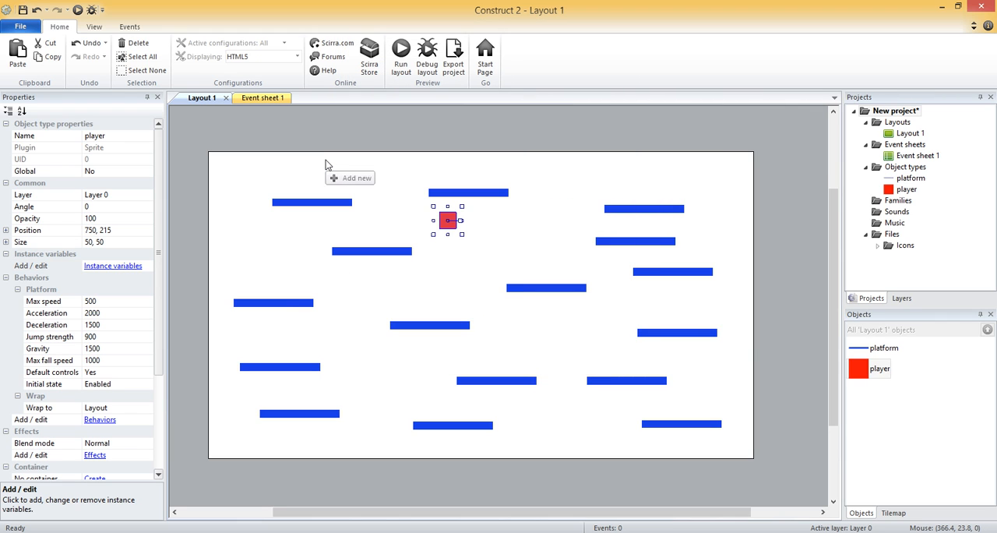
pyautogui.moveTo(401, 56)
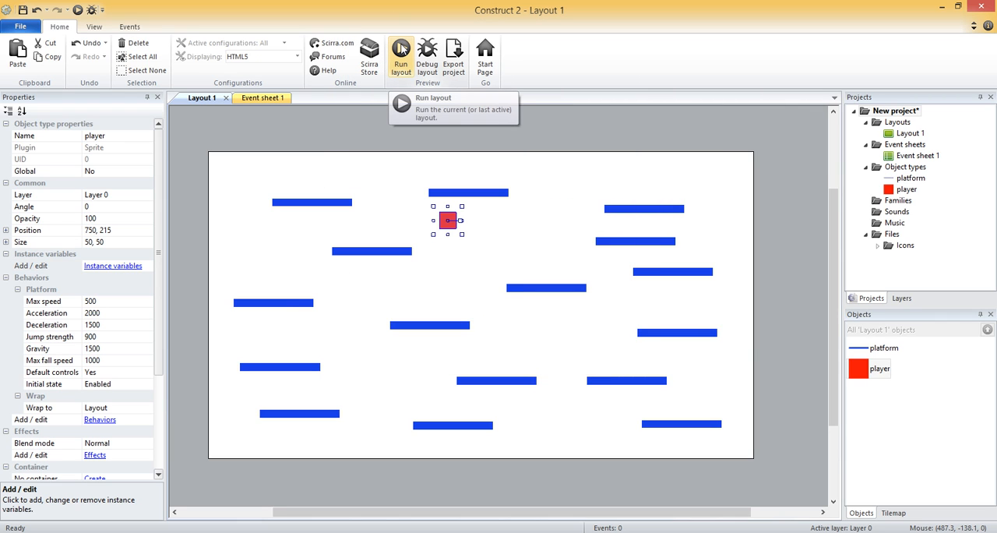
pyautogui.click(400, 54)
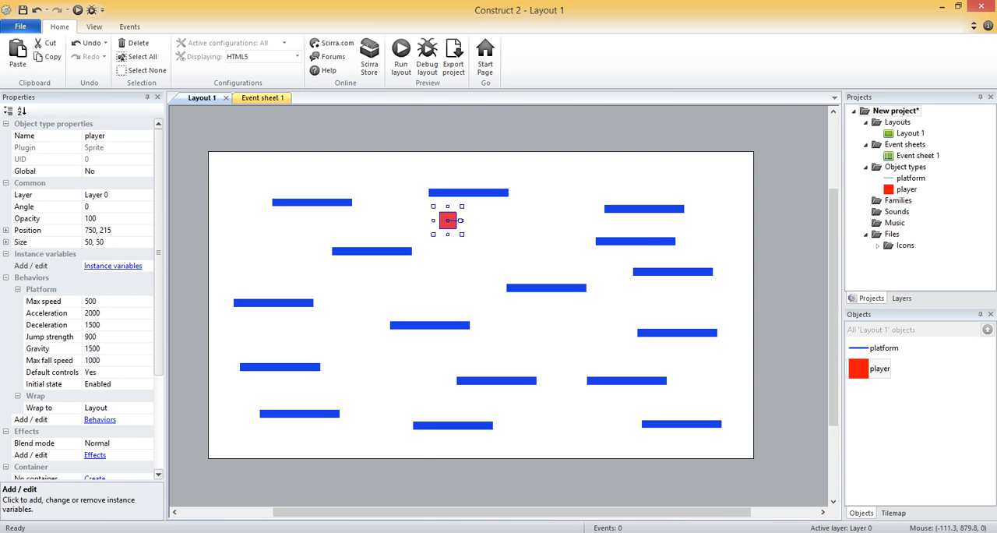
pyautogui.click(401, 54)
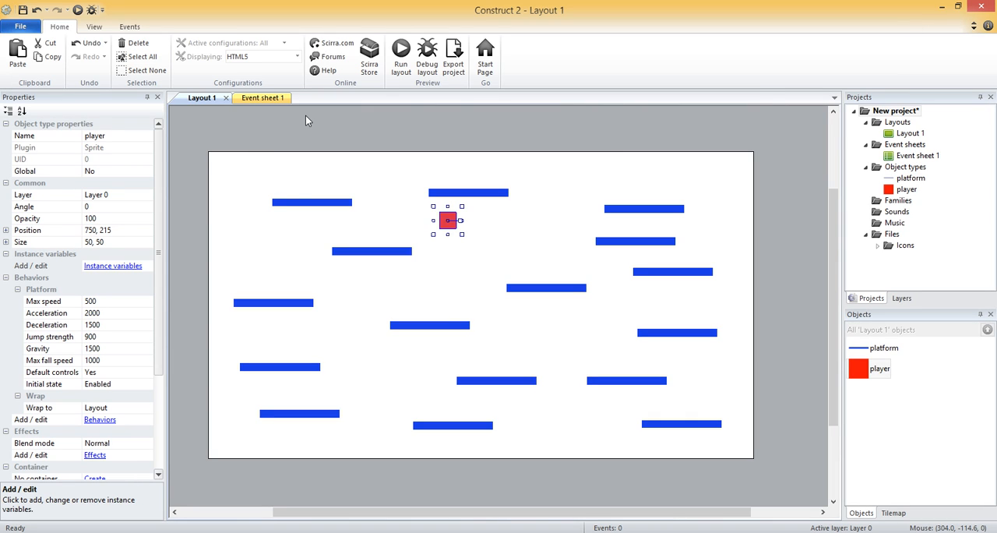
# Step: Add a Bullet behavior to the platform object next to Jumpthru and Sine
pyautogui.click(886, 347)
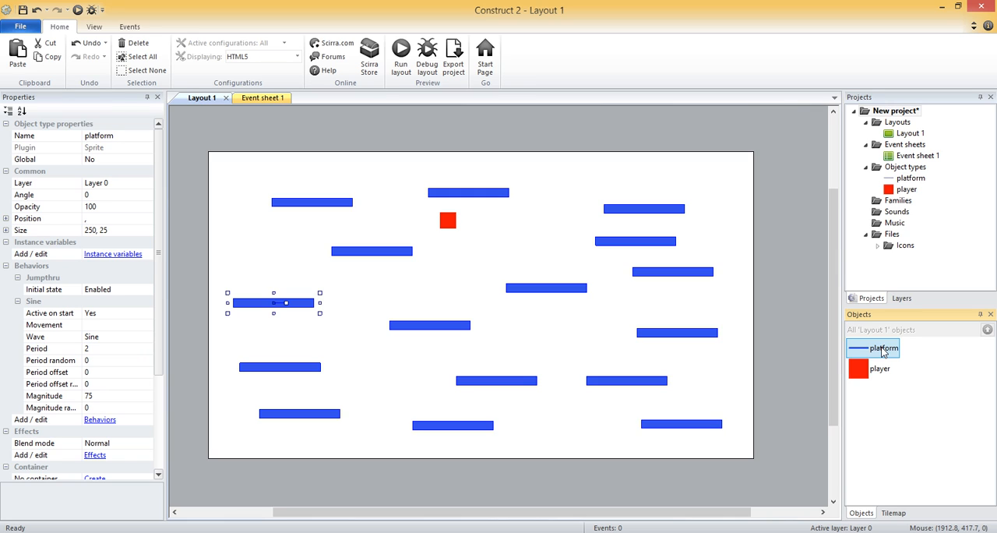
pyautogui.moveTo(159, 360)
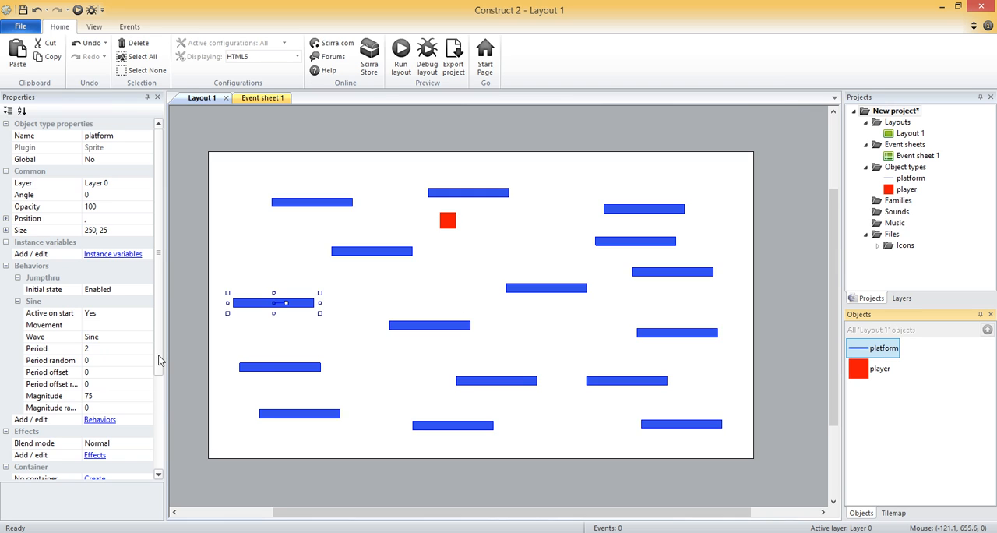
pyautogui.moveTo(100, 420)
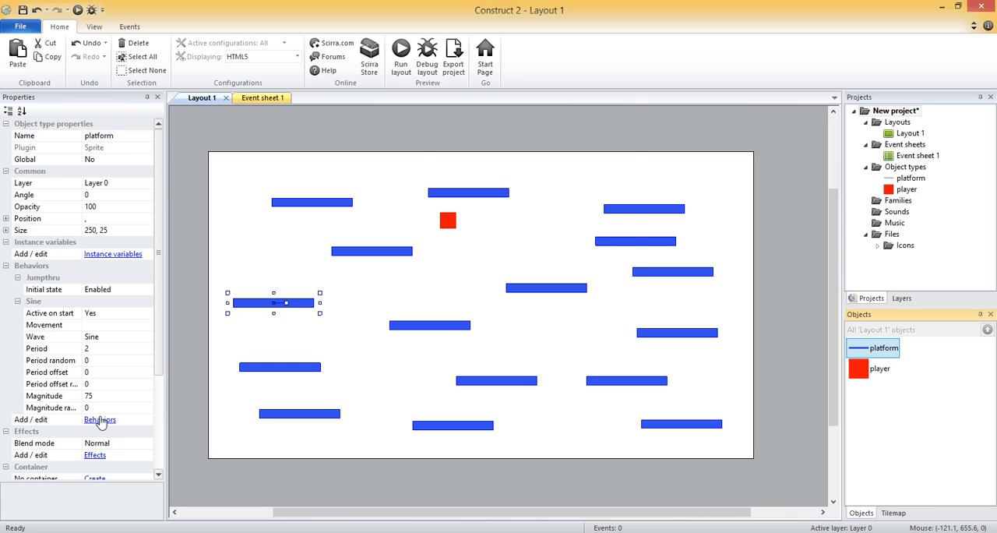
pyautogui.click(100, 420)
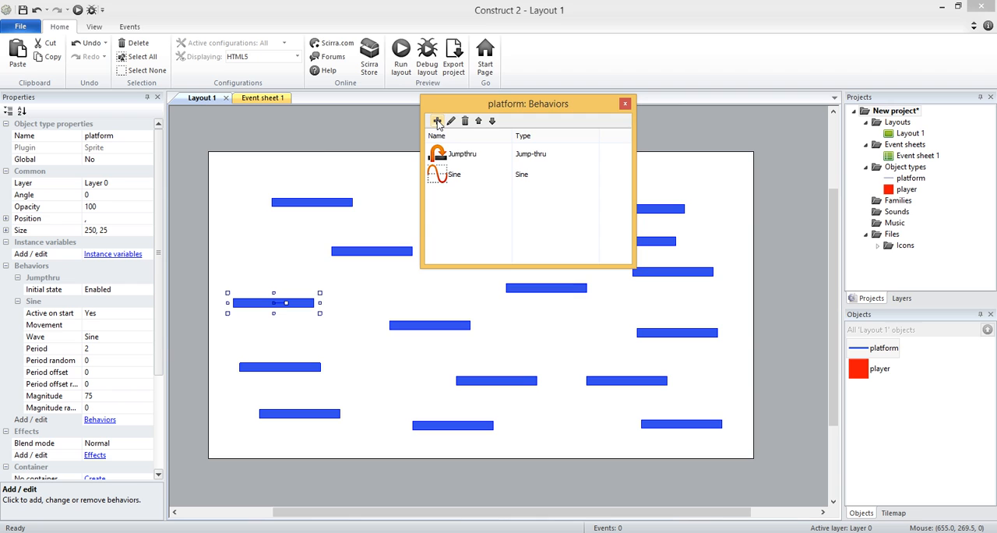
pyautogui.click(437, 122)
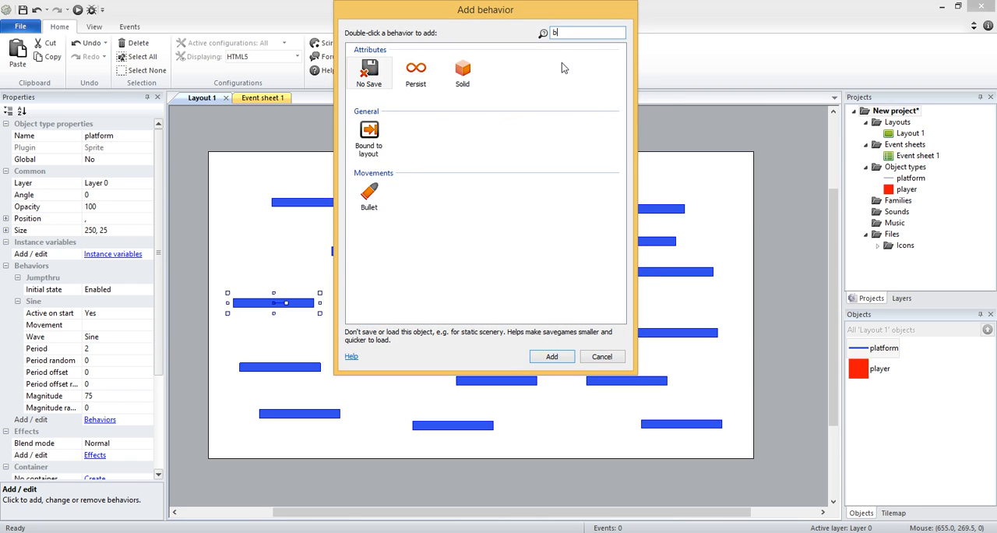
pyautogui.write('ullet')
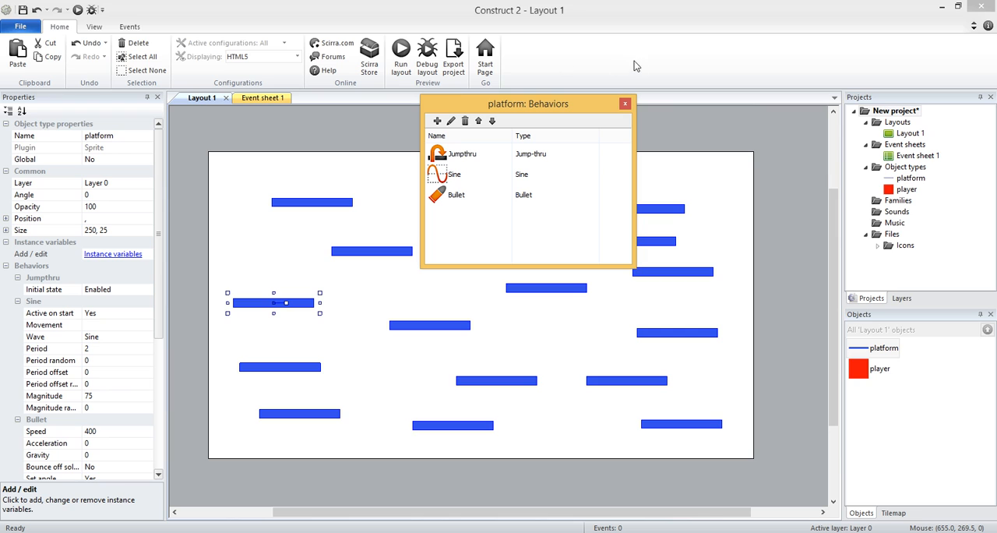
pyautogui.click(623, 103)
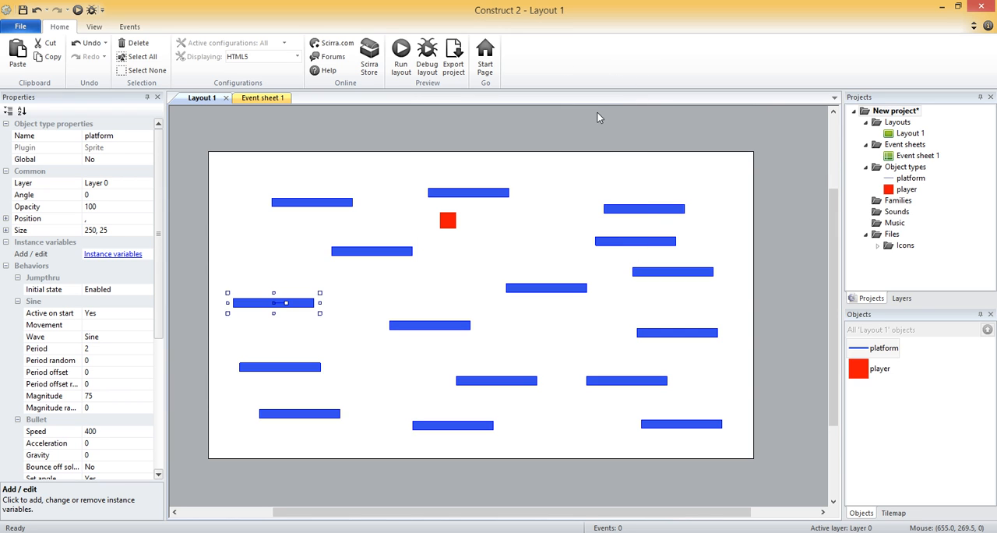
# Step: Set the platform's Bullet 'Set angle' property to No so it keeps its orientation
pyautogui.scroll(-3)
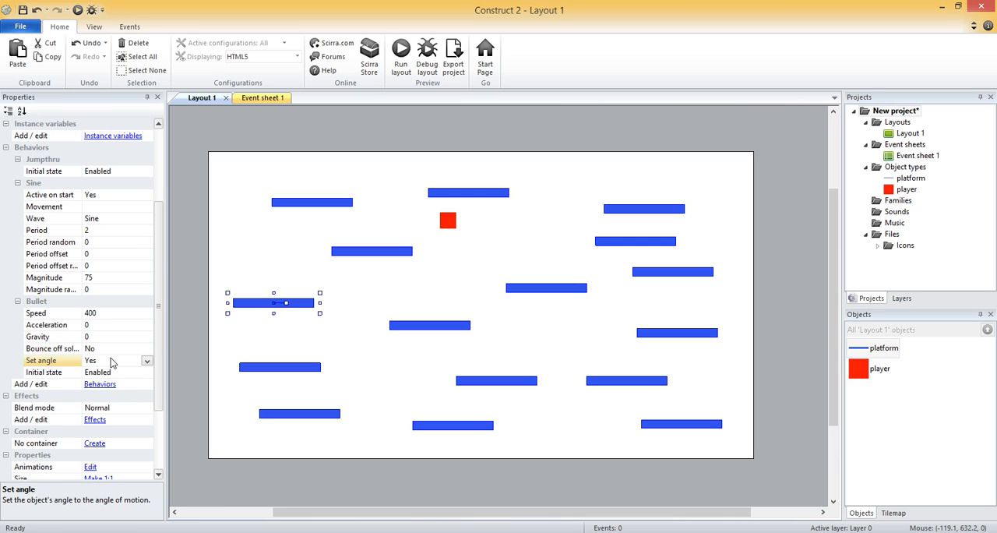
pyautogui.click(90, 360)
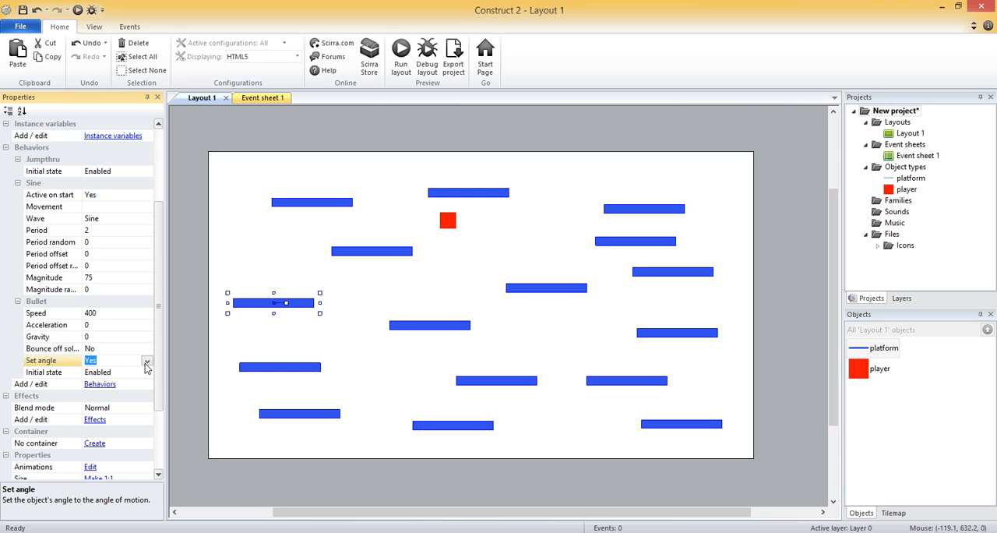
pyautogui.click(90, 360)
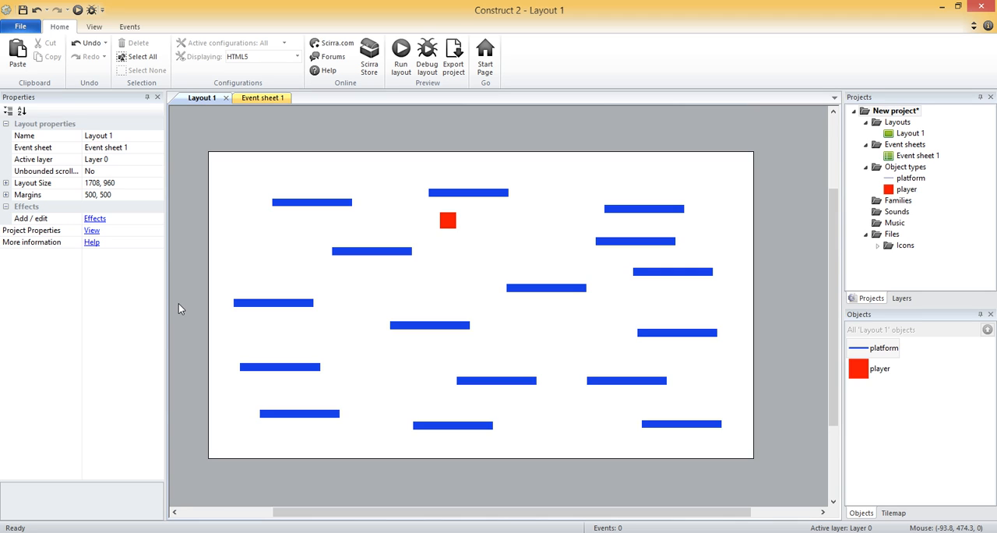
pyautogui.moveTo(262, 96)
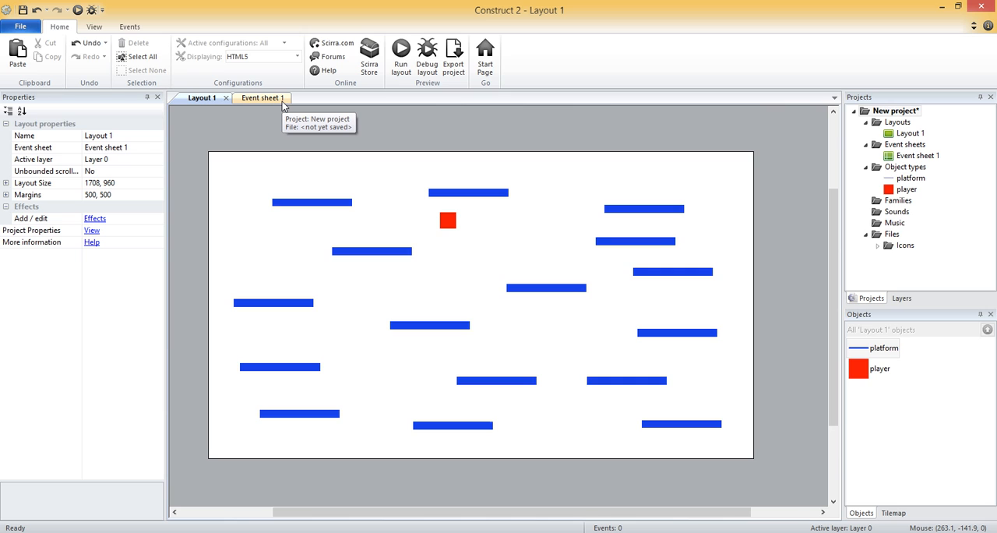
# Step: Switch from the layout to the empty Event sheet 1
pyautogui.click(262, 97)
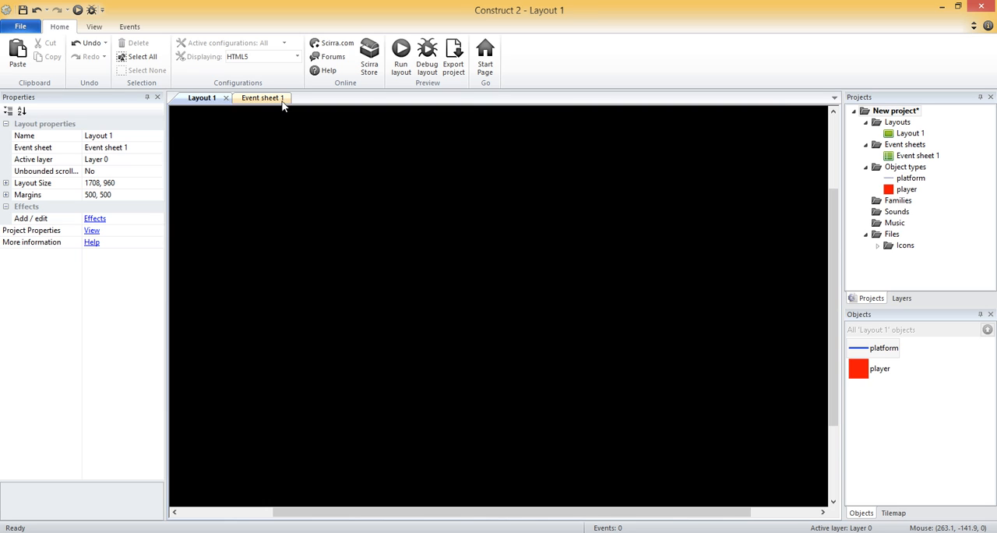
pyautogui.click(257, 96)
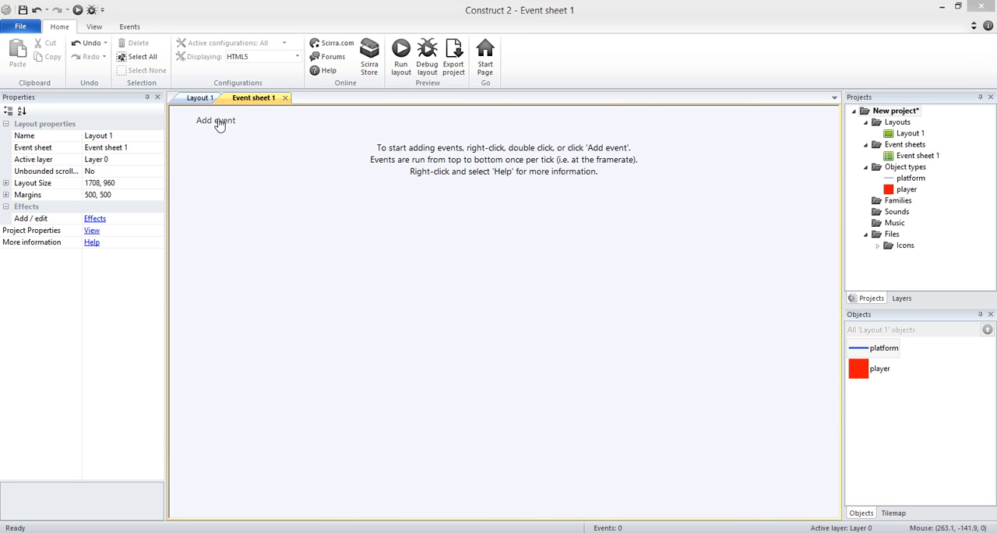
# Step: Create a new event with the System 'On start of layout' condition
pyautogui.click(215, 120)
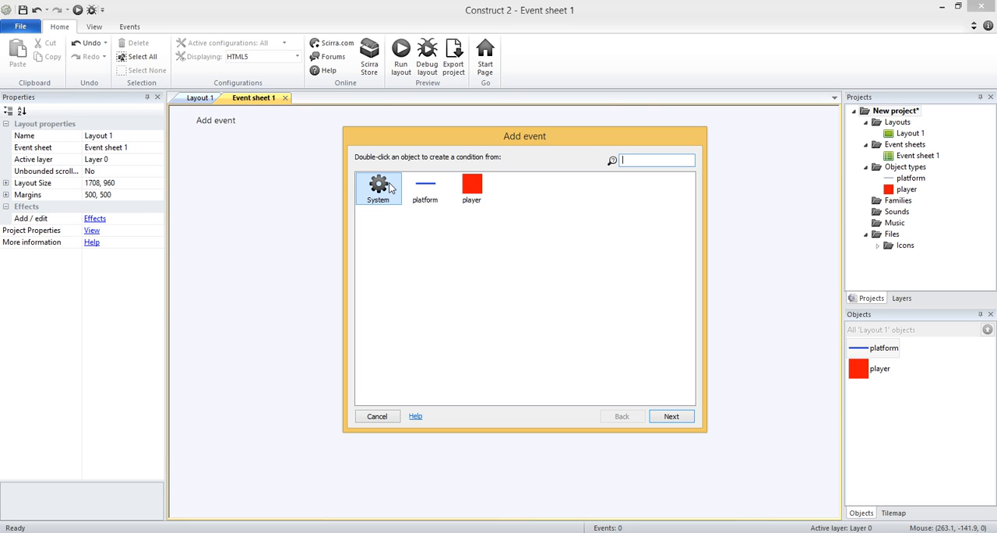
pyautogui.doubleClick(377, 187)
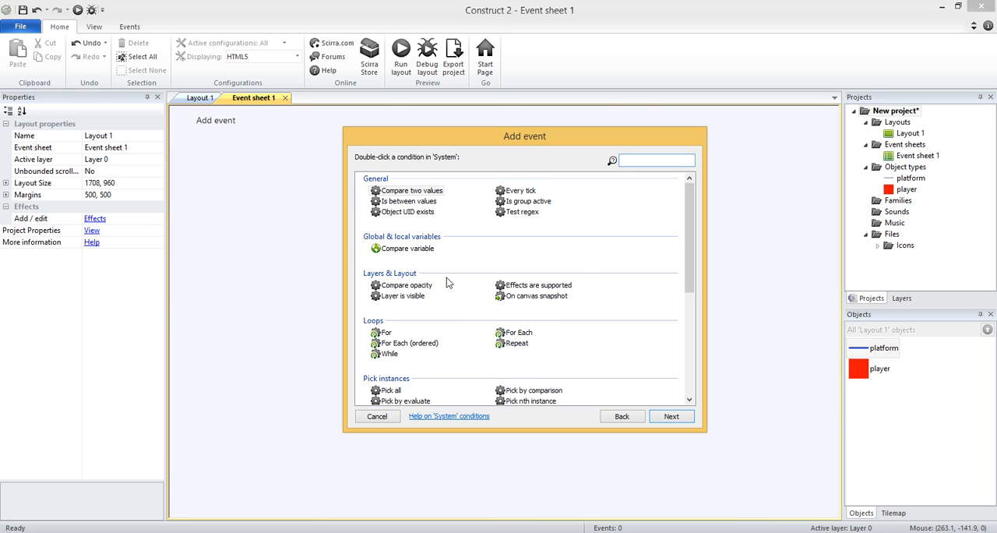
pyautogui.moveTo(614, 175)
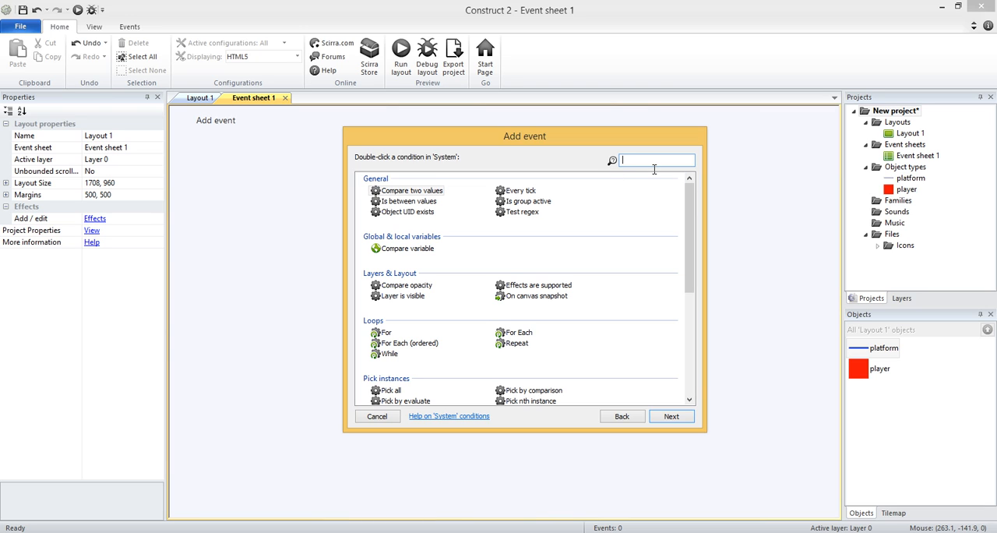
pyautogui.write('on start of layout')
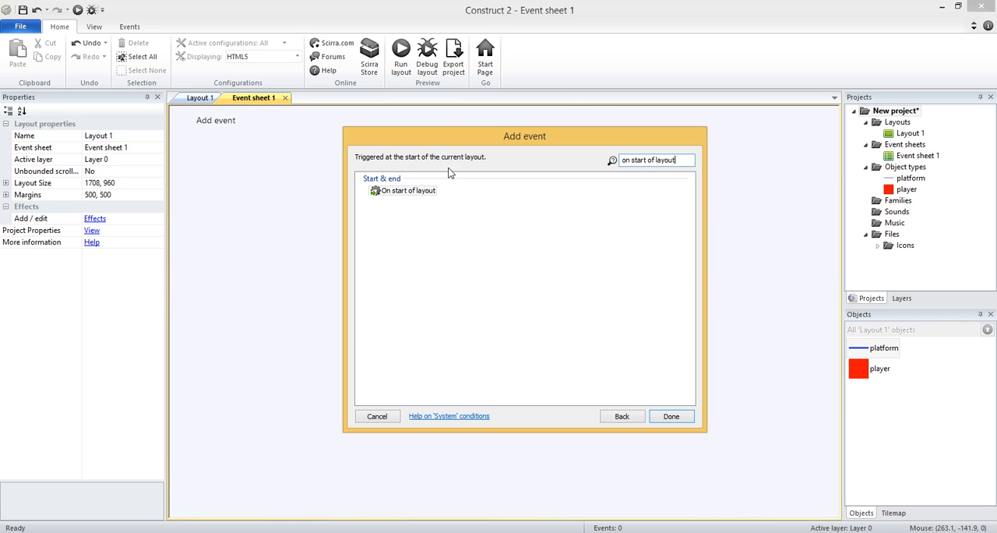
pyautogui.click(670, 415)
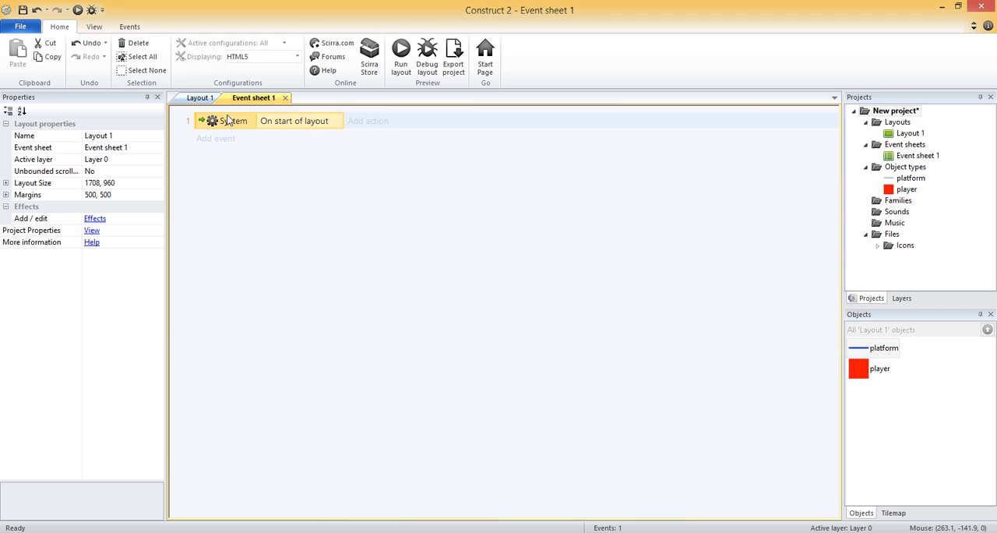
pyautogui.moveTo(388, 125)
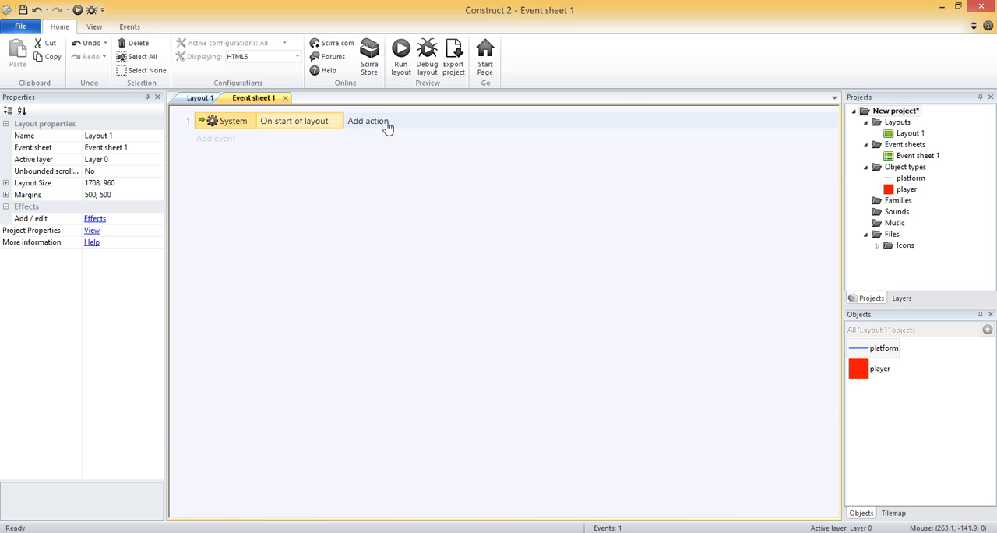
# Step: Browse the platform object's action list down to its Bullet actions for this event
pyautogui.click(368, 121)
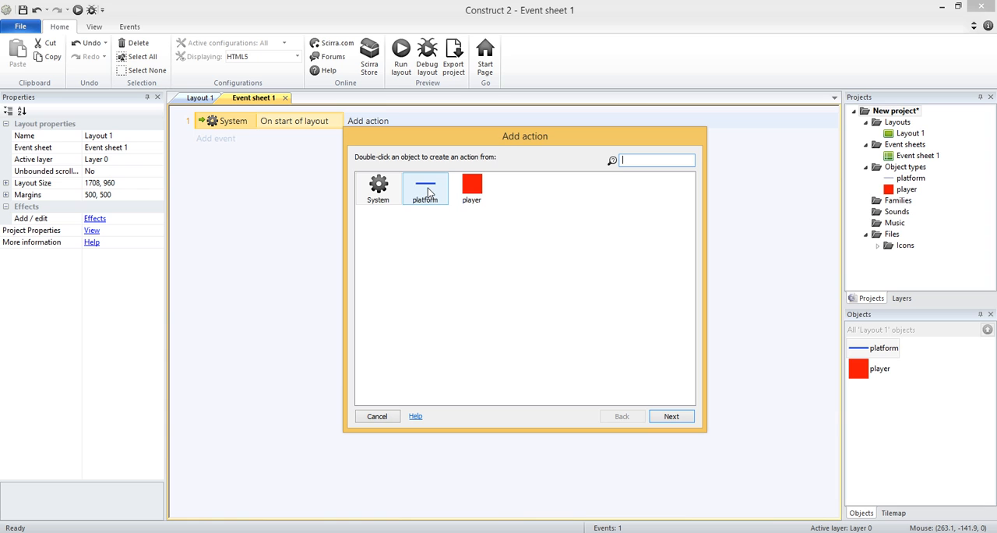
pyautogui.doubleClick(426, 187)
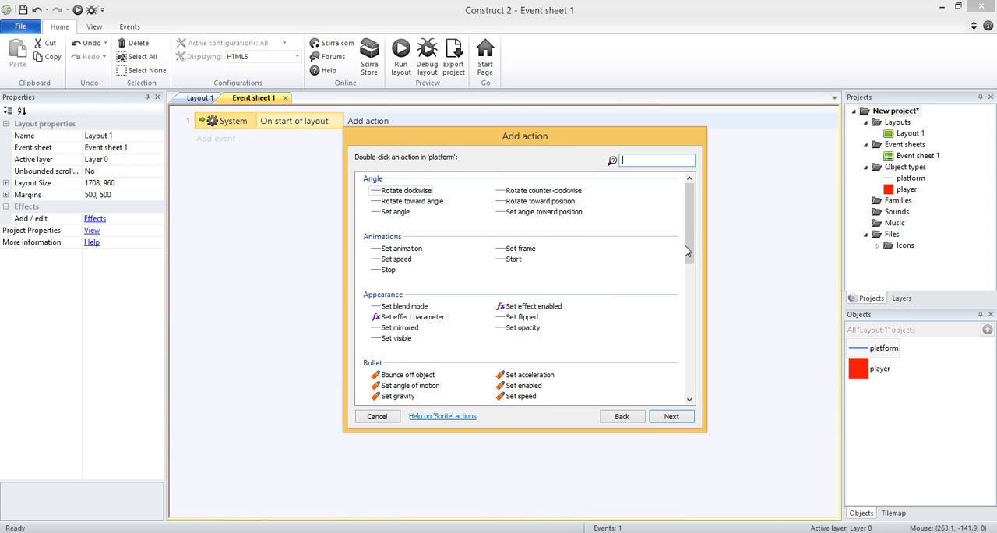
pyautogui.scroll(-3)
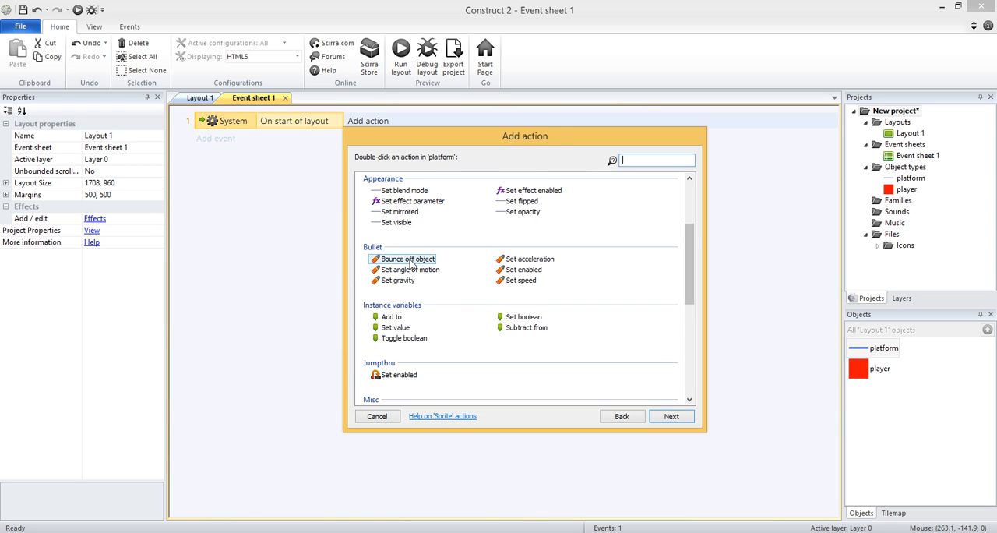
pyautogui.moveTo(520, 296)
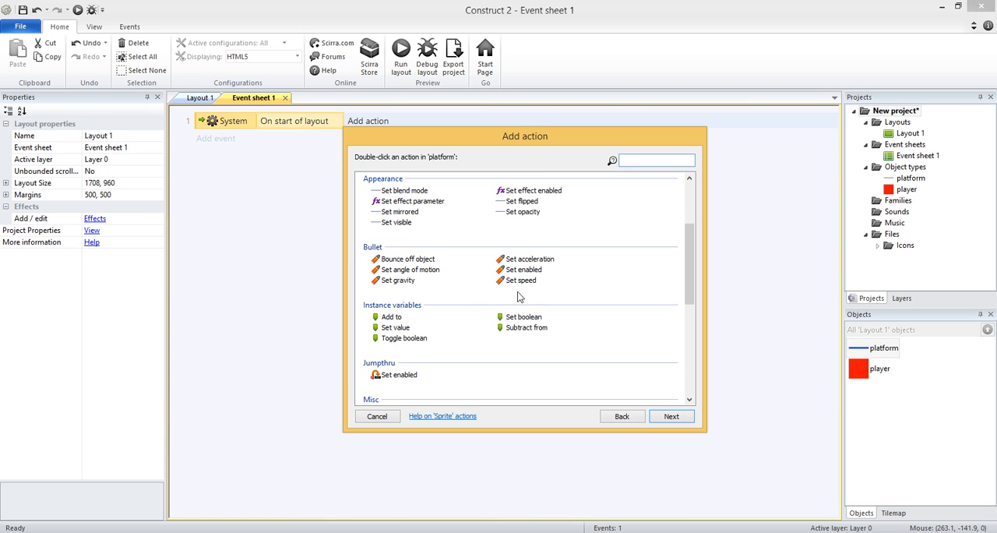
pyautogui.click(409, 259)
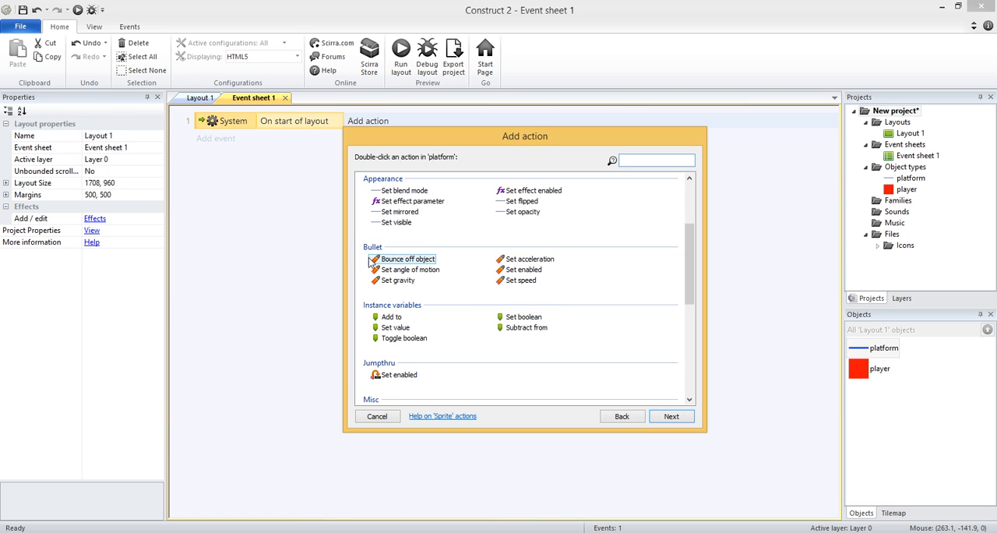
pyautogui.moveTo(693, 284)
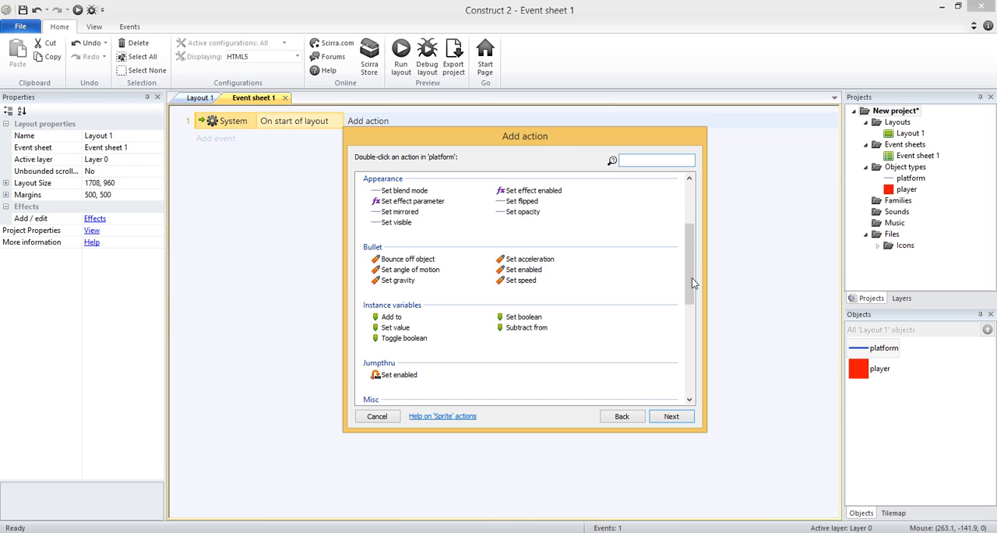
pyautogui.scroll(-3)
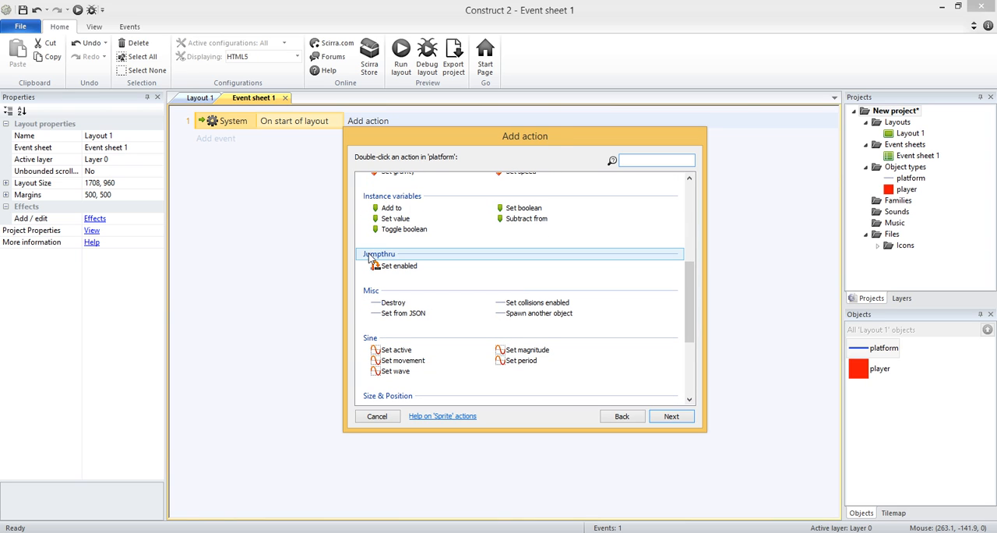
pyautogui.scroll(-3)
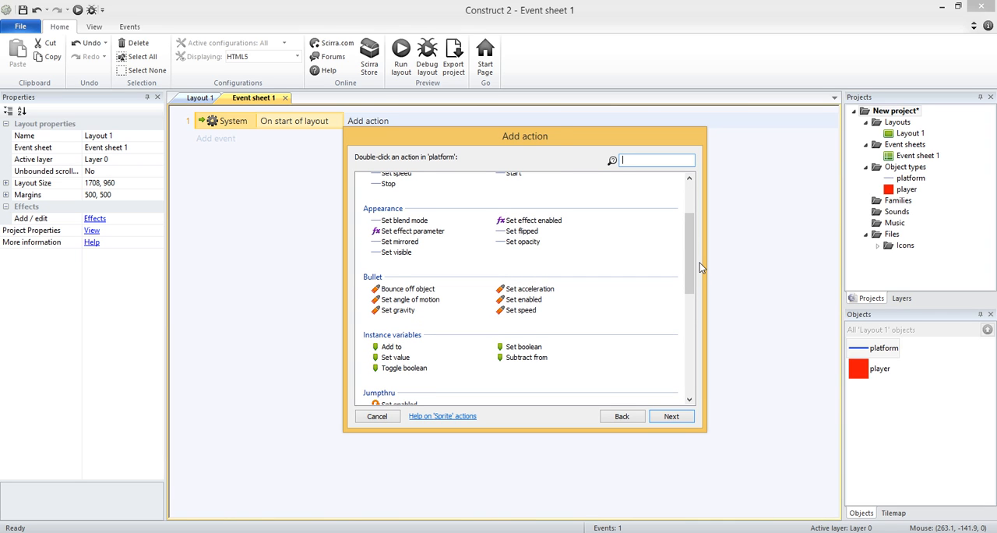
pyautogui.moveTo(458, 311)
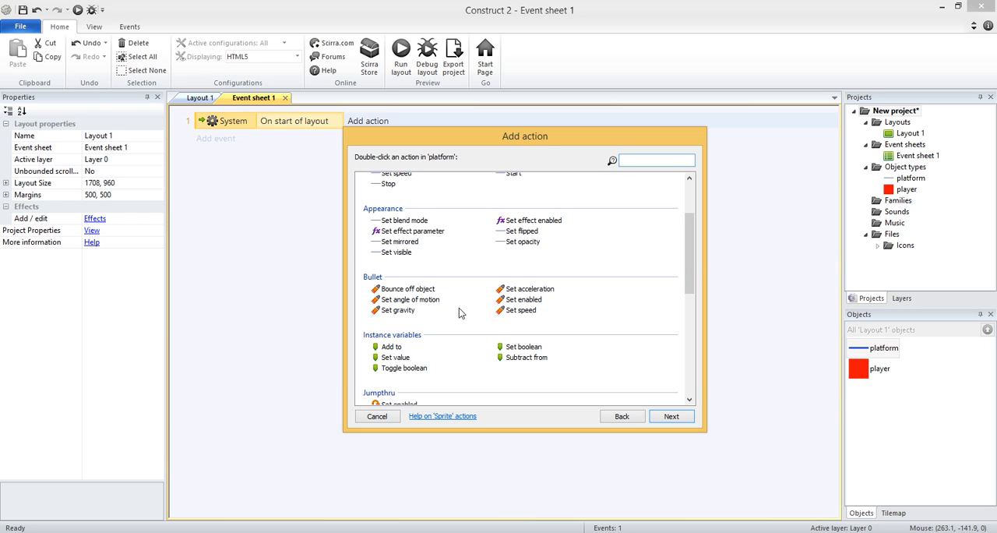
pyautogui.moveTo(405, 300)
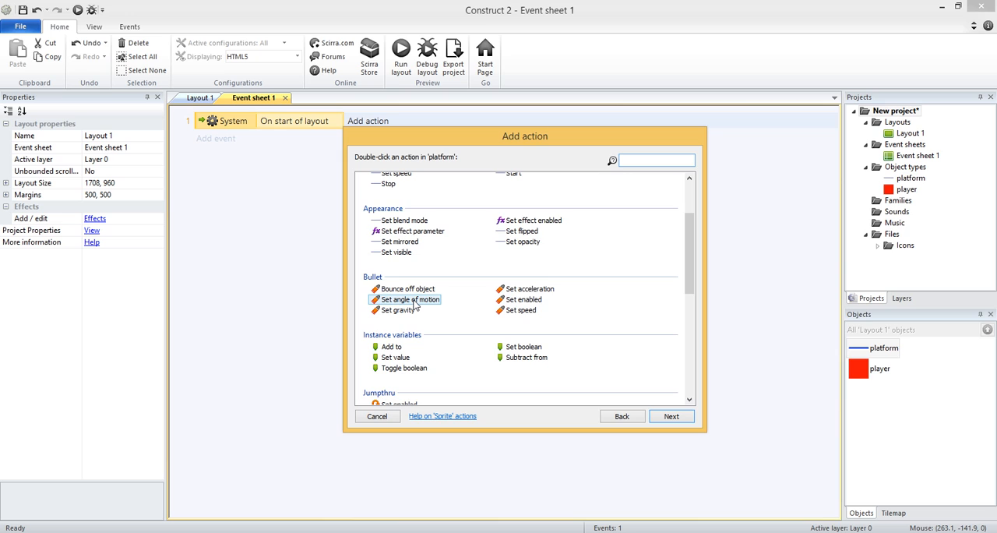
# Step: Add a 'Set Bullet angle of motion' action on the platform with angle 90 degrees
pyautogui.doubleClick(407, 299)
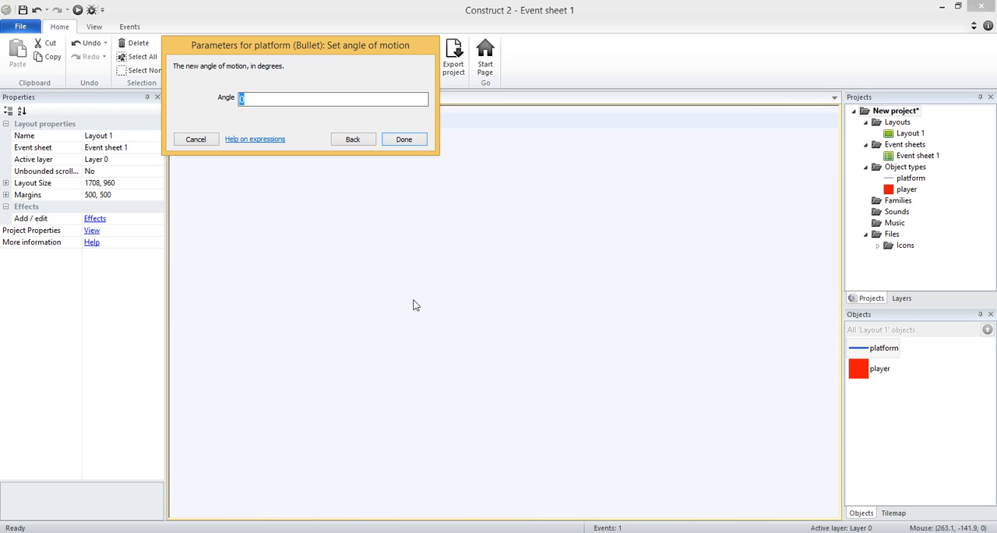
pyautogui.write('90')
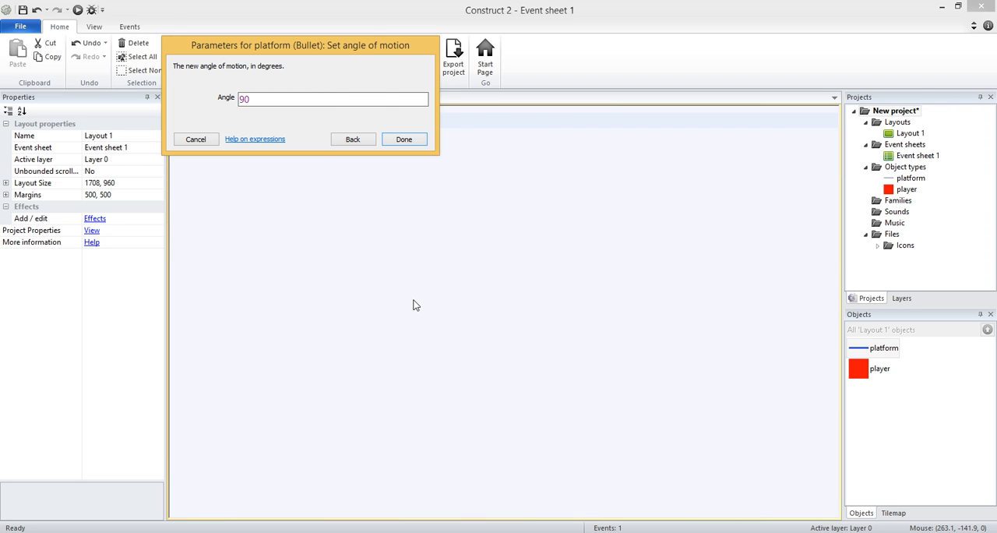
pyautogui.click(403, 139)
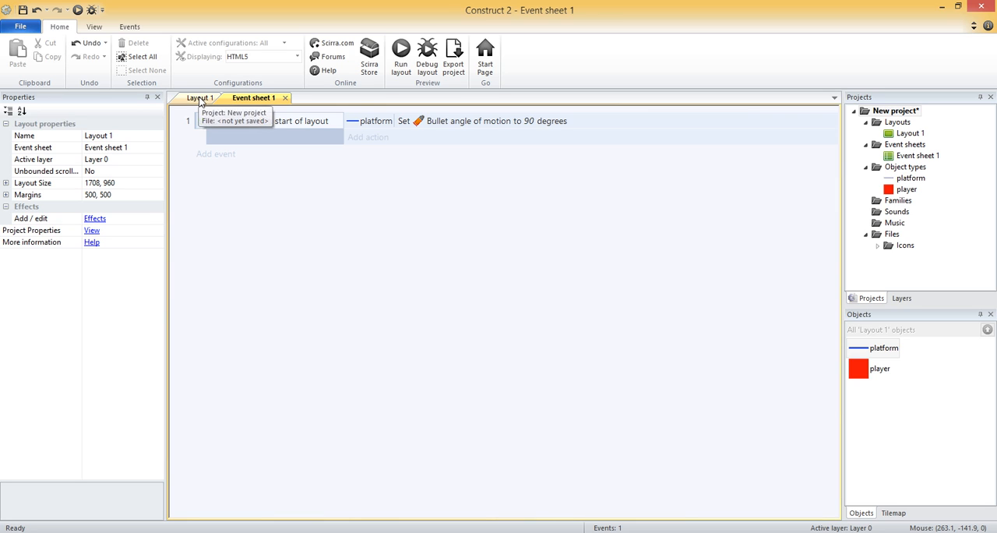
# Step: Return to Layout 1 with the blue platforms and red player
pyautogui.click(201, 96)
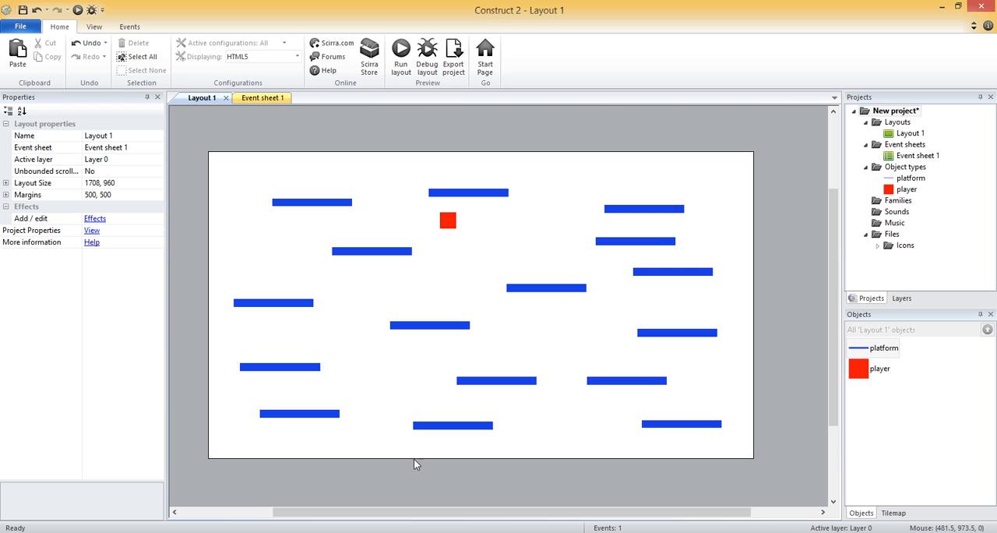
pyautogui.moveTo(252, 209)
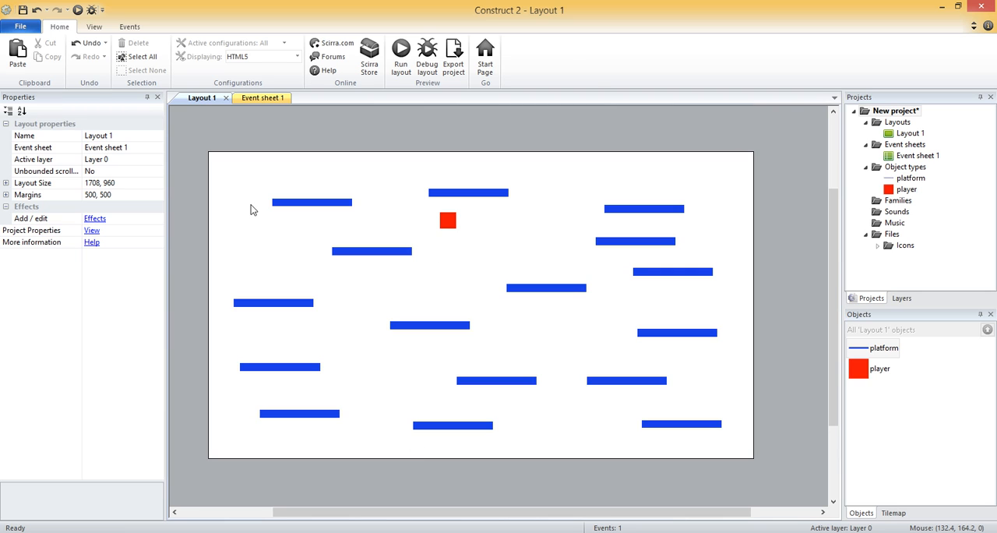
pyautogui.moveTo(196, 162)
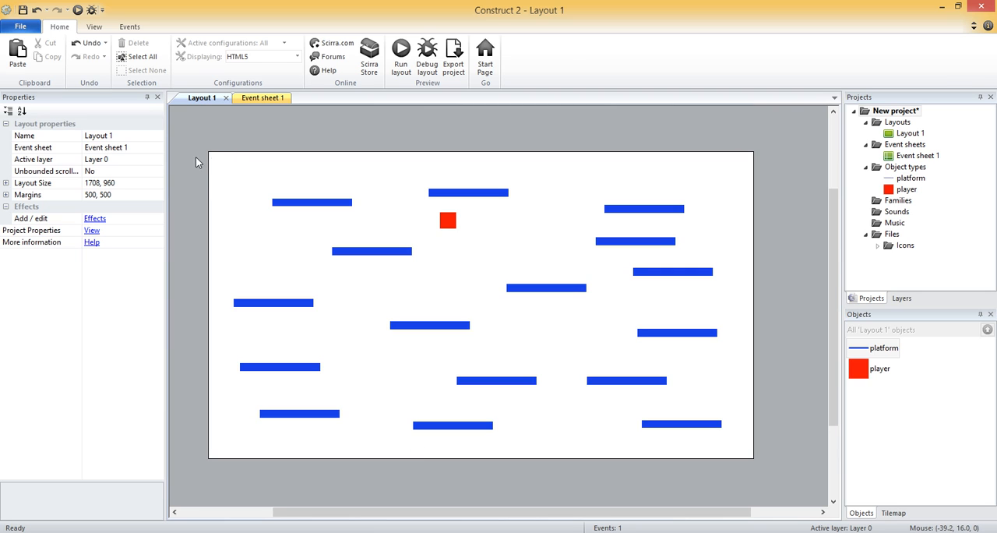
pyautogui.moveTo(210, 158)
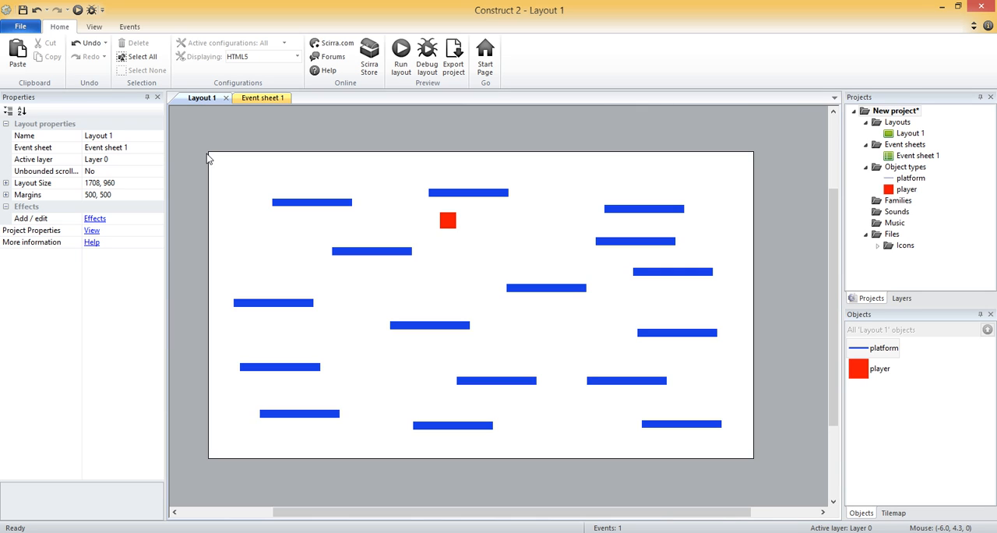
pyautogui.moveTo(215, 161)
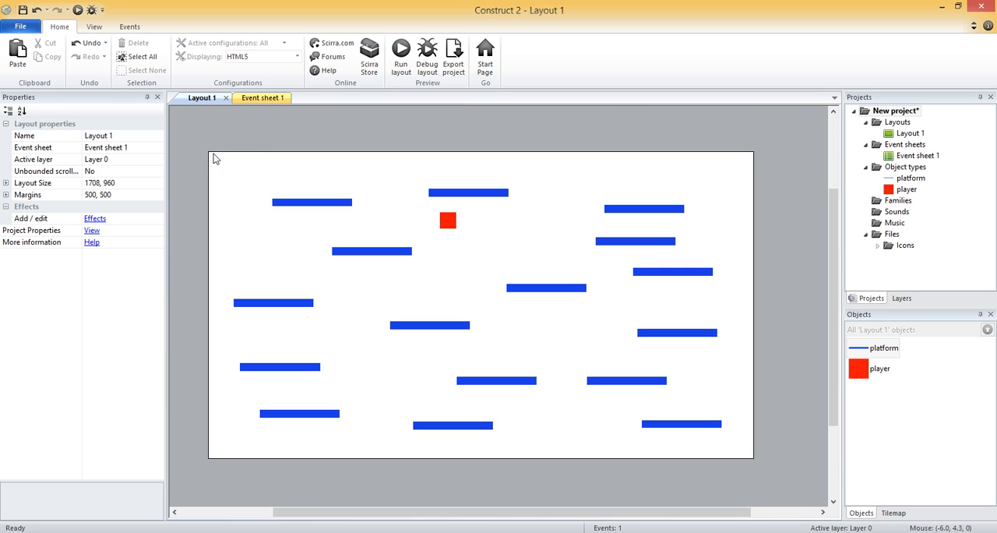
pyautogui.moveTo(228, 159)
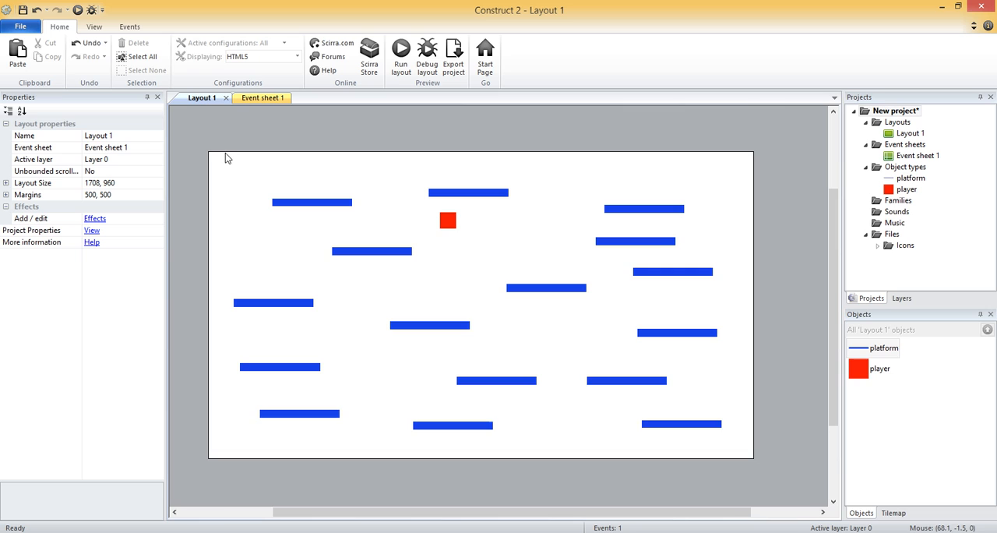
pyautogui.moveTo(215, 465)
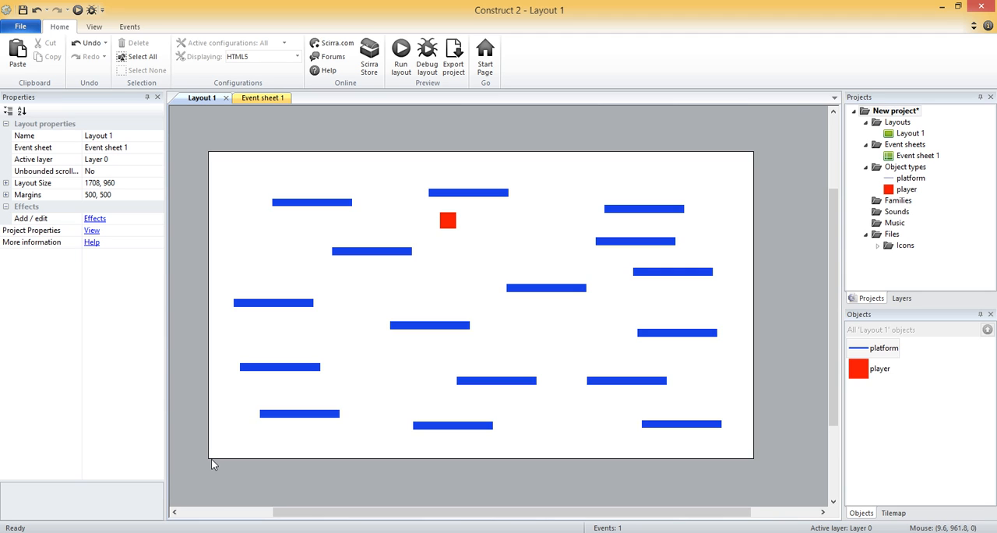
pyautogui.moveTo(211, 154)
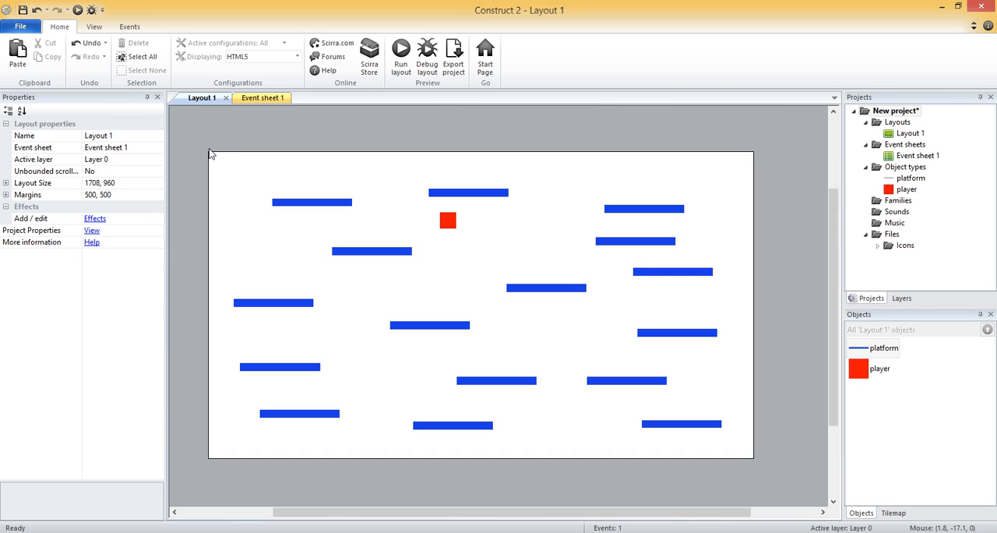
pyautogui.moveTo(203, 456)
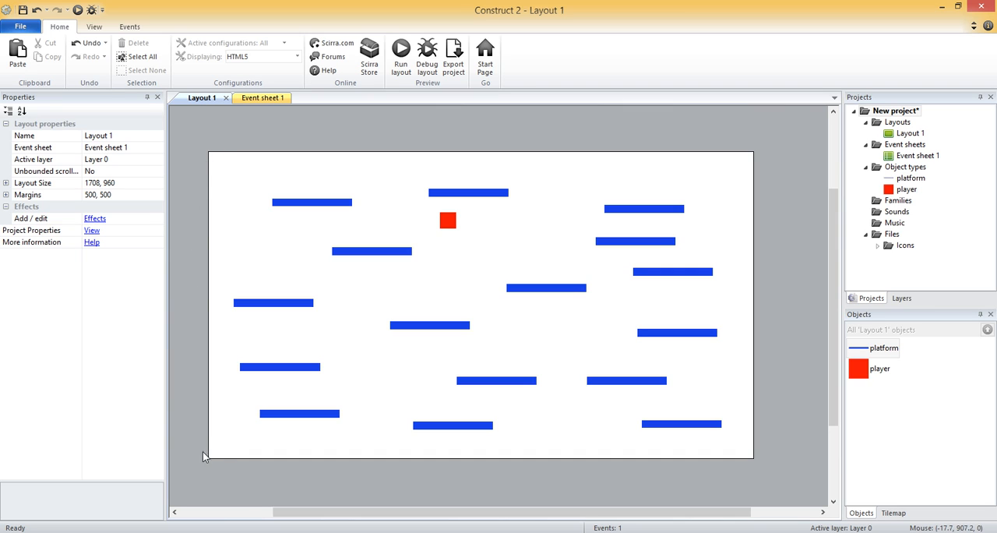
pyautogui.moveTo(210, 464)
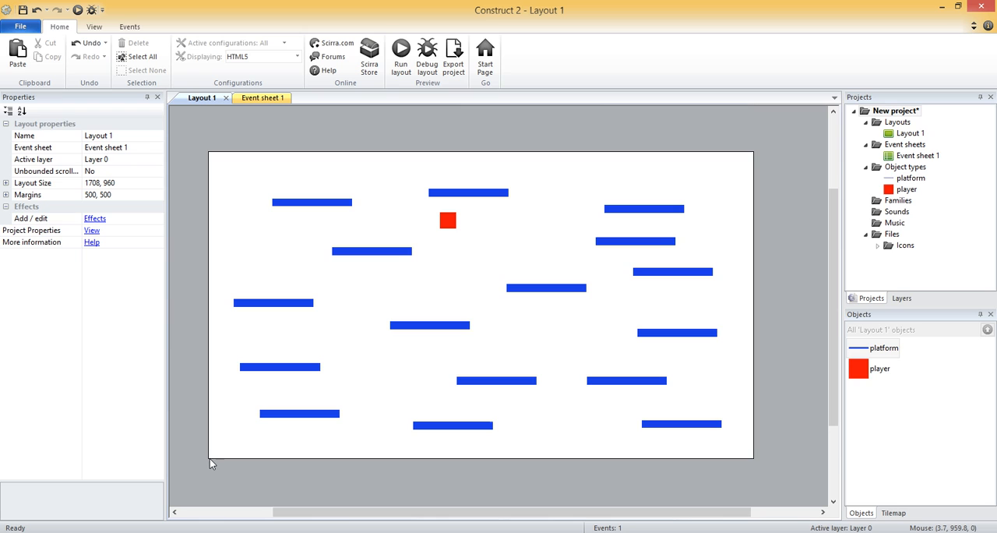
pyautogui.moveTo(215, 406)
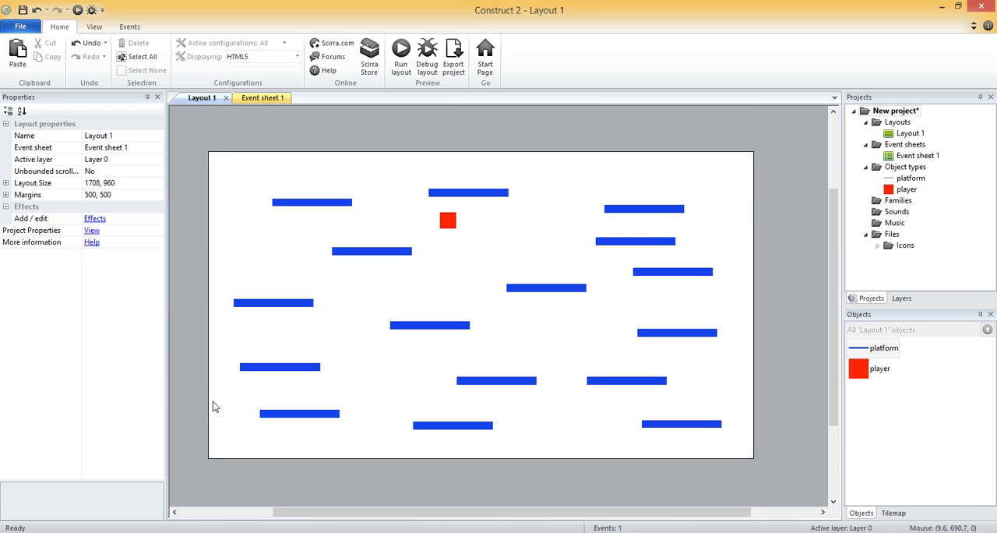
pyautogui.moveTo(209, 466)
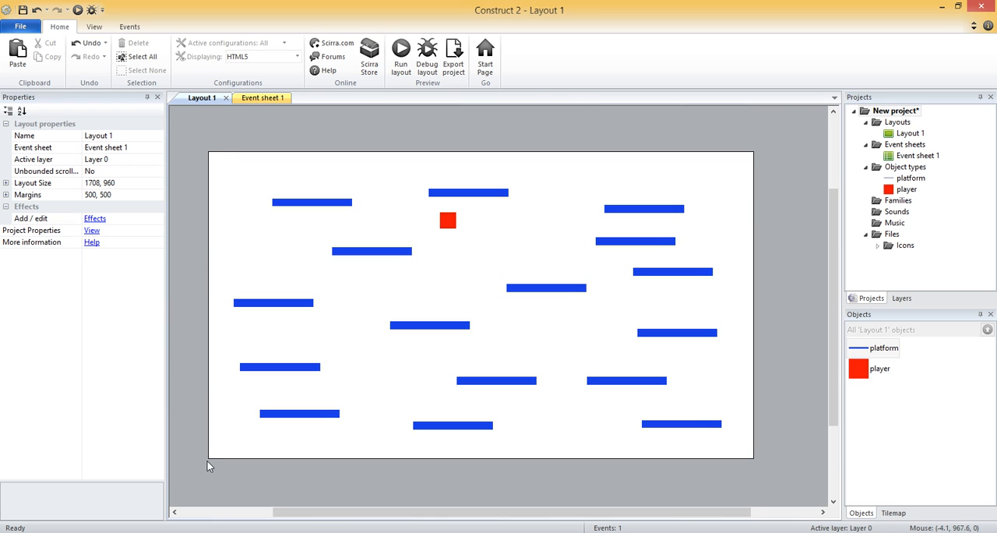
# Step: Check the layout's edges by dragging across it, then go back to Event sheet 1
pyautogui.moveTo(205, 455); pyautogui.dragTo(792, 455)
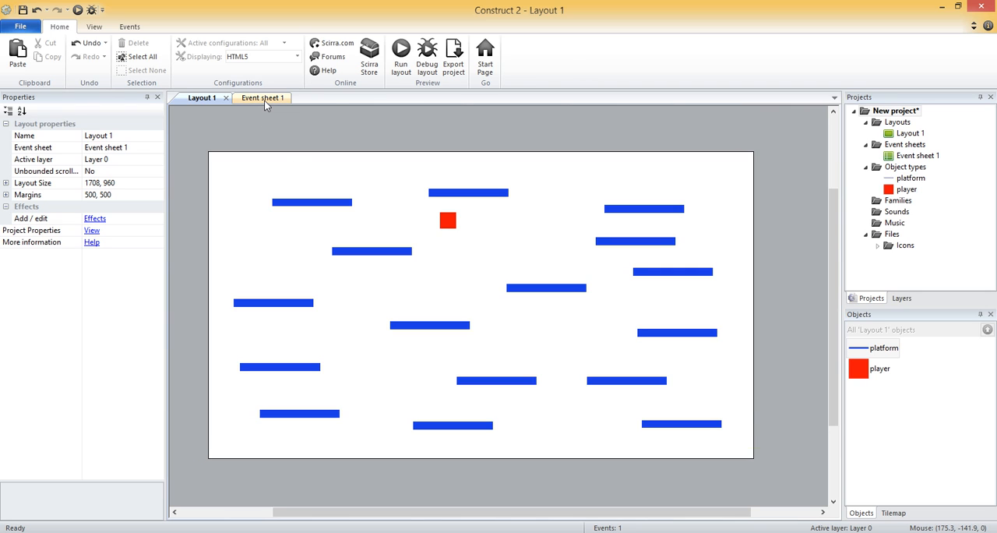
pyautogui.moveTo(262, 96)
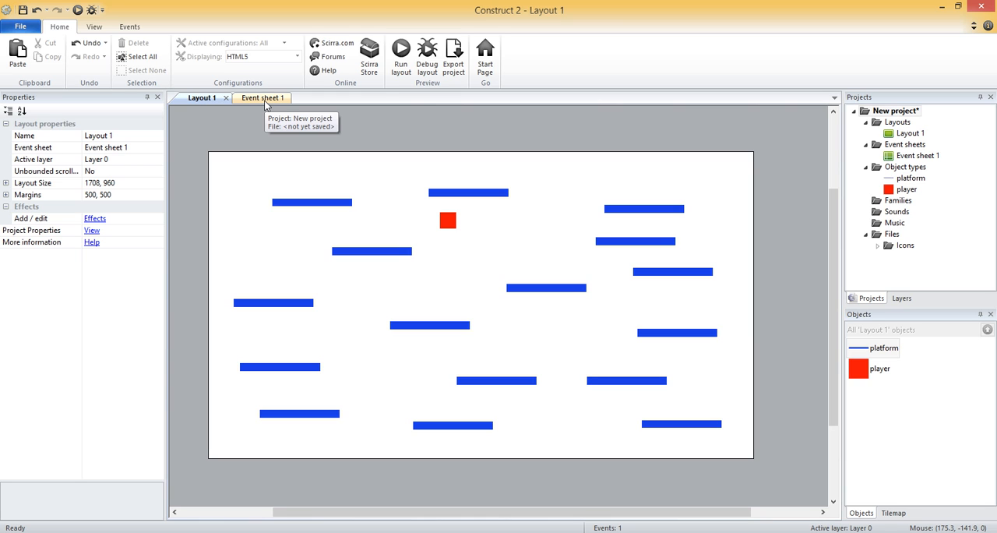
pyautogui.click(253, 96)
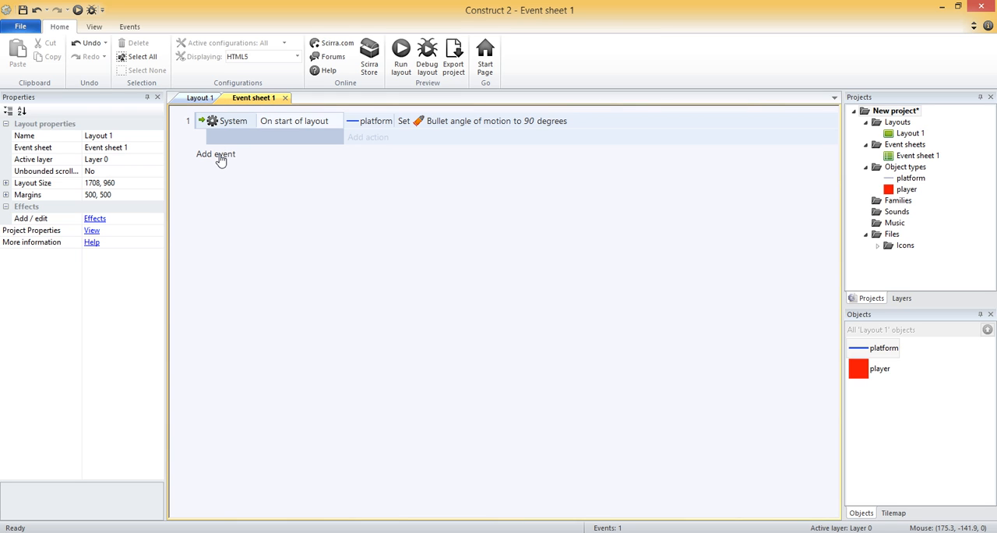
# Step: Begin a second event with the platform's Compare Y condition and list its comparison types
pyautogui.click(215, 154)
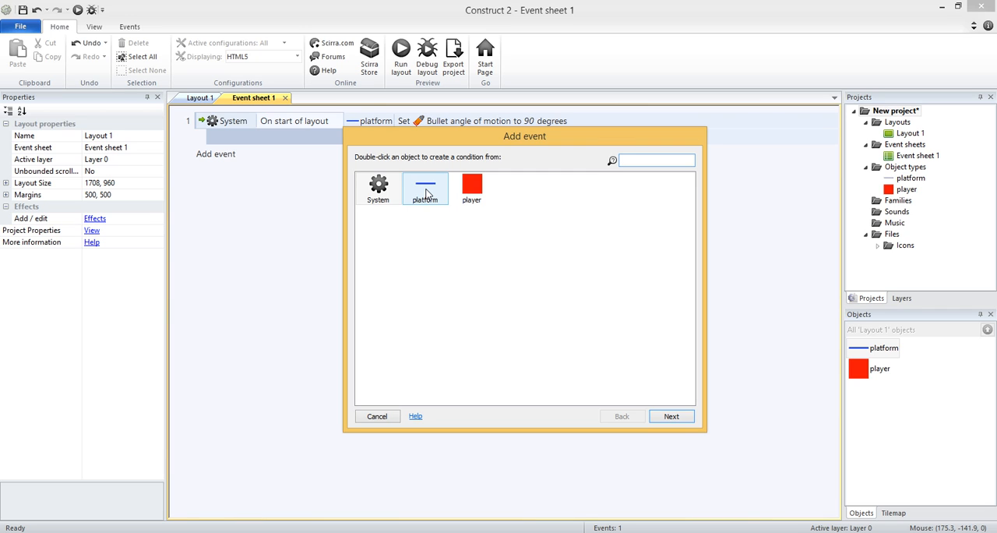
pyautogui.doubleClick(426, 188)
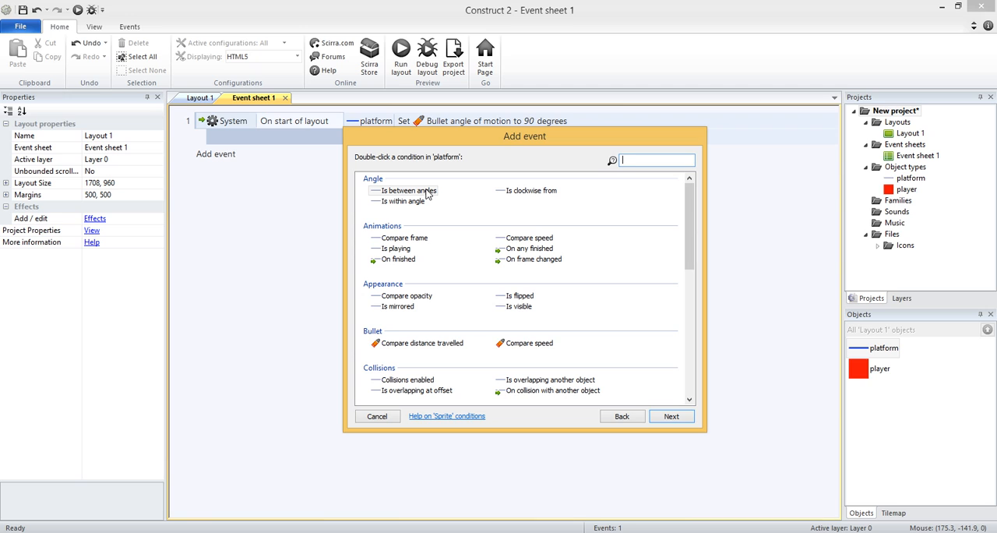
pyautogui.write('compare y')
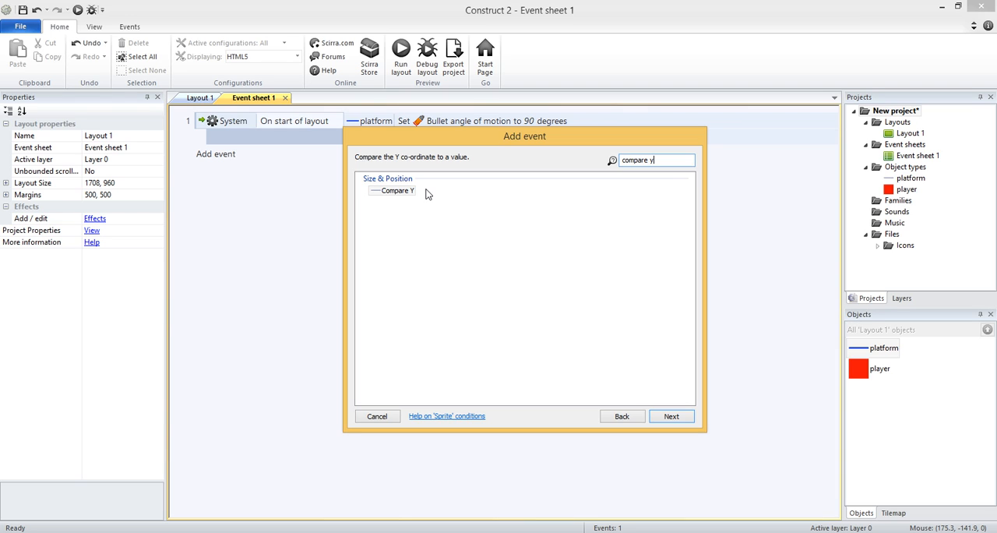
pyautogui.click(377, 415)
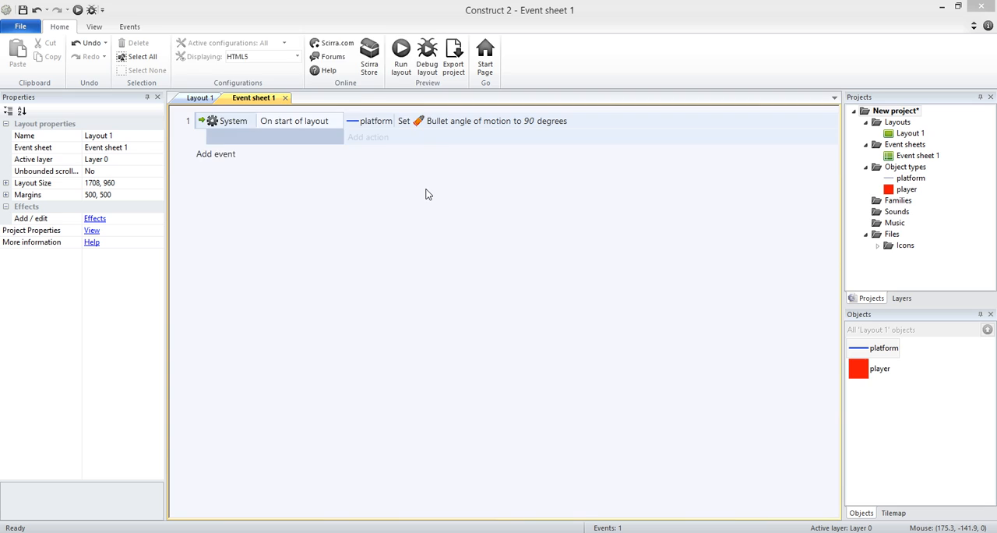
pyautogui.click(333, 99)
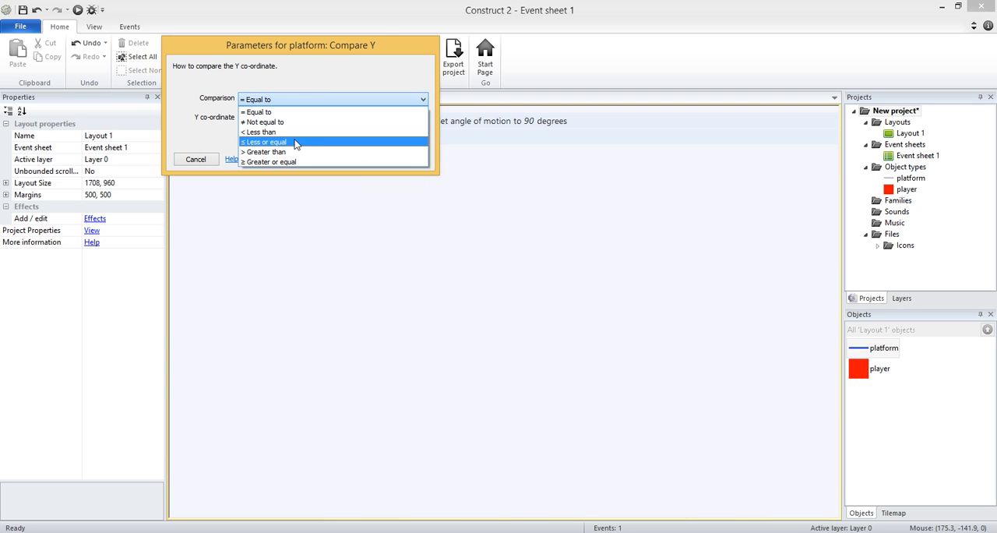
pyautogui.moveTo(279, 162)
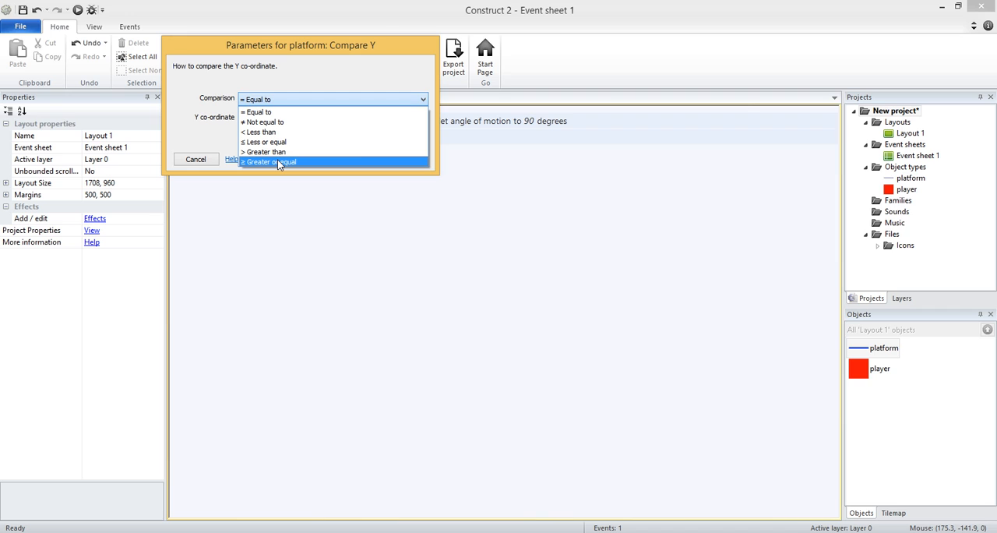
# Step: Set the platform condition to Y greater or equal LayoutHeight and confirm it
pyautogui.click(278, 162)
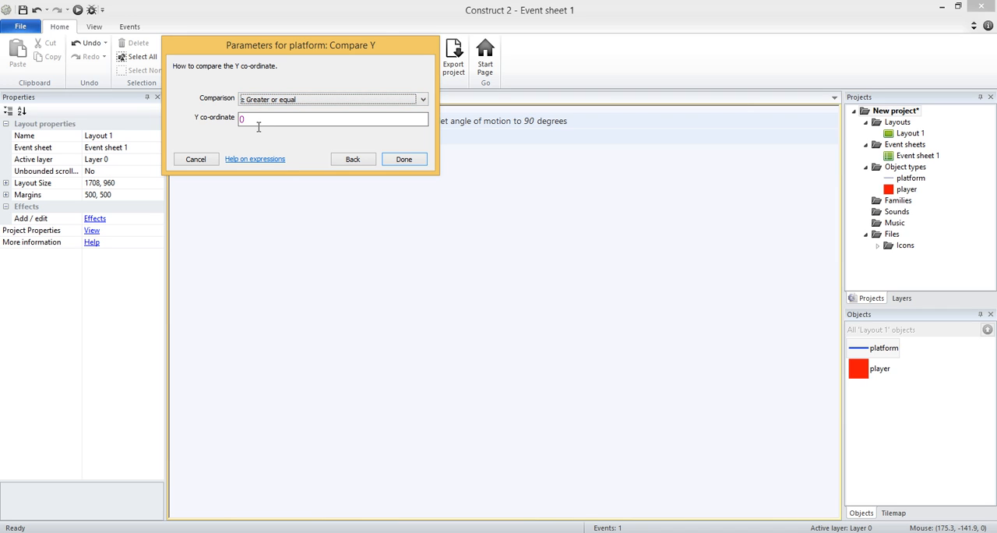
pyautogui.click(334, 118)
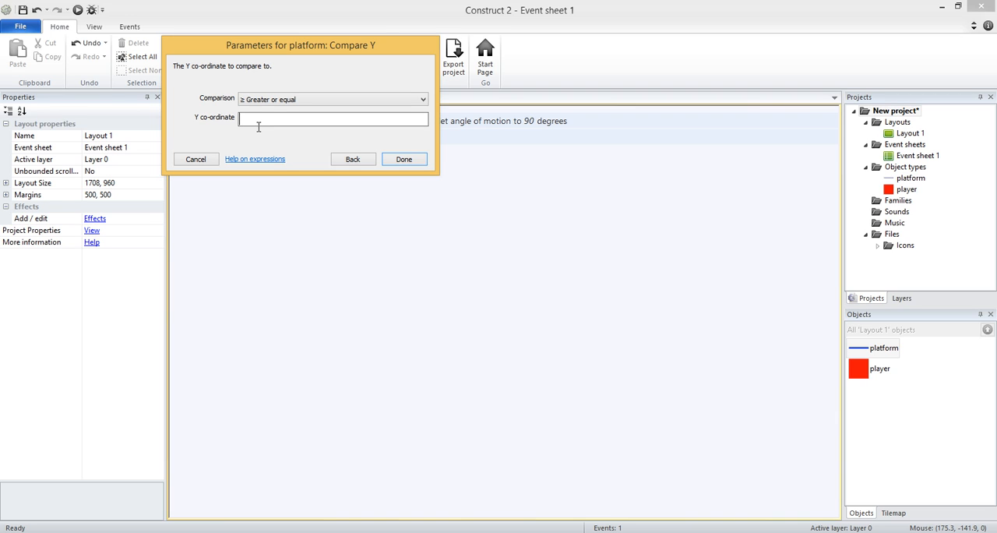
pyautogui.write('layout')
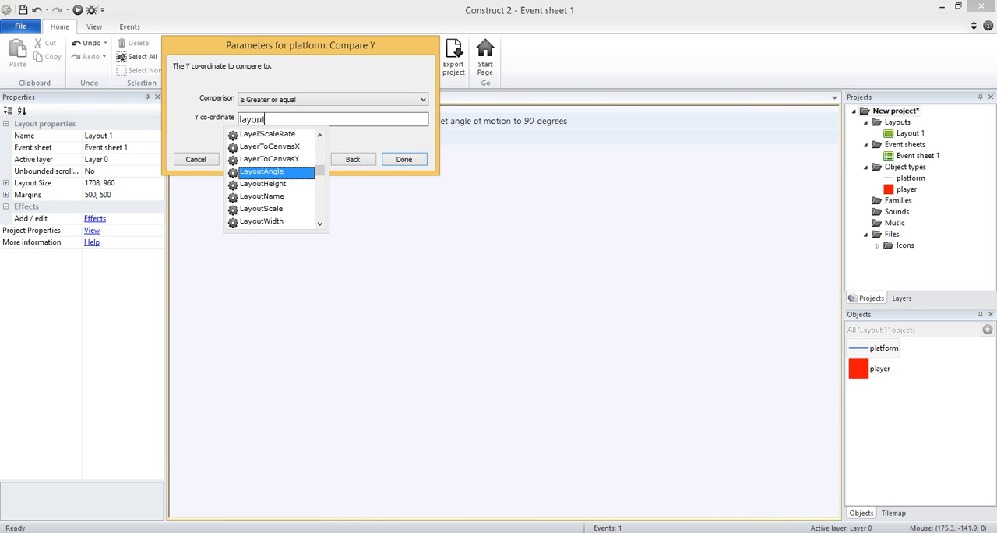
pyautogui.scroll(-3)
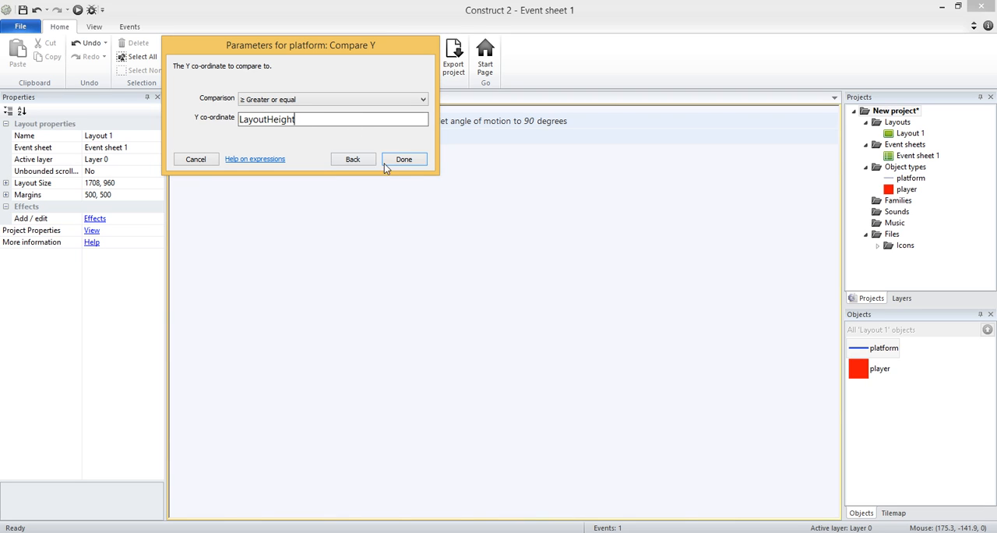
pyautogui.click(404, 159)
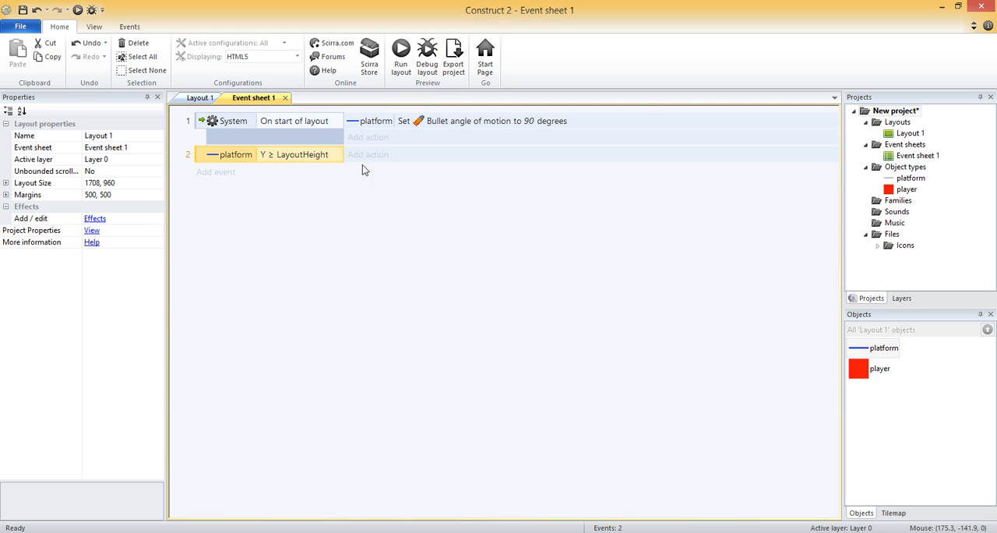
pyautogui.moveTo(290, 168)
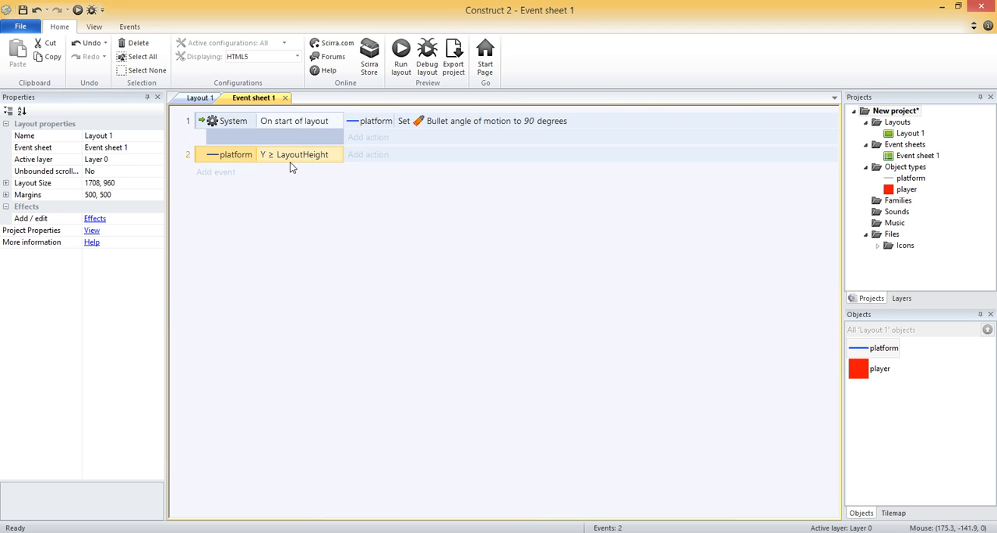
pyautogui.moveTo(307, 162)
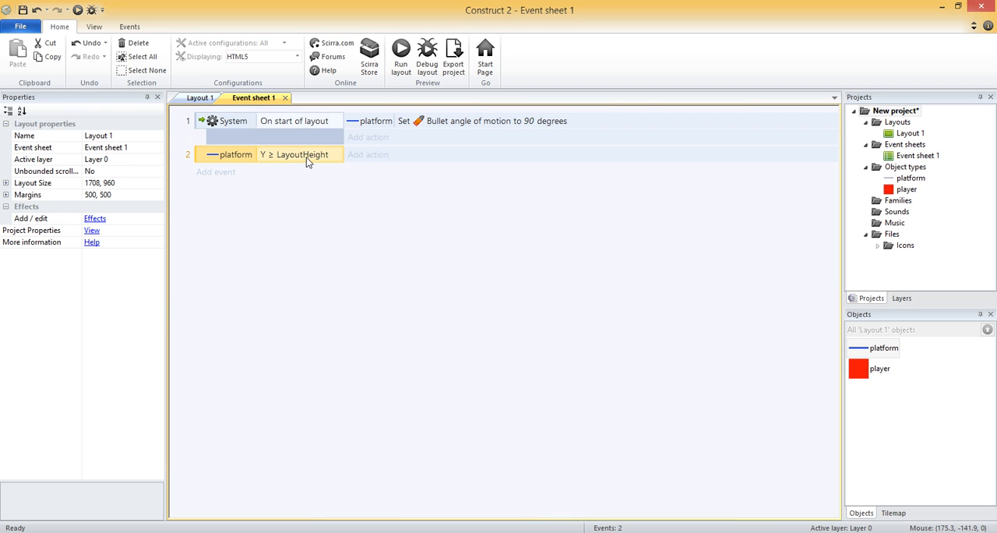
pyautogui.moveTo(368, 155)
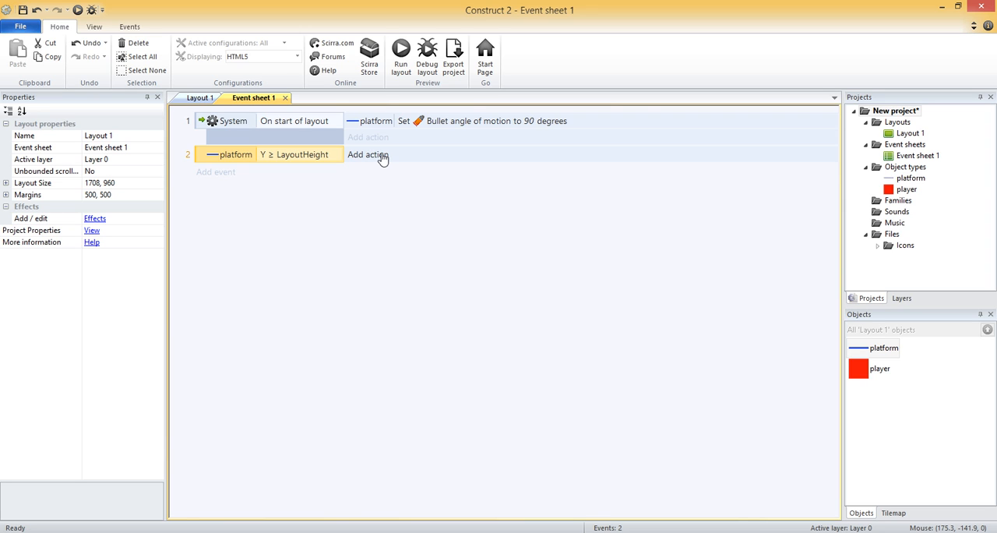
pyautogui.moveTo(381, 157)
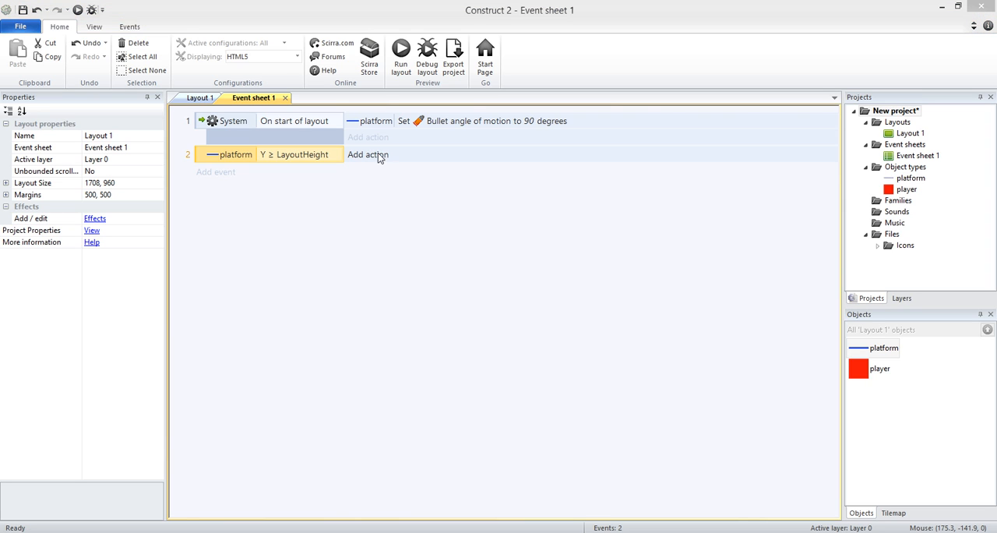
# Step: Start adding an action to the platform Y ≥ LayoutHeight event
pyautogui.click(368, 154)
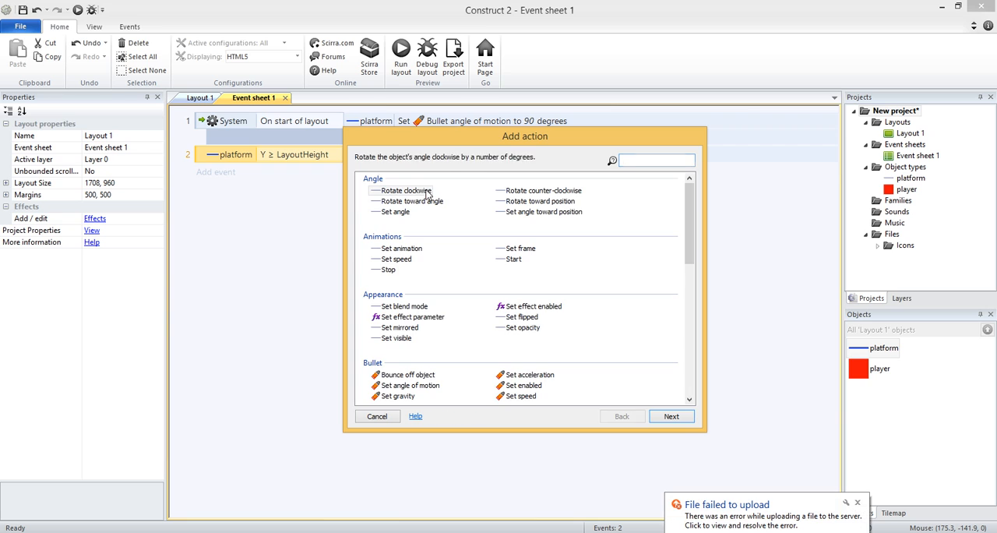
# Step: Add a Set Y action with value 0 so fallen platforms return to the top
pyautogui.click(405, 177)
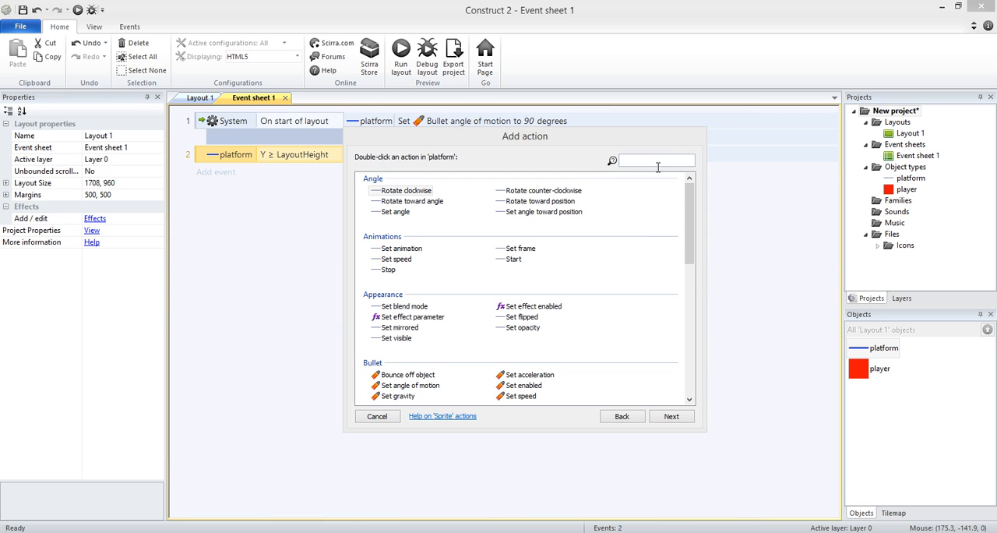
pyautogui.write('set y')
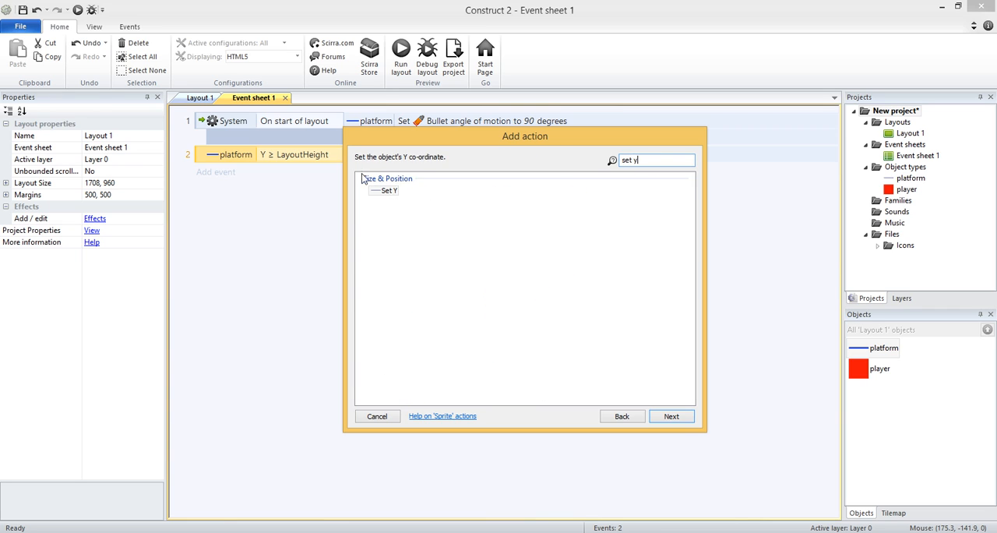
pyautogui.click(670, 415)
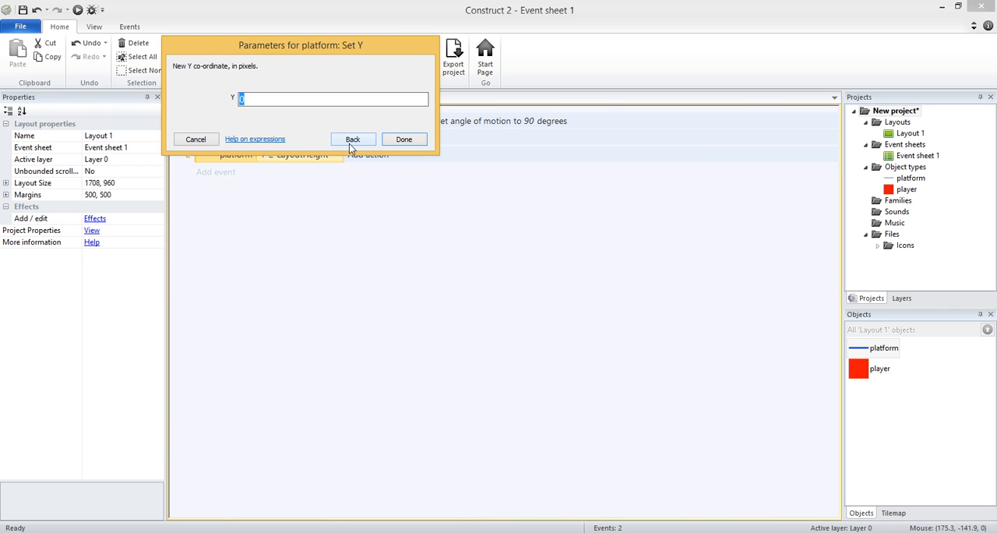
pyautogui.click(404, 139)
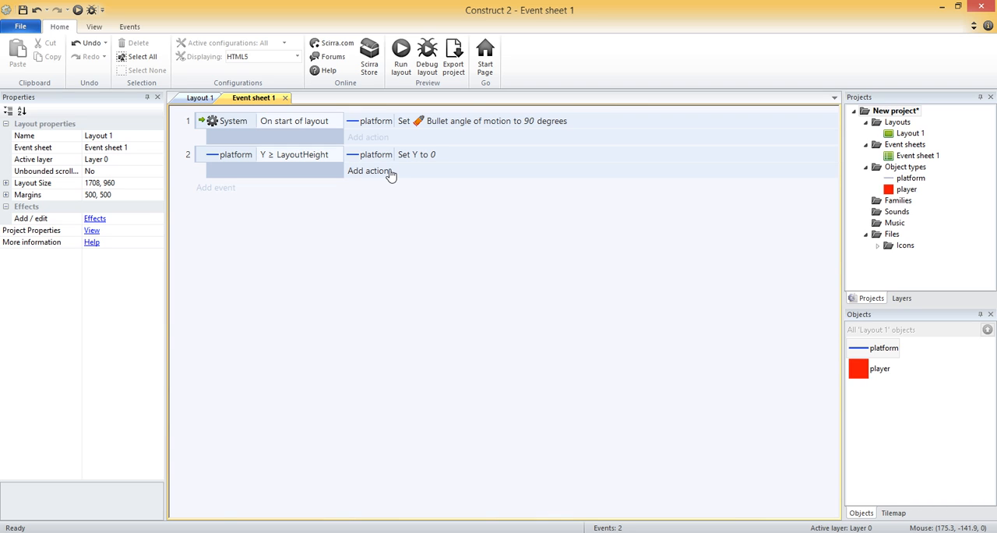
pyautogui.click(200, 97)
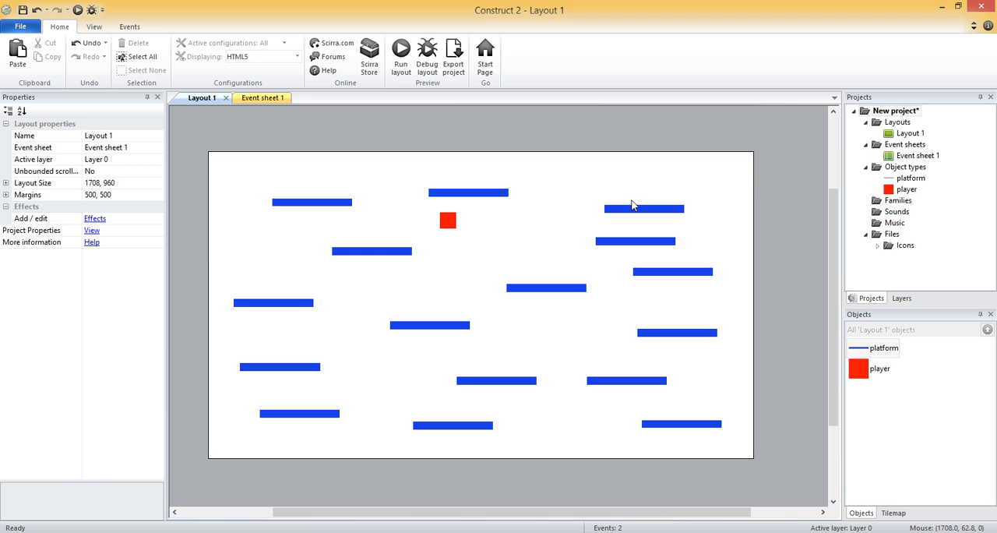
# Step: Drag a bottom platform around Layout 1 and drop it on the left, midway down
pyautogui.click(299, 452)
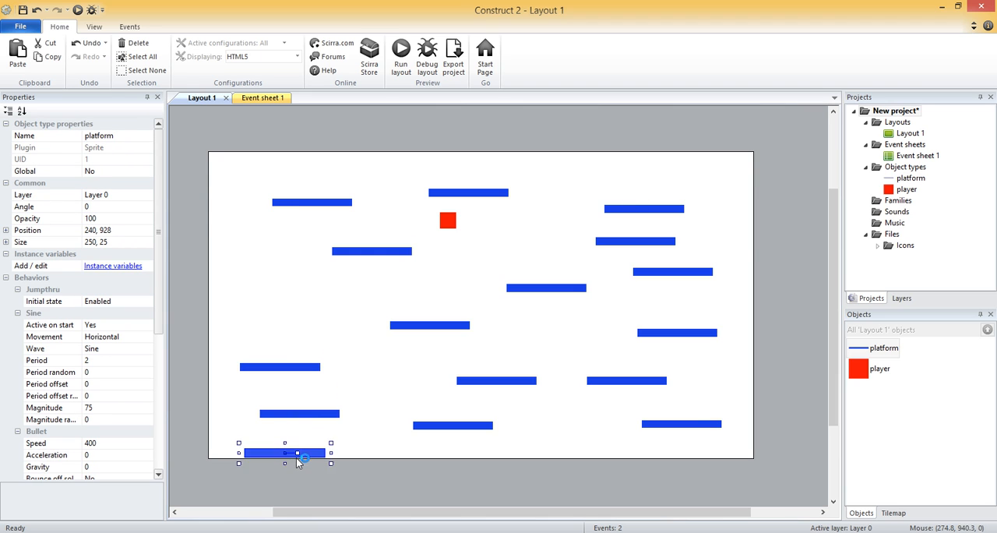
pyautogui.moveTo(284, 452); pyautogui.dragTo(278, 157)
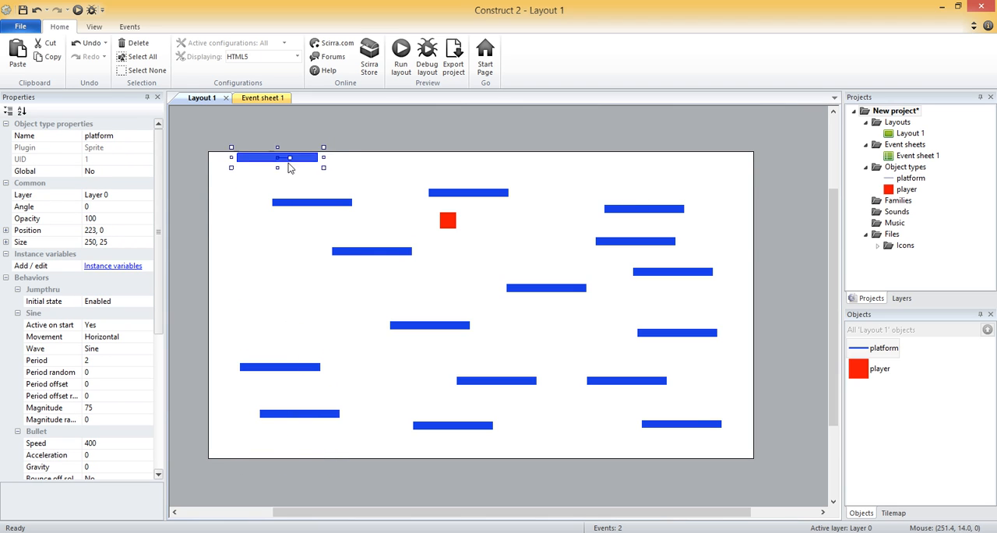
pyautogui.moveTo(278, 158); pyautogui.dragTo(655, 140)
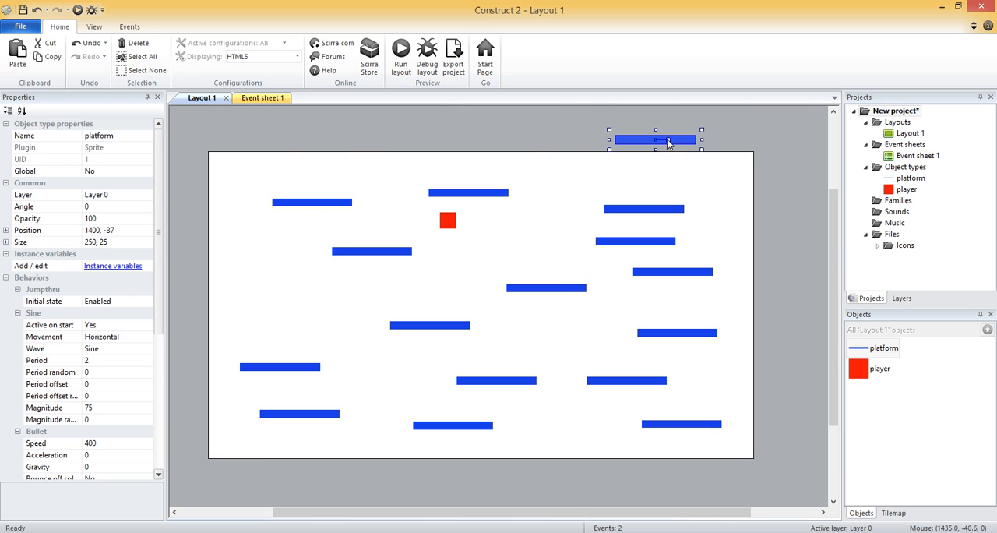
pyautogui.moveTo(654, 140); pyautogui.dragTo(279, 290)
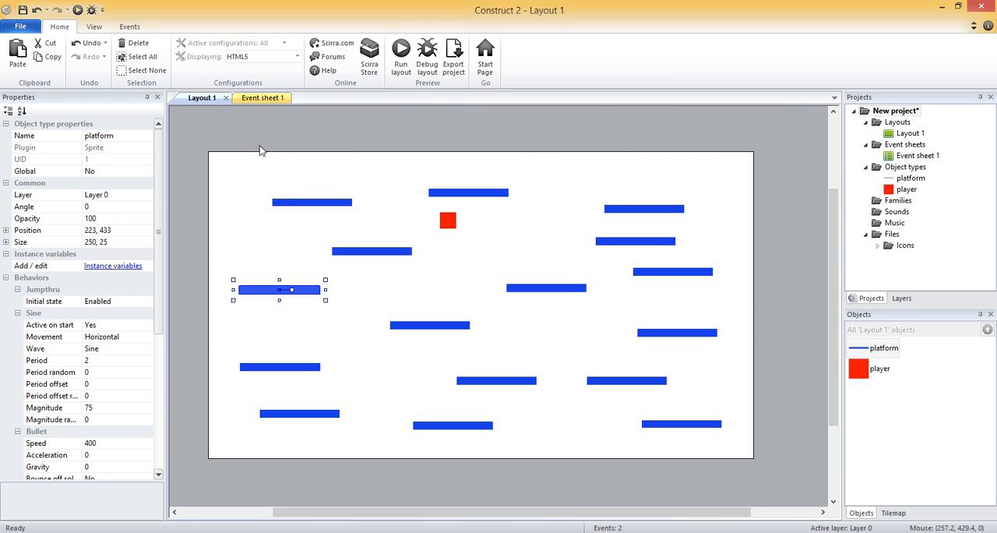
pyautogui.click(257, 97)
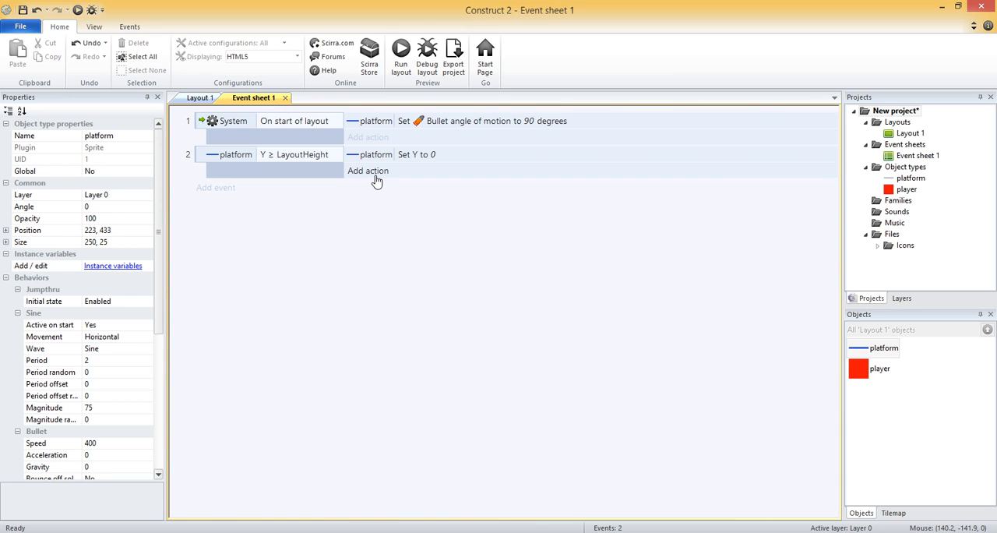
# Step: Add a Set X action with value random(LayoutWidth) to the same event
pyautogui.click(368, 172)
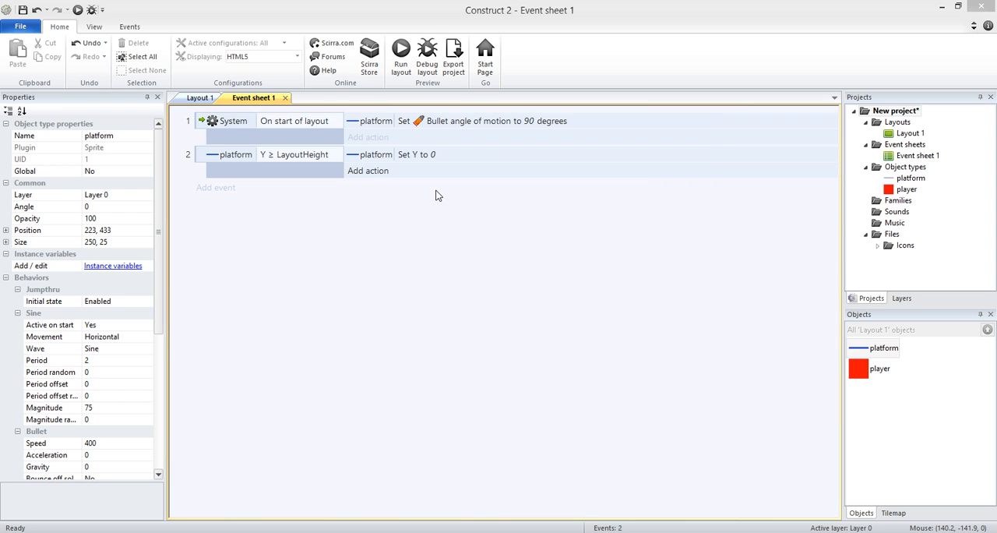
pyautogui.write('ran')
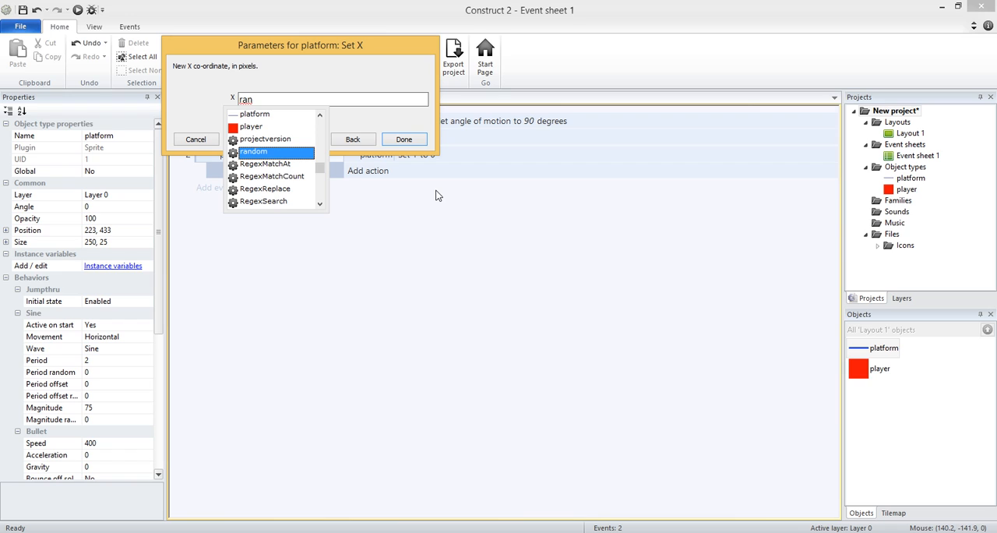
pyautogui.click(252, 151)
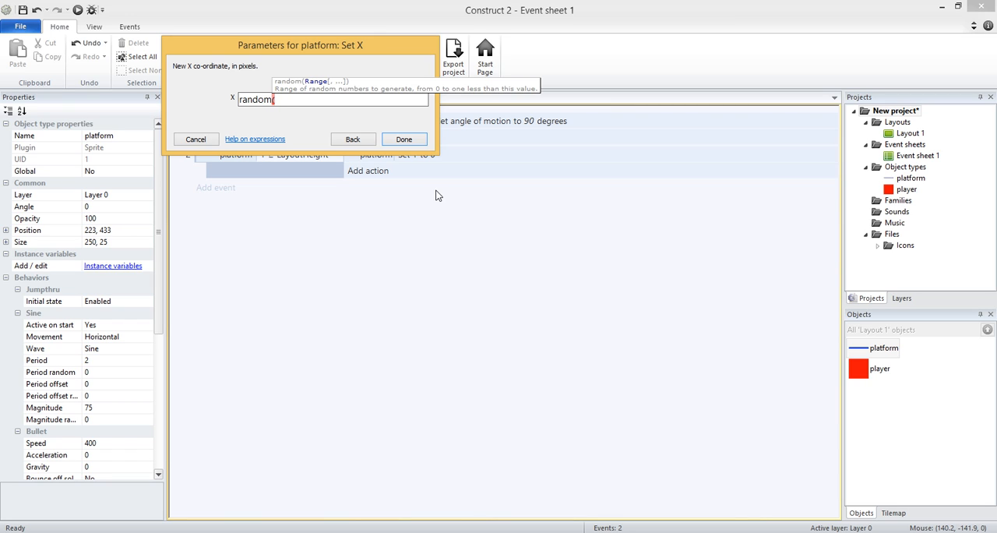
pyautogui.write('(lsyou')
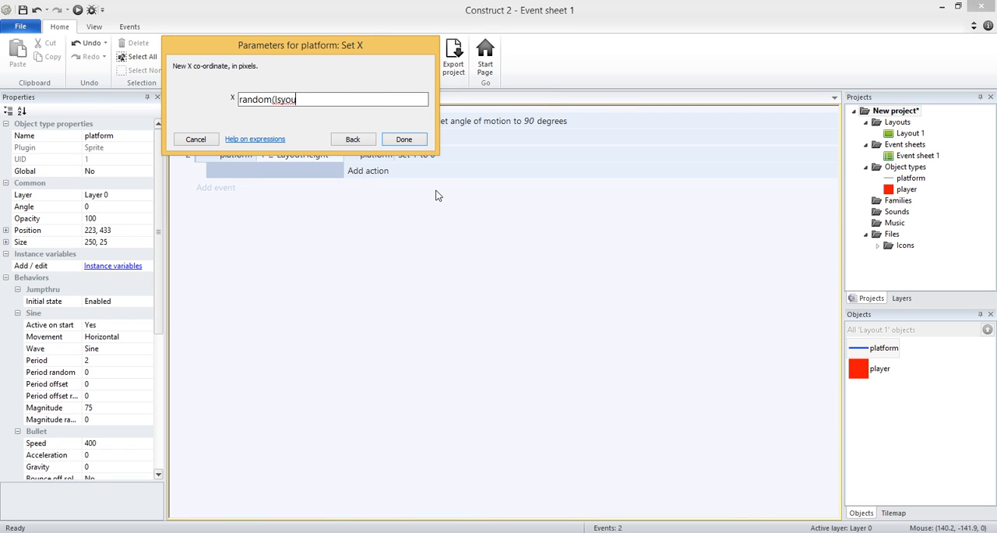
pyautogui.write('layoutWidth')
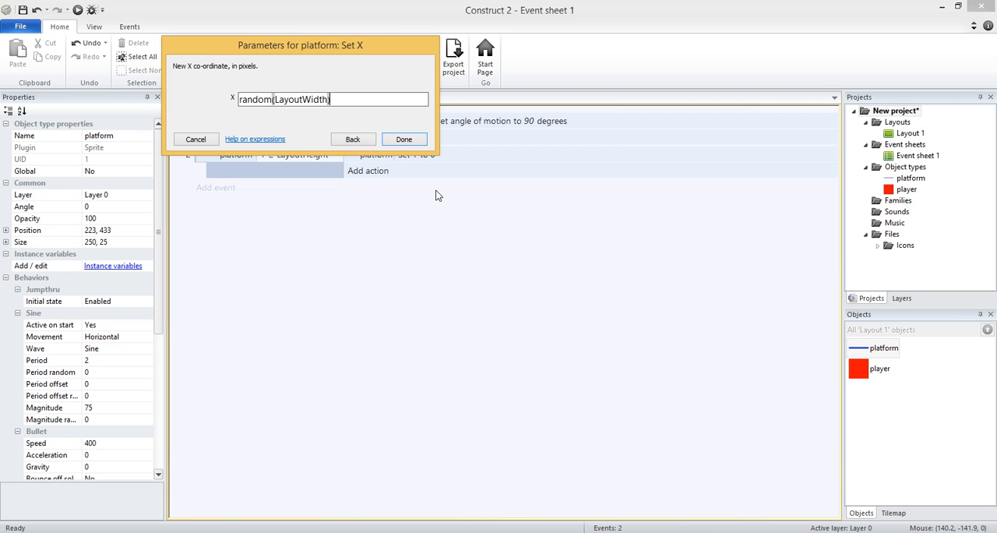
pyautogui.click(404, 139)
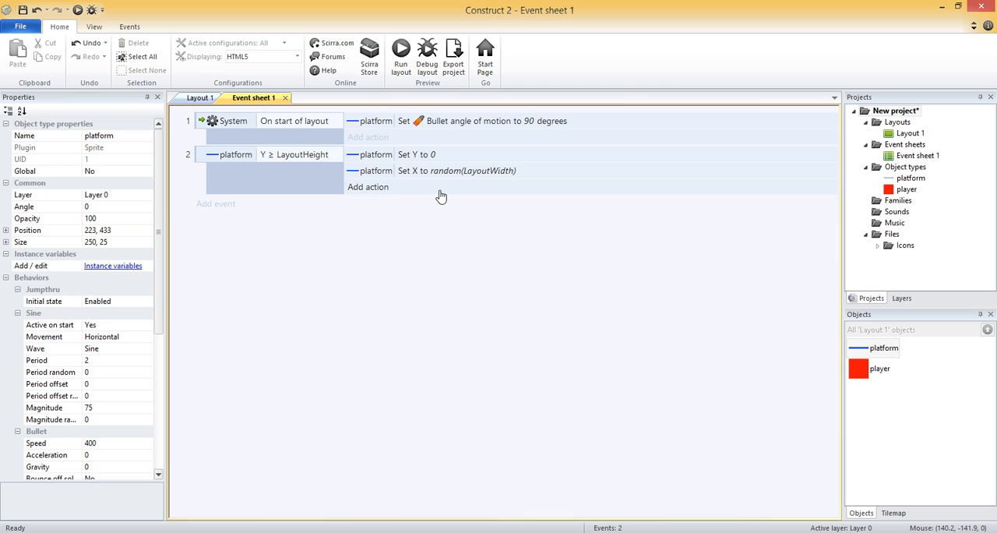
# Step: Rearrange several platforms across Layout 1, moving one toward the upper right
pyautogui.click(199, 96)
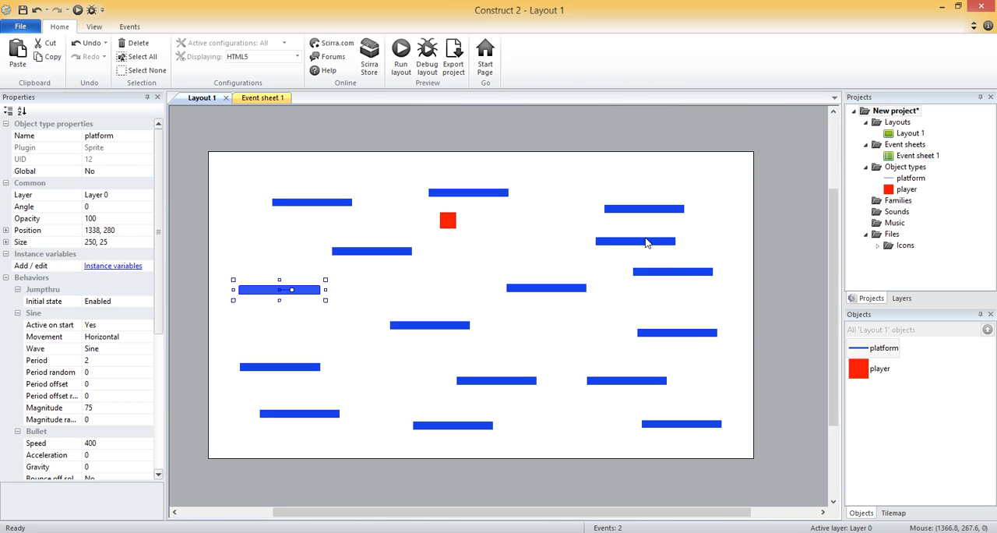
pyautogui.click(390, 333)
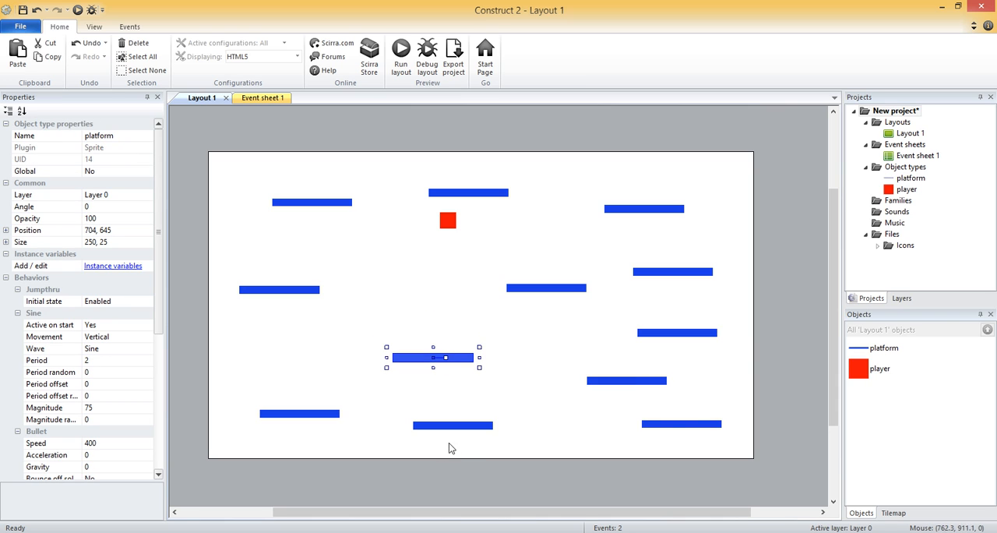
pyautogui.moveTo(433, 358); pyautogui.dragTo(683, 440)
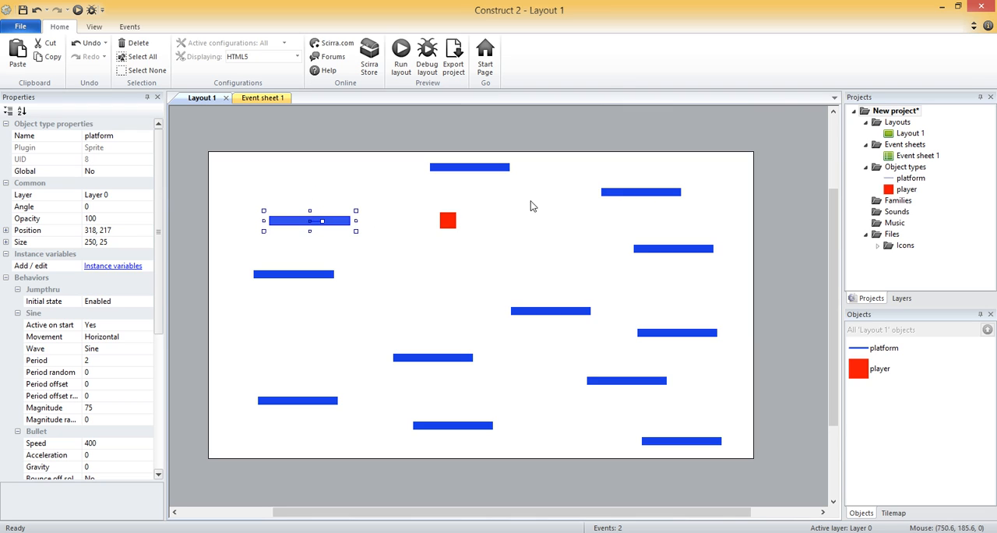
pyautogui.moveTo(308, 221); pyautogui.dragTo(635, 199)
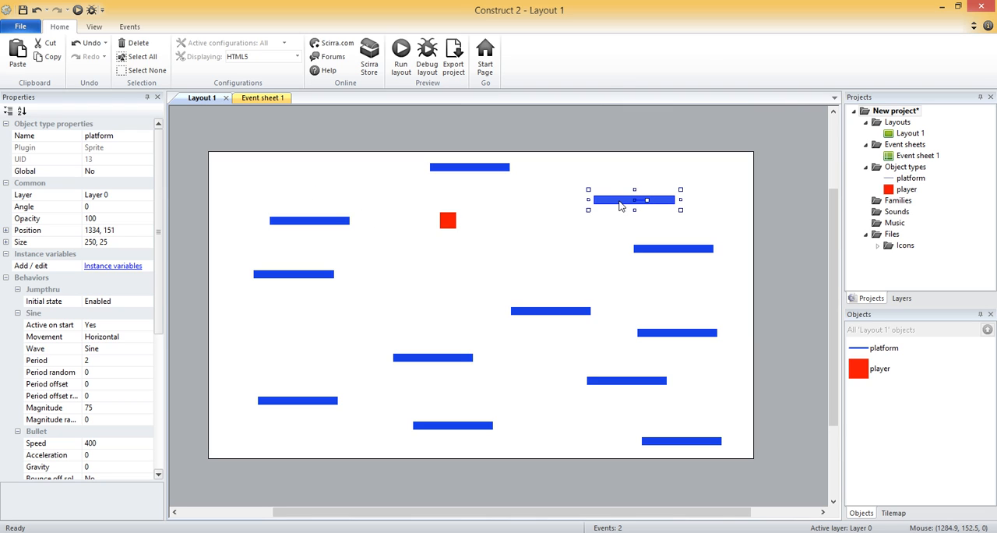
pyautogui.moveTo(524, 314)
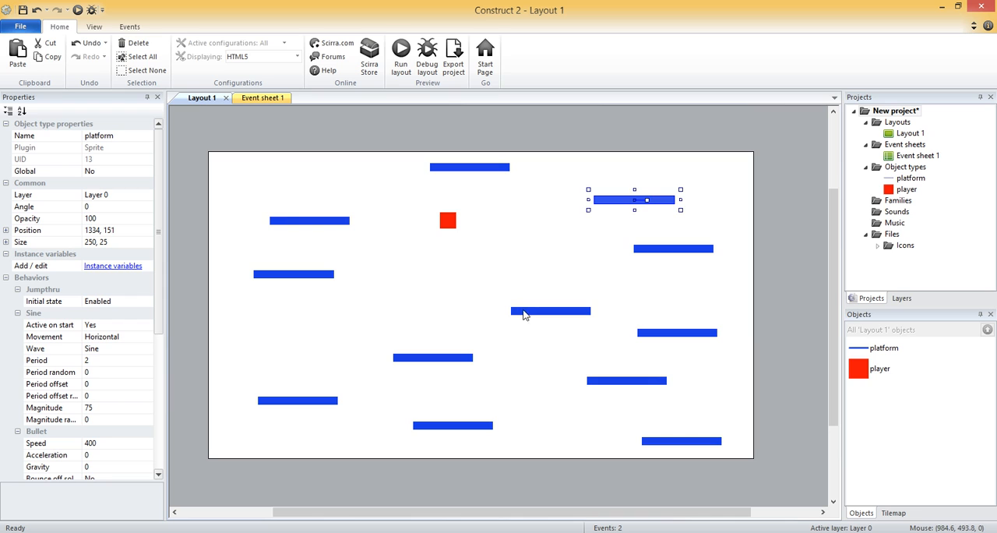
pyautogui.moveTo(632, 199); pyautogui.dragTo(470, 237)
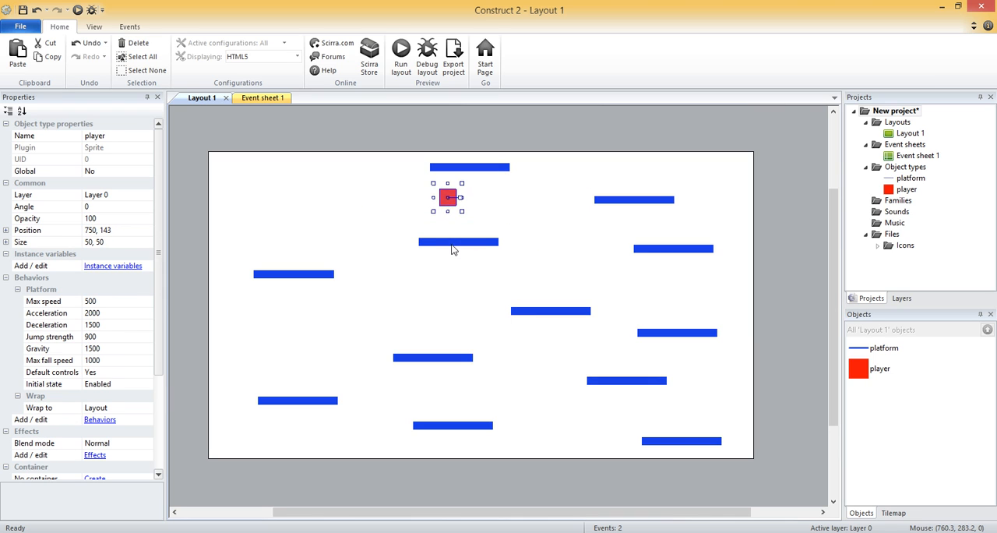
# Step: Nudge the platform under the player higher and place an extra platform near the top-left
pyautogui.click(458, 242)
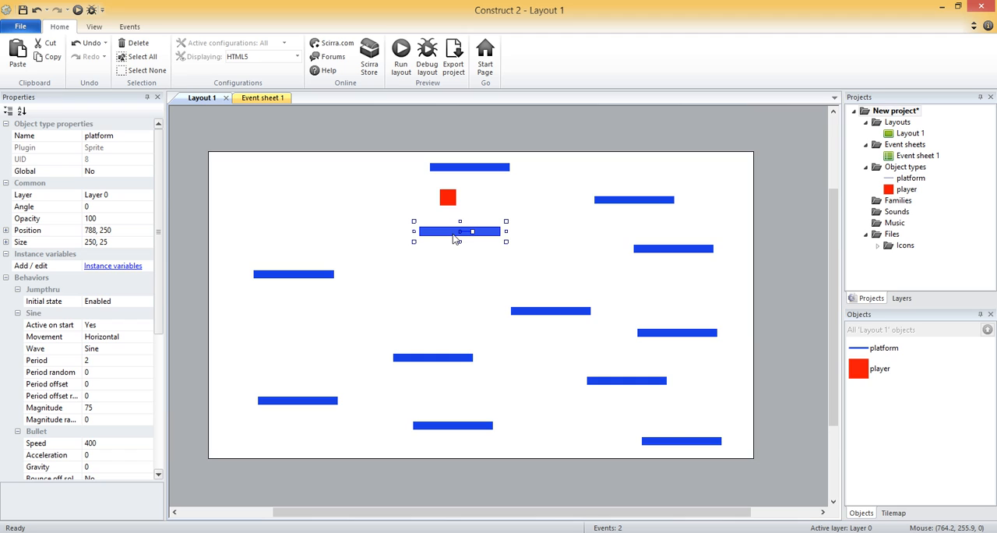
pyautogui.moveTo(458, 230); pyautogui.dragTo(458, 225)
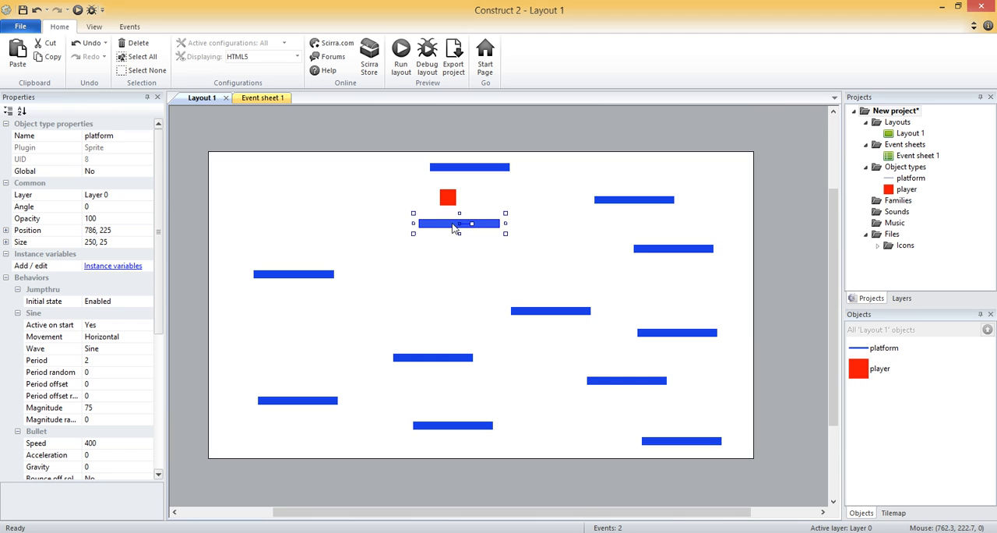
pyautogui.moveTo(302, 282)
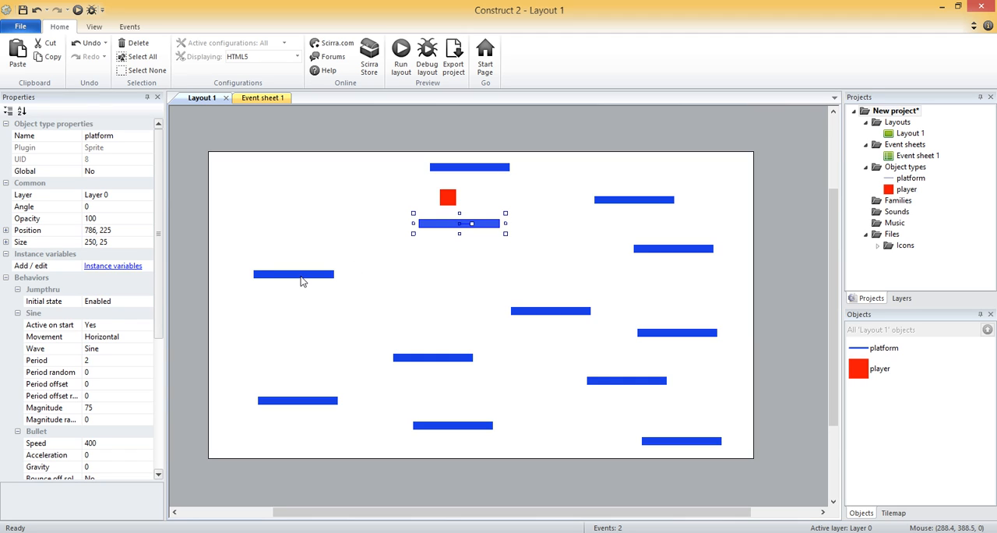
pyautogui.moveTo(455, 225); pyautogui.dragTo(262, 208)
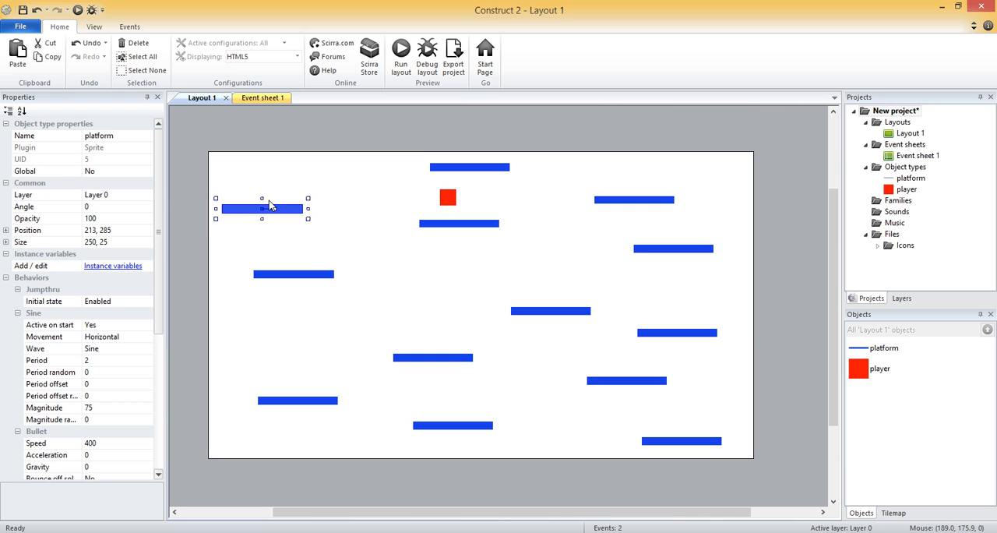
pyautogui.moveTo(262, 209); pyautogui.dragTo(272, 183)
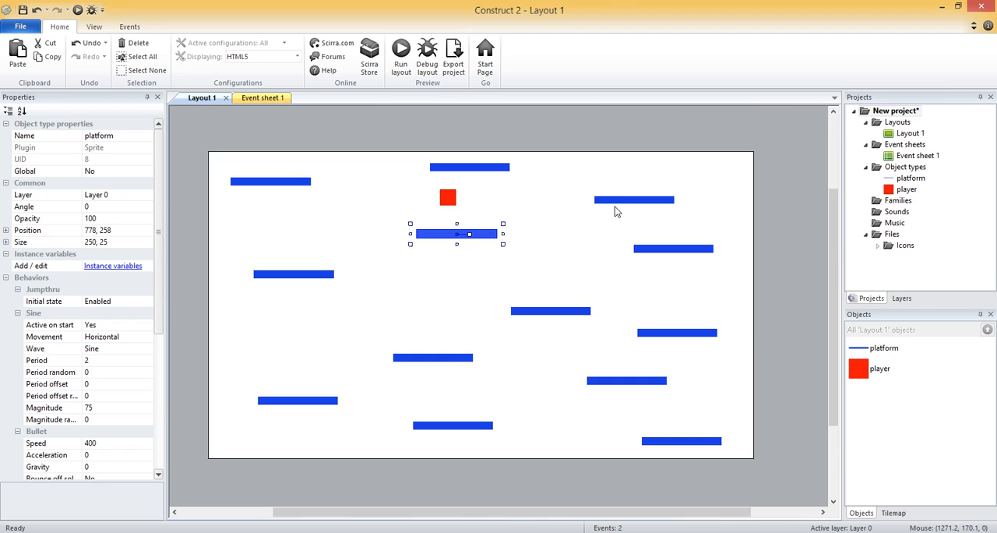
pyautogui.moveTo(619, 211)
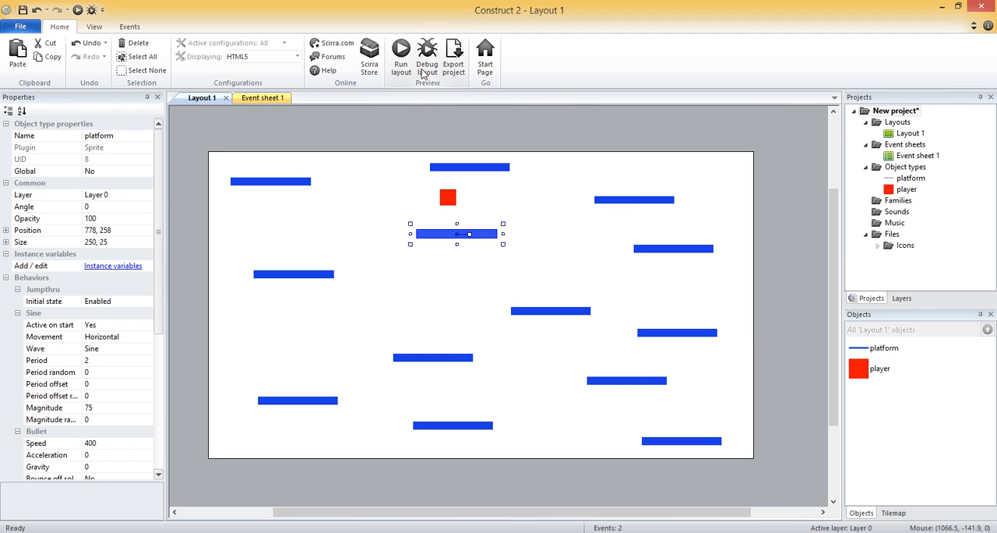
pyautogui.moveTo(401, 53)
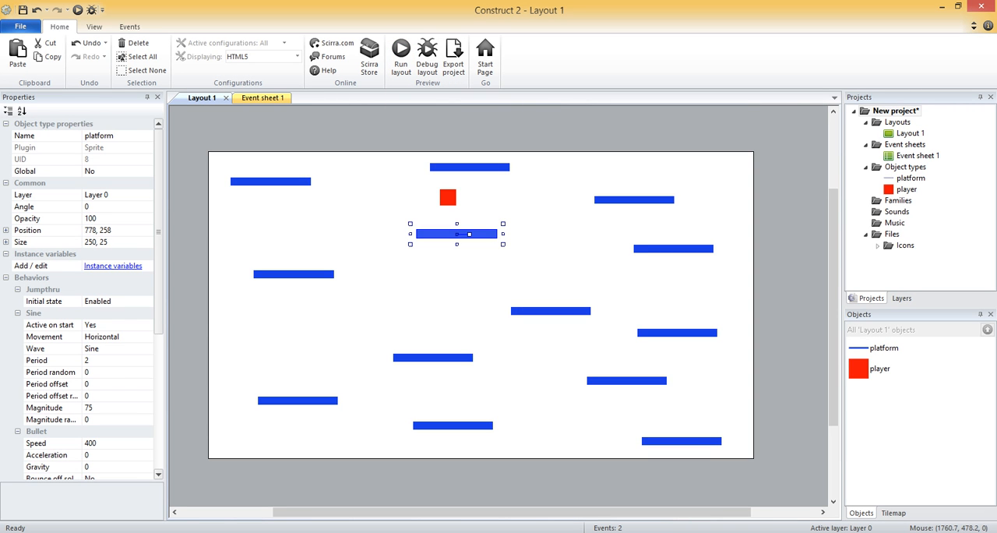
pyautogui.moveTo(449, 212)
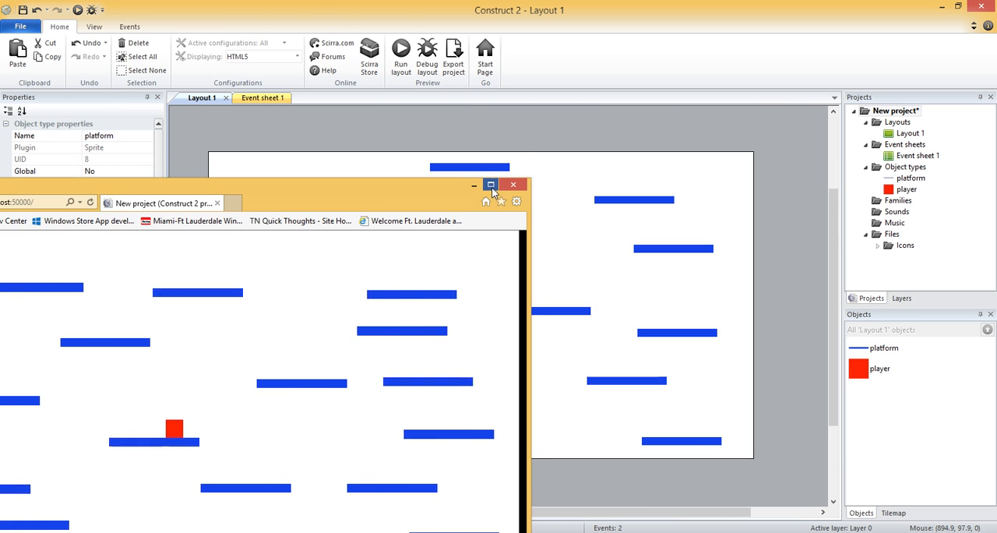
# Step: Maximize the browser preview window to play-test the falling platforms
pyautogui.click(491, 186)
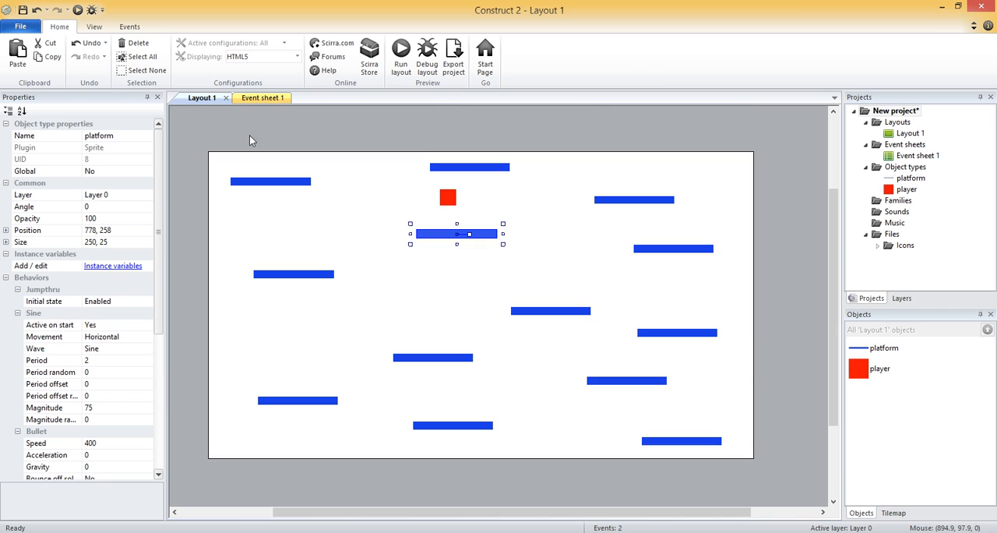
# Step: Delete the platforms' Sine behavior and set their Bullet speed to 200
pyautogui.click(293, 274)
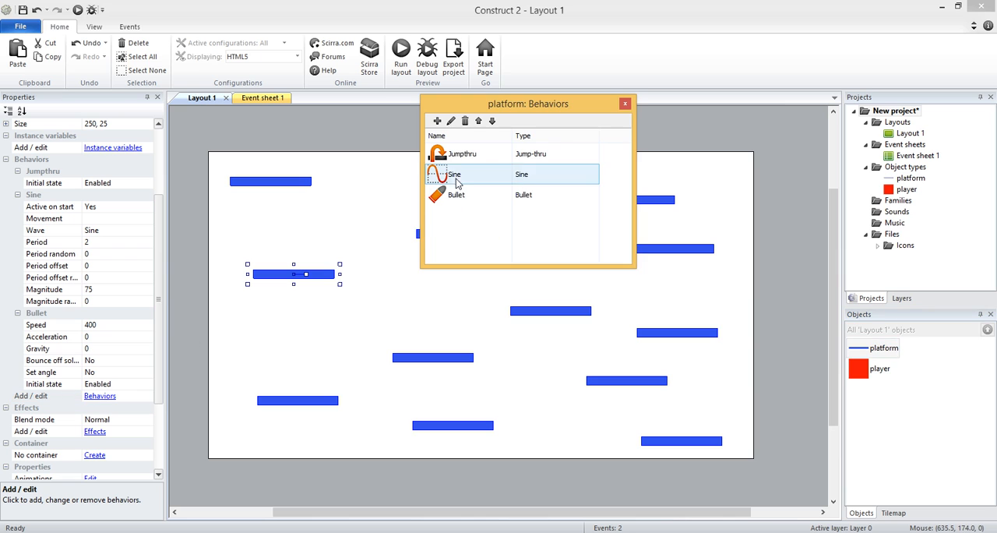
pyautogui.click(464, 122)
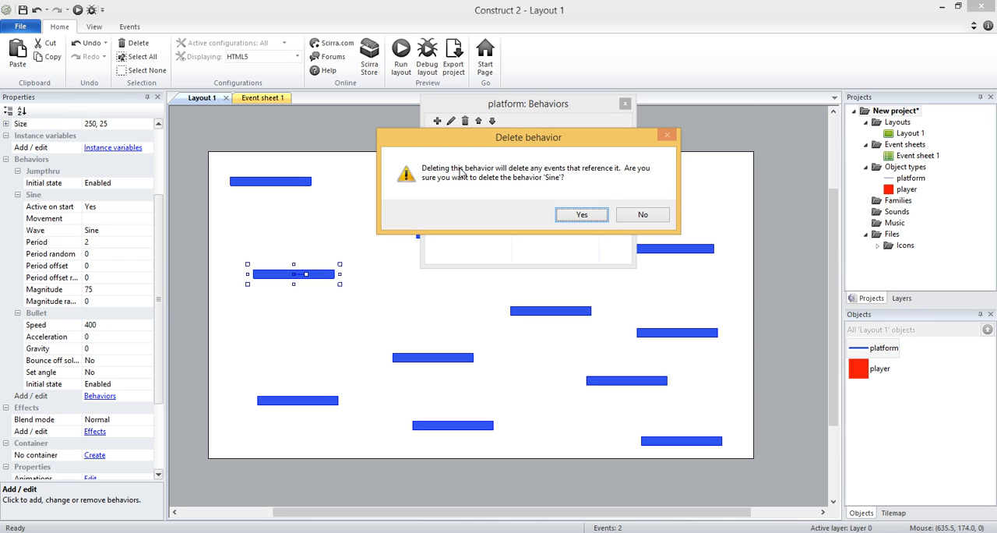
pyautogui.click(582, 215)
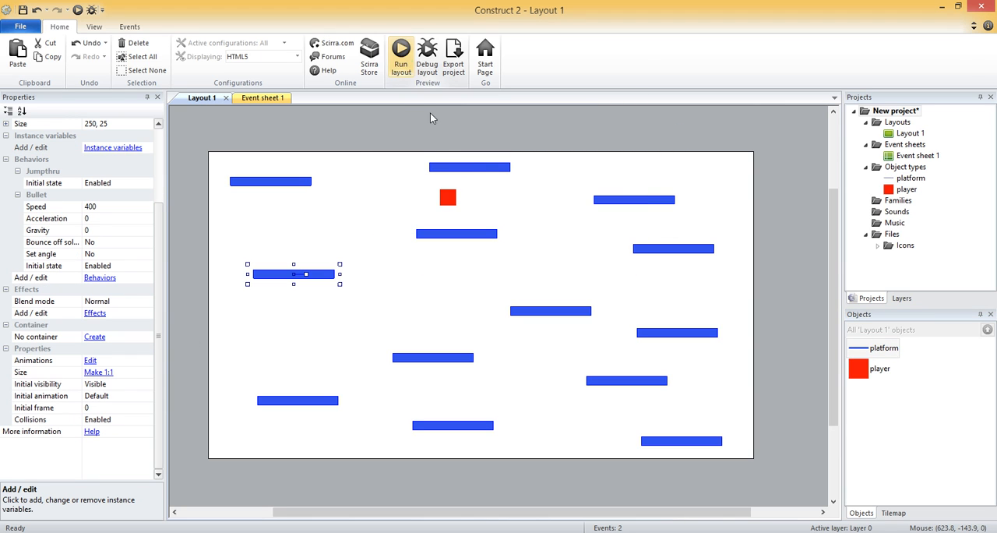
pyautogui.moveTo(867, 322)
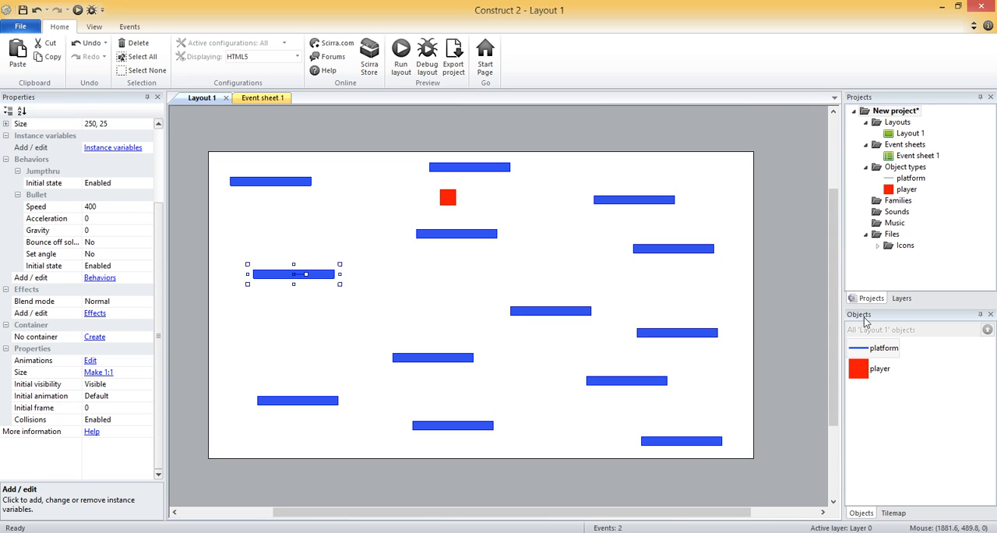
pyautogui.click(55, 206)
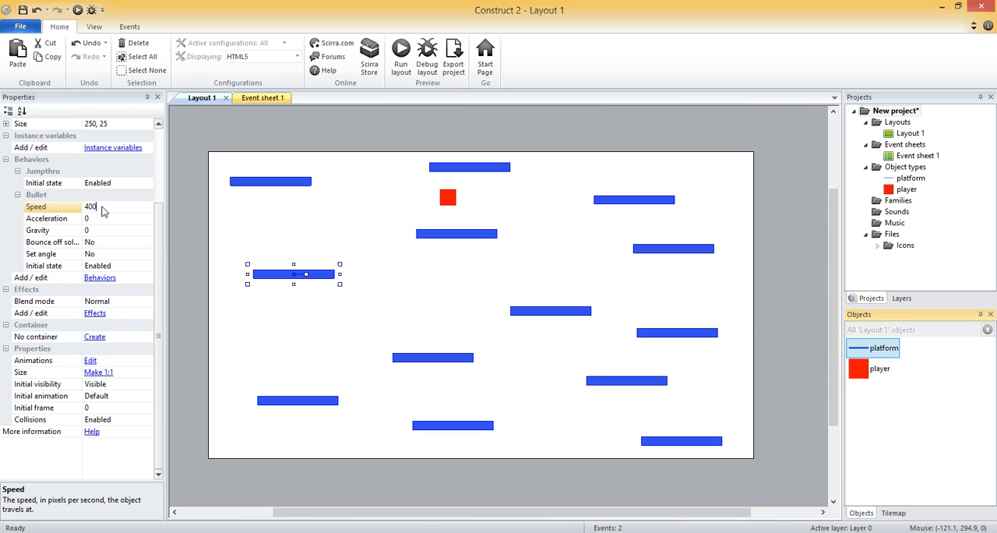
pyautogui.write('200')
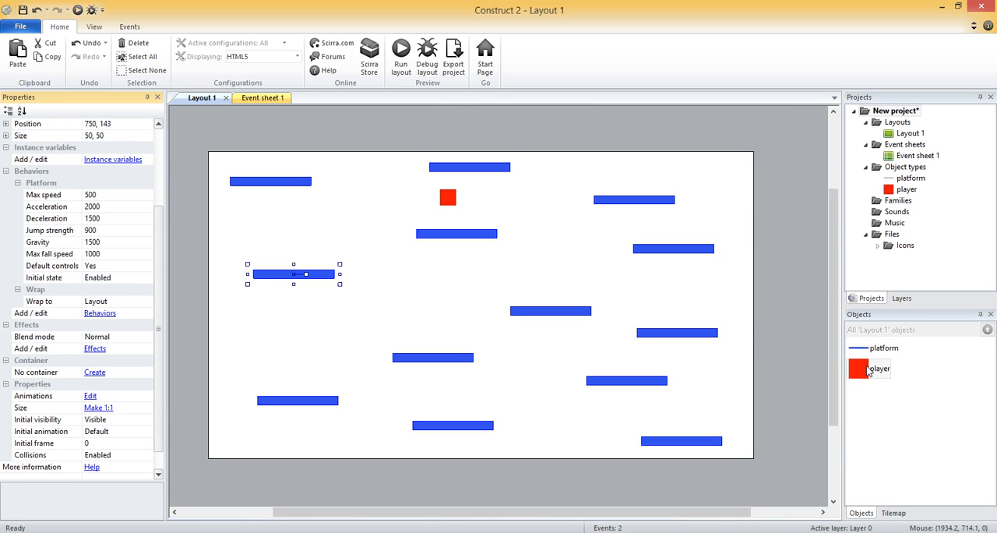
# Step: Set the player's Platform jump strength to 700
pyautogui.click(449, 198)
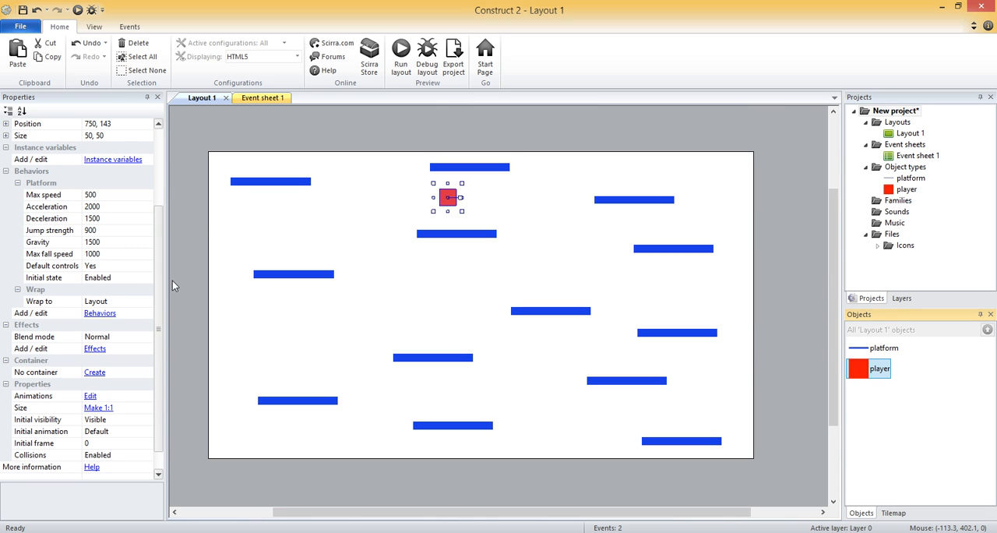
pyautogui.click(90, 231)
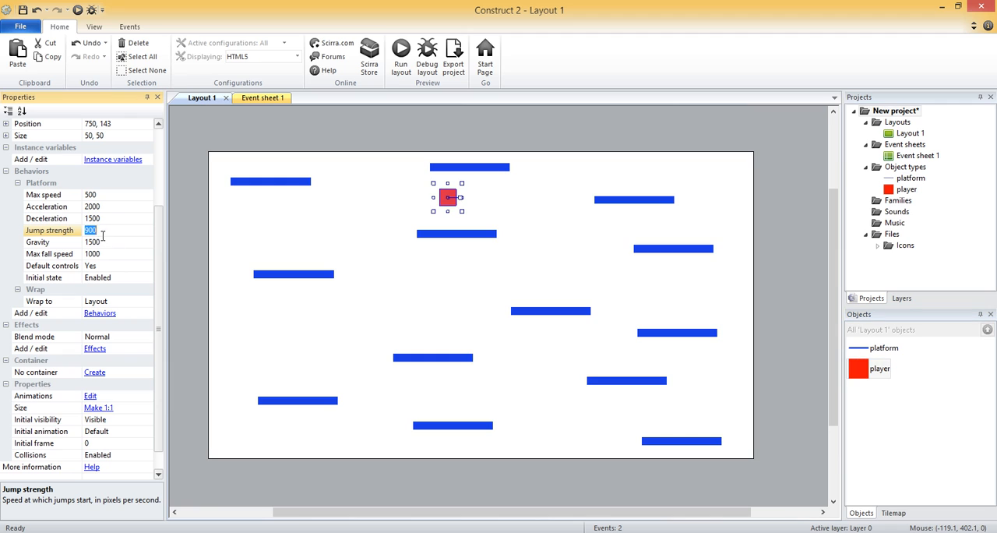
pyautogui.write('70')
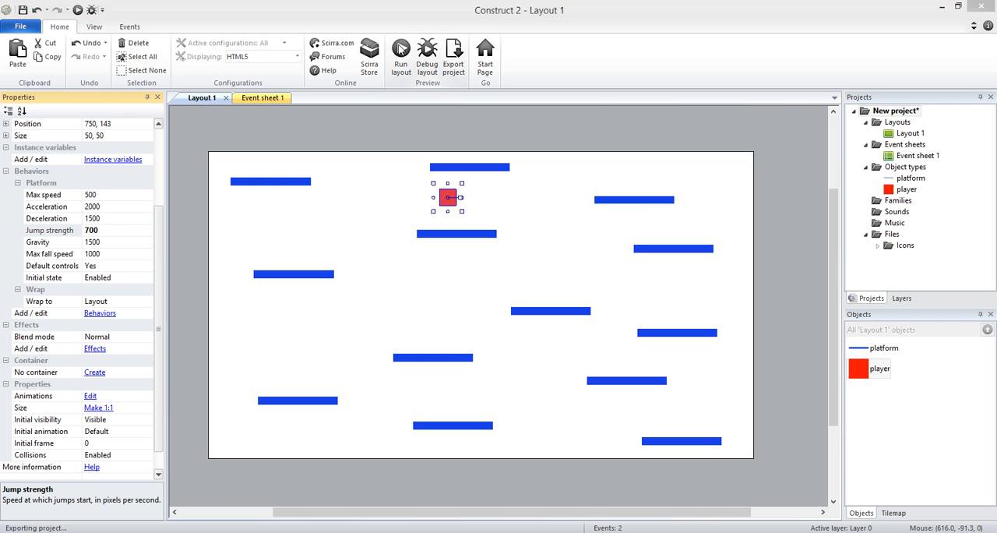
pyautogui.moveTo(400, 56)
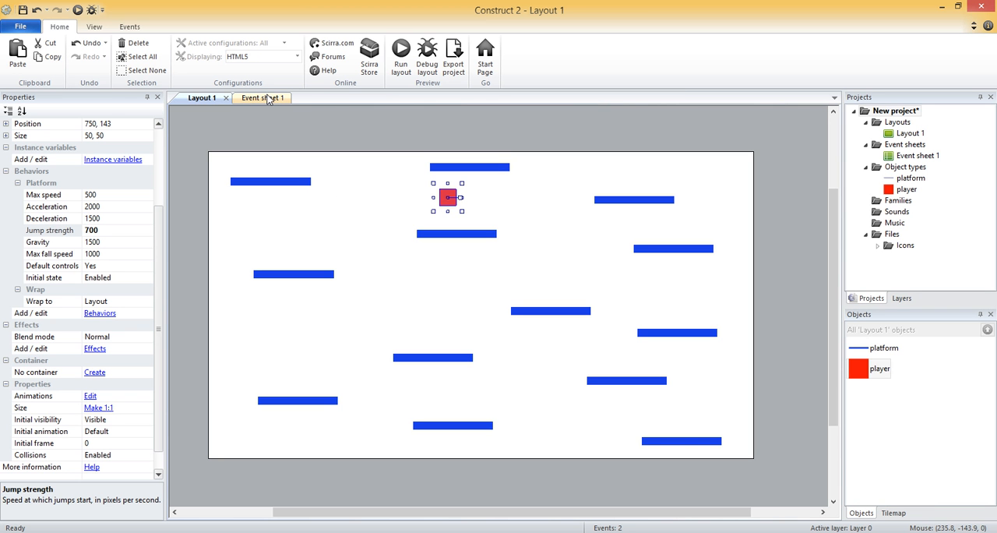
pyautogui.moveTo(262, 97)
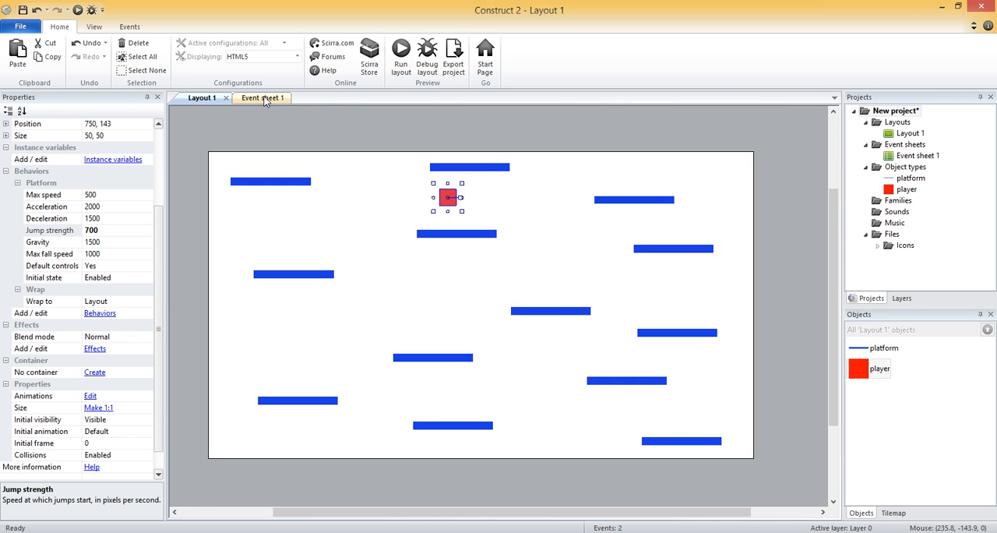
# Step: Add a player Compare Y condition: greater than LayoutHeight
pyautogui.click(262, 97)
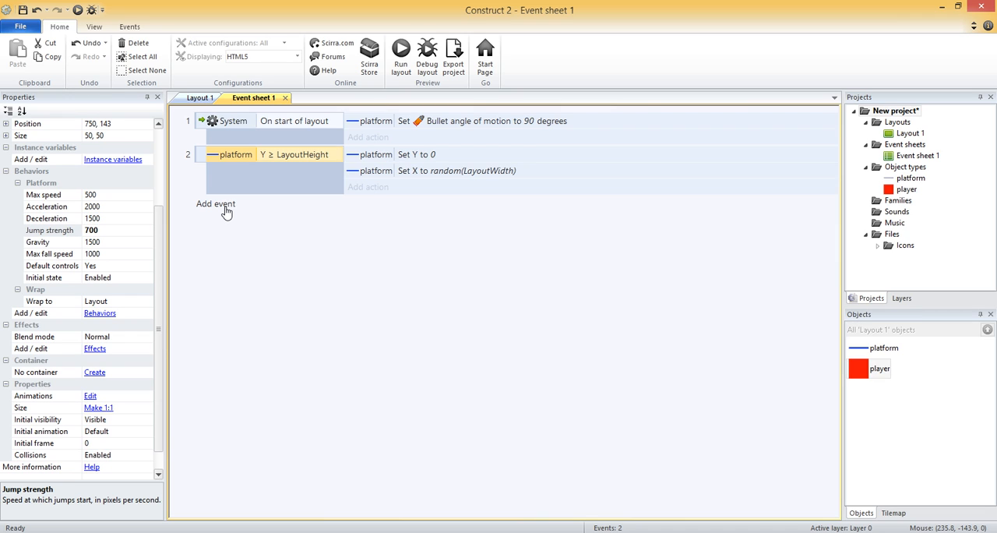
pyautogui.click(215, 203)
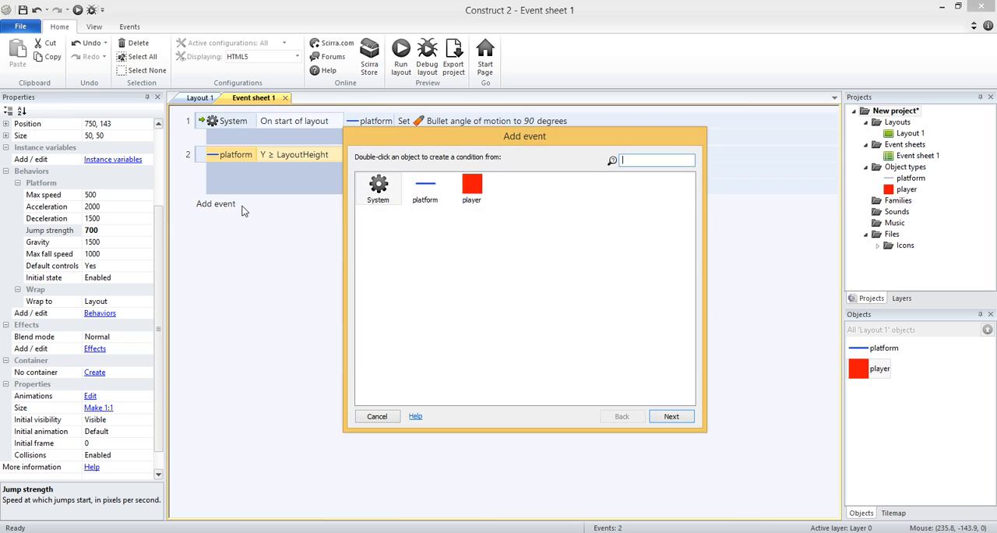
pyautogui.doubleClick(471, 187)
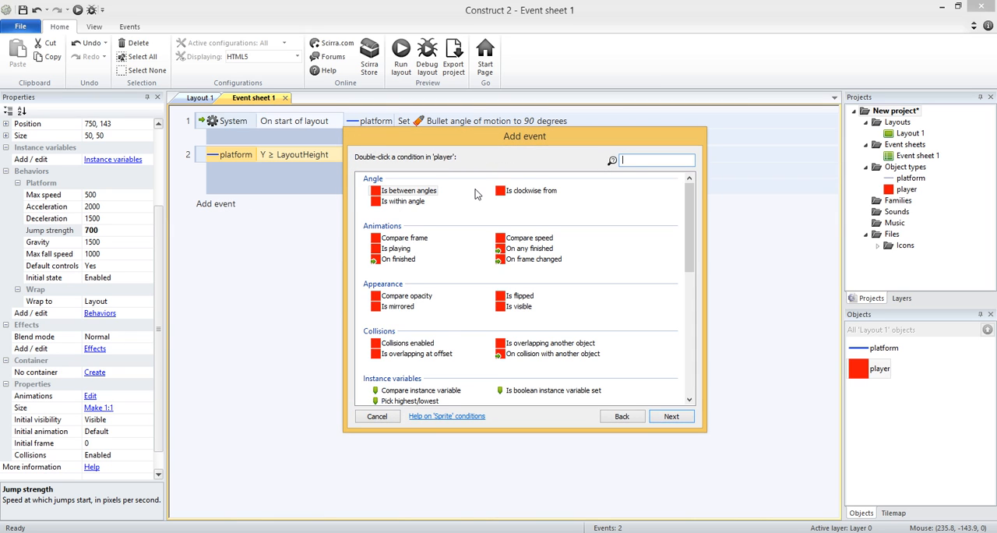
pyautogui.write('compare y')
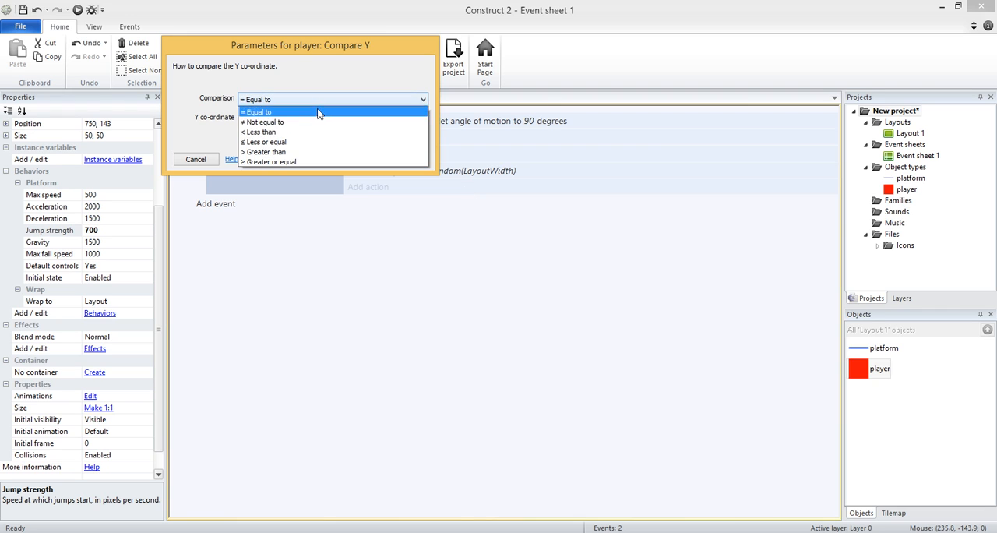
pyautogui.click(265, 151)
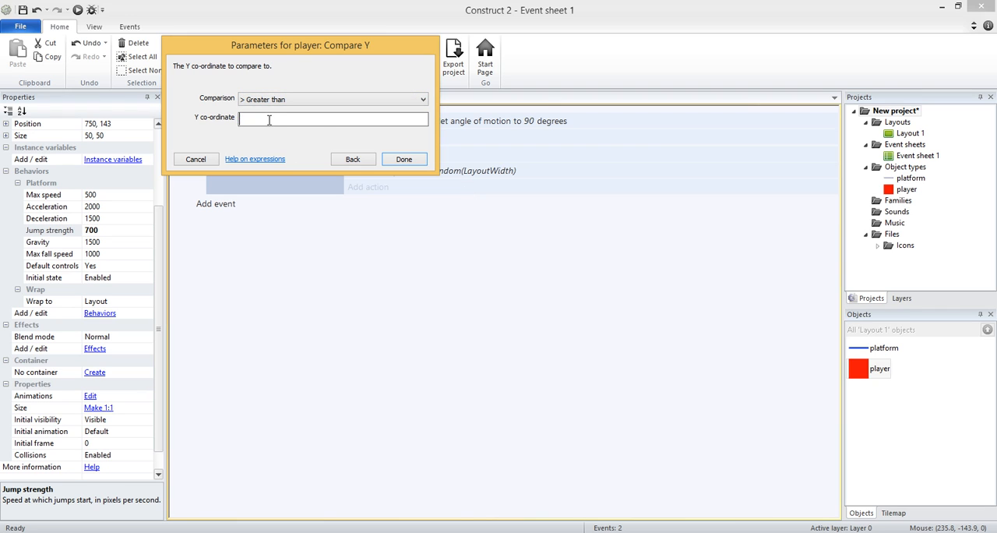
pyautogui.write('layout')
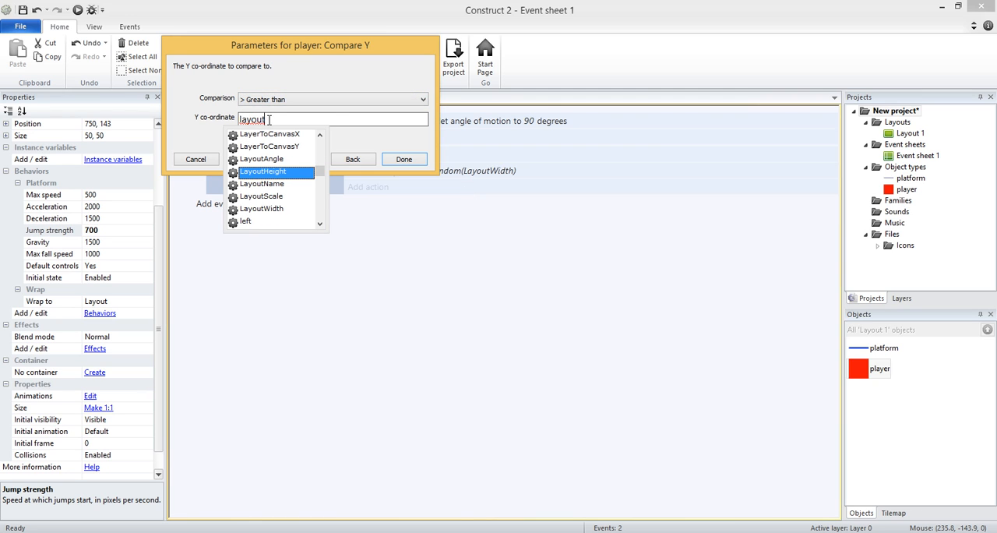
pyautogui.click(404, 159)
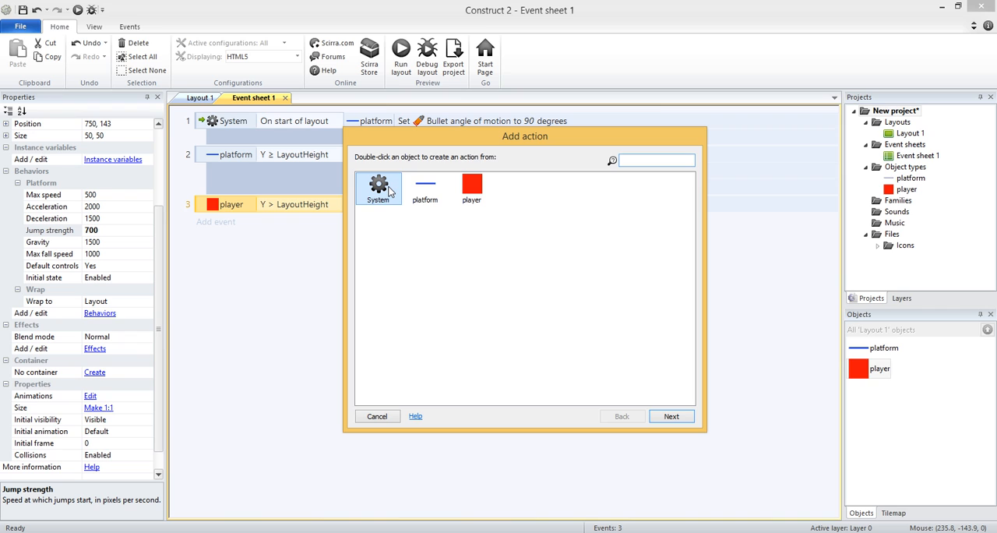
# Step: Add the System Restart layout action to that event
pyautogui.write('restar')
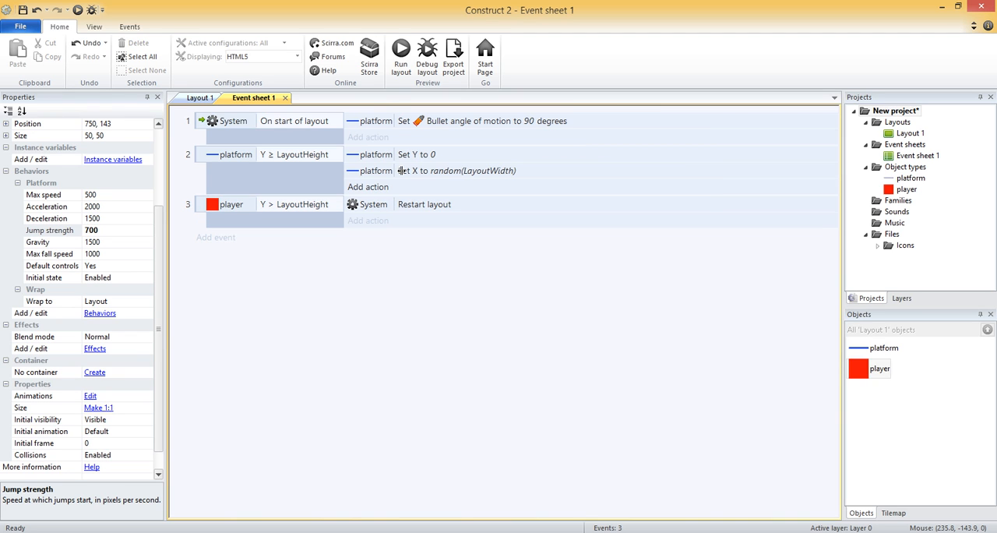
# Step: Switch from the event sheet back to the Layout 1 view showing platforms and player
pyautogui.click(400, 55)
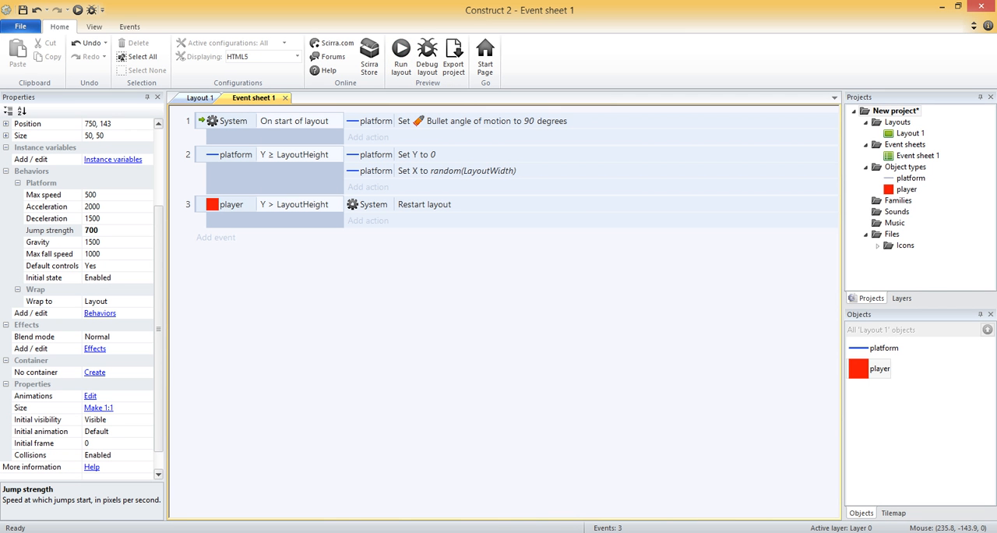
pyautogui.click(401, 49)
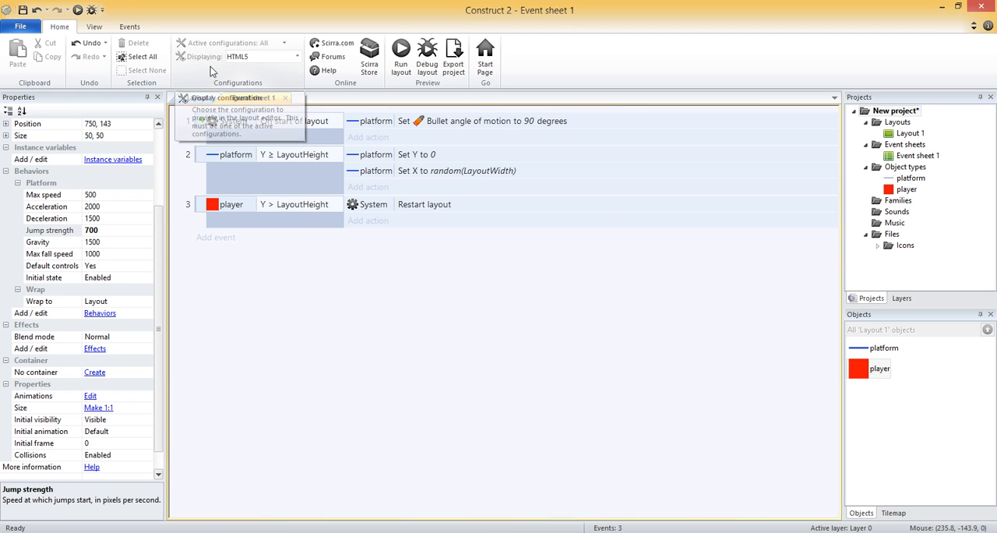
pyautogui.click(203, 96)
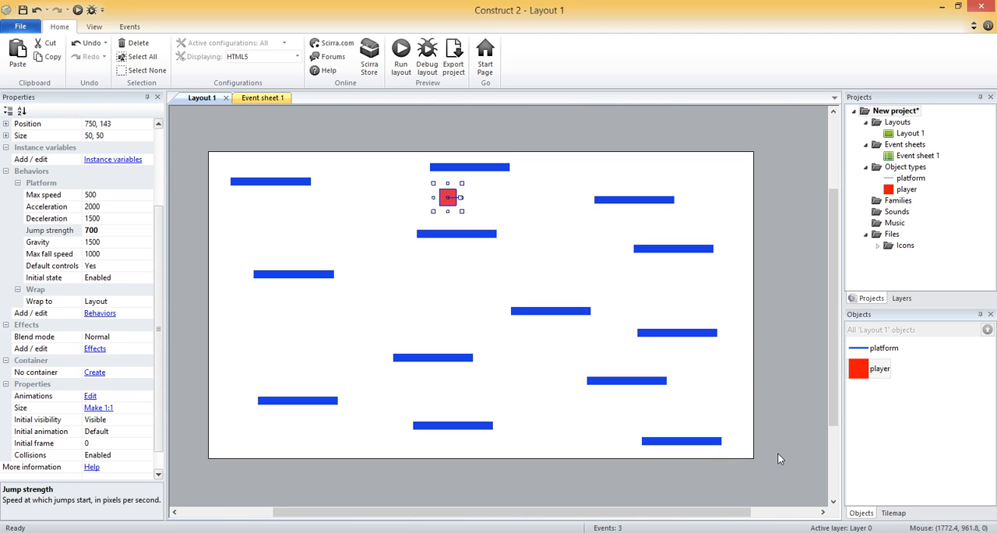